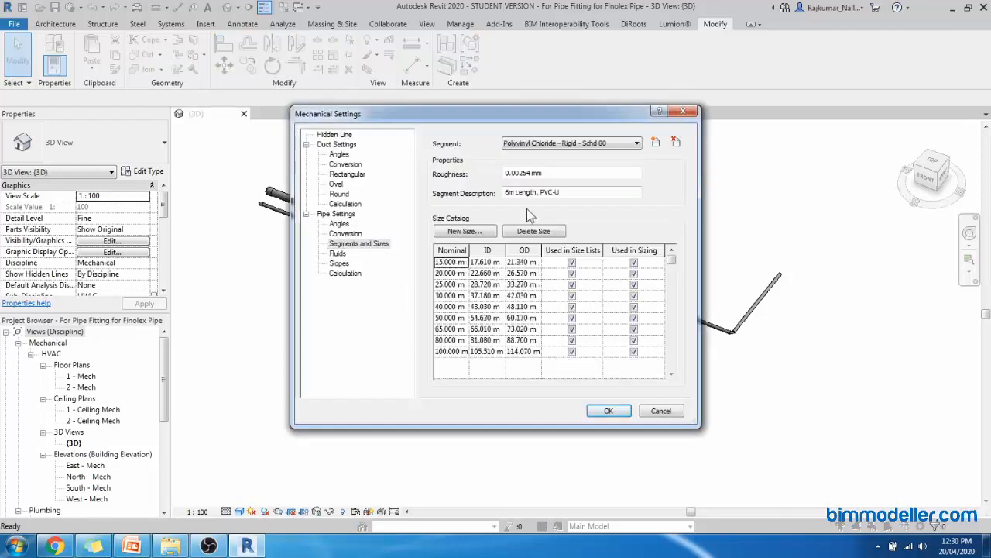
mouse_move(503, 215)
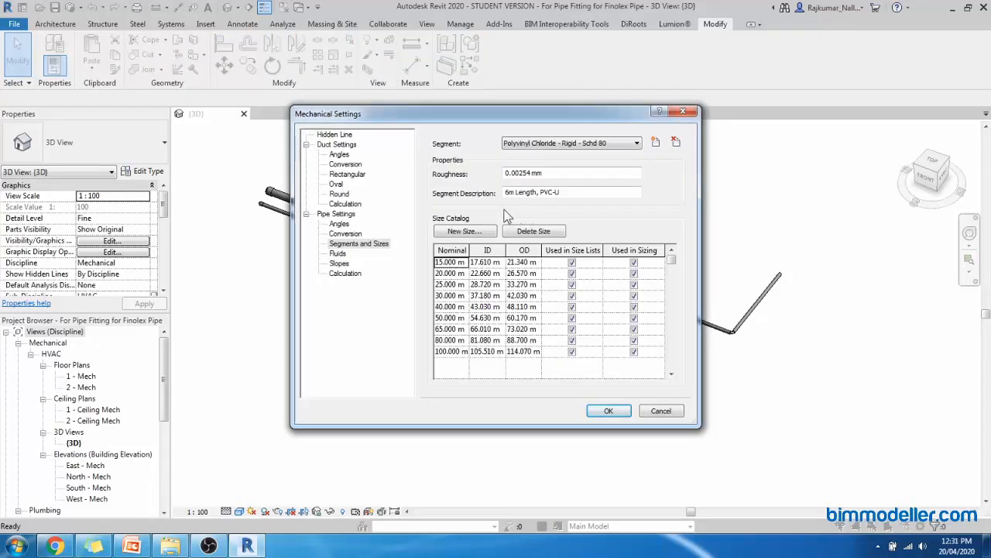
- Confirm the Mechanical Settings and return to the 3D view of the PVC pipe runs
click(607, 410)
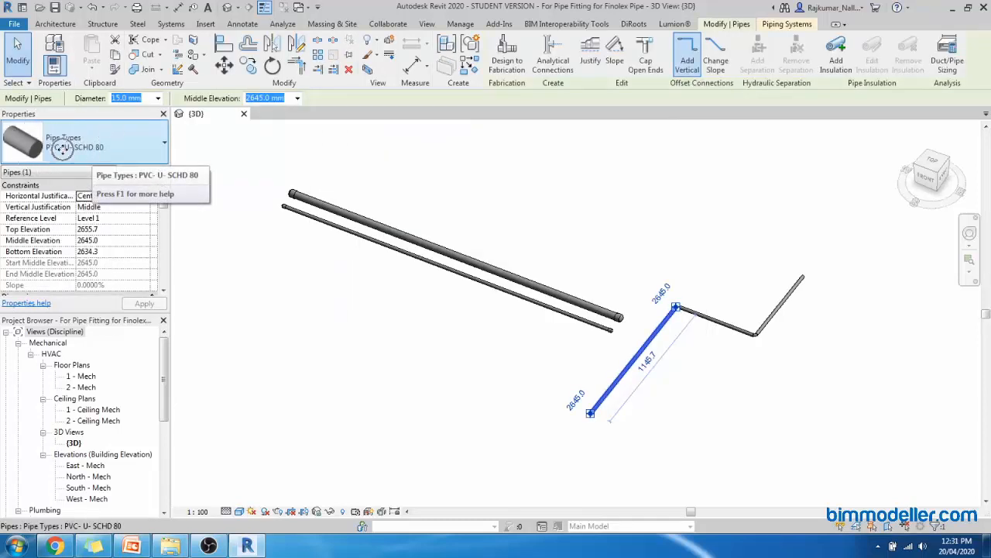
mouse_move(83, 160)
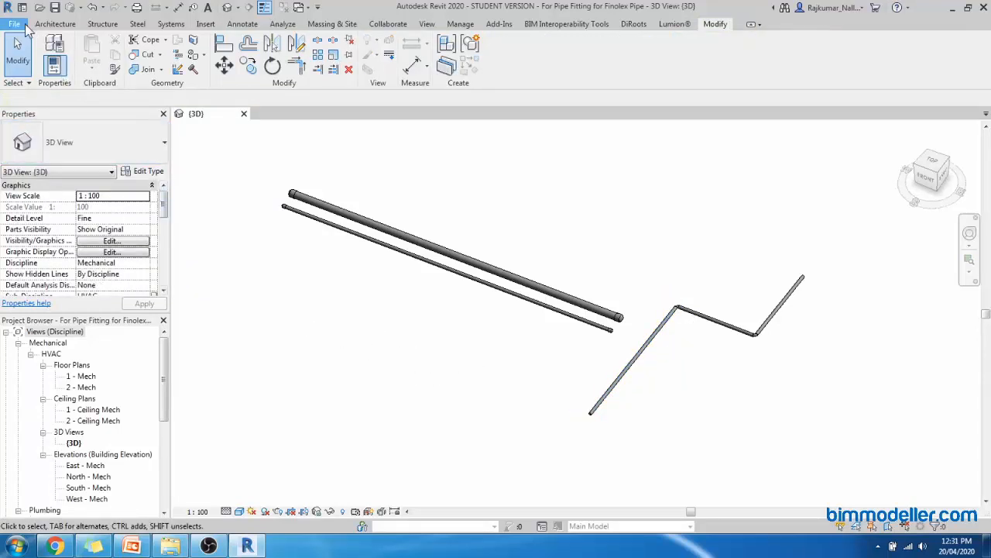
- Create a new family from the Metric Generic Model.rft template
click(13, 24)
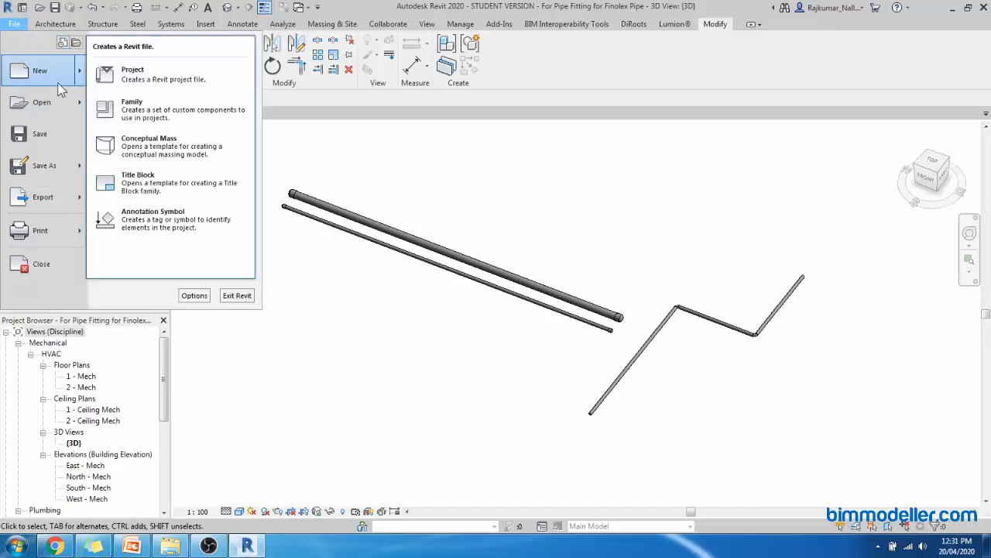
click(132, 108)
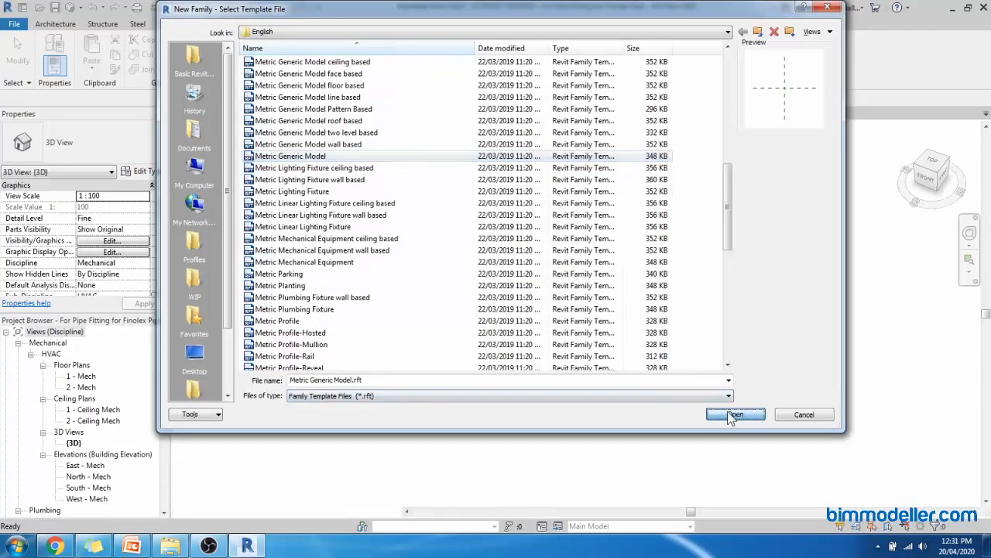
click(734, 414)
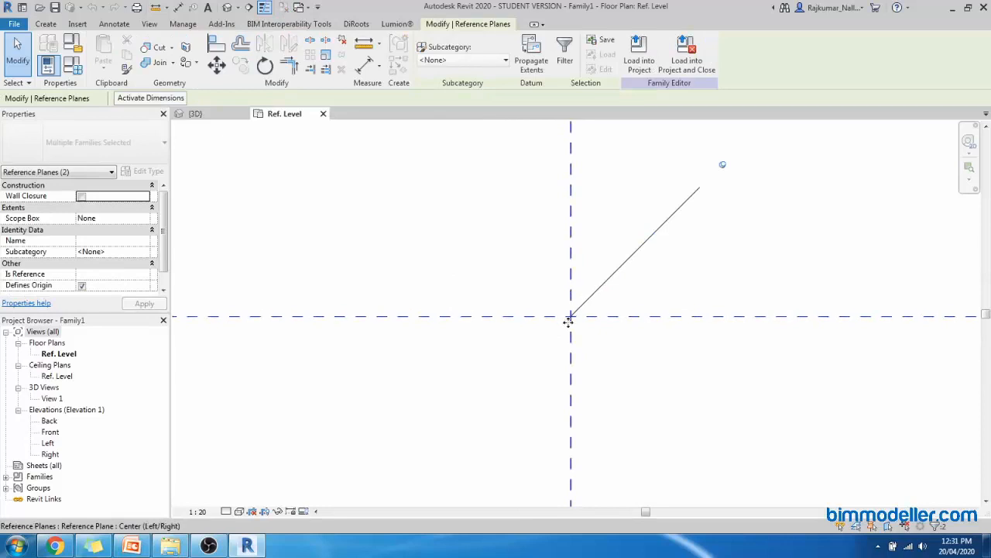
- Draw a reference plane parallel to the front/back centre plane
click(607, 282)
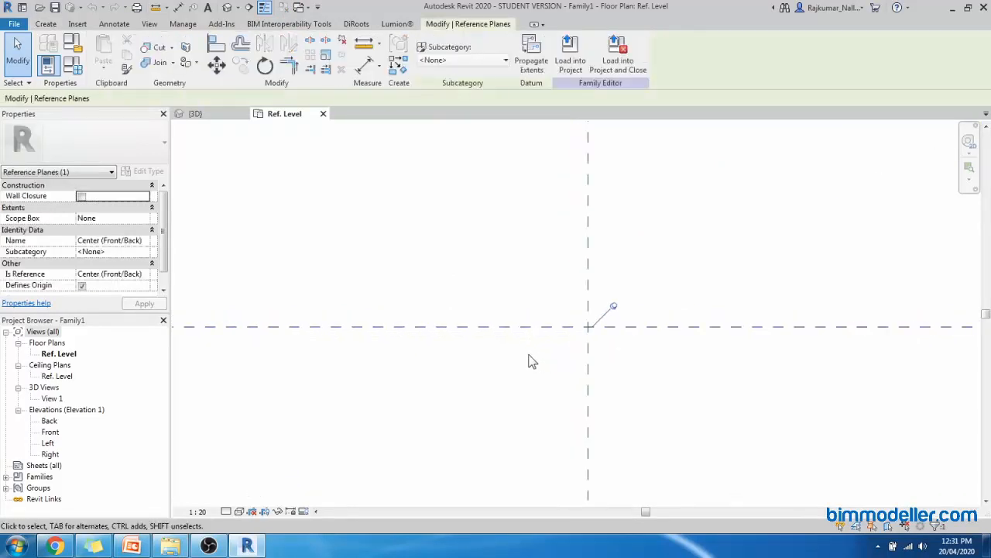
mouse_move(852, 371)
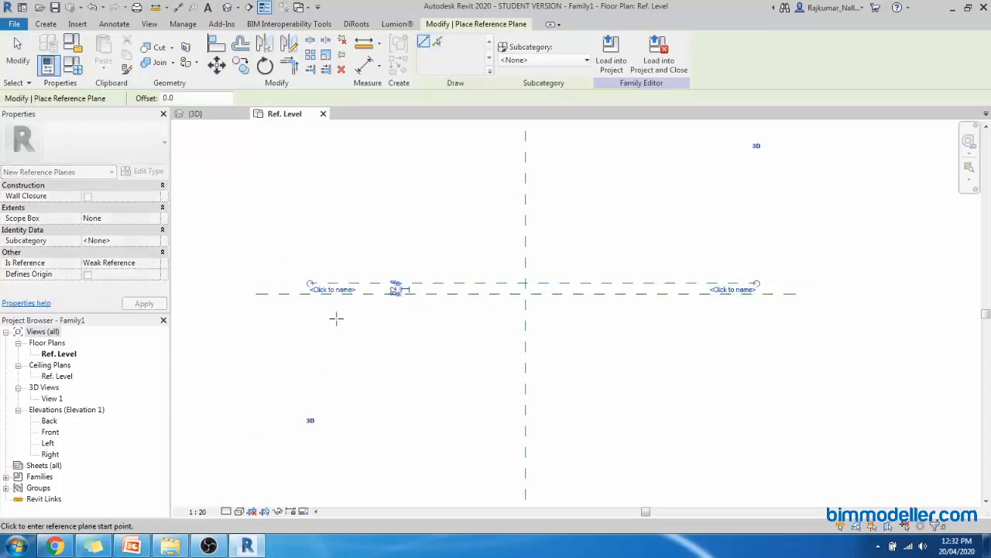
drag(338, 317, 756, 313)
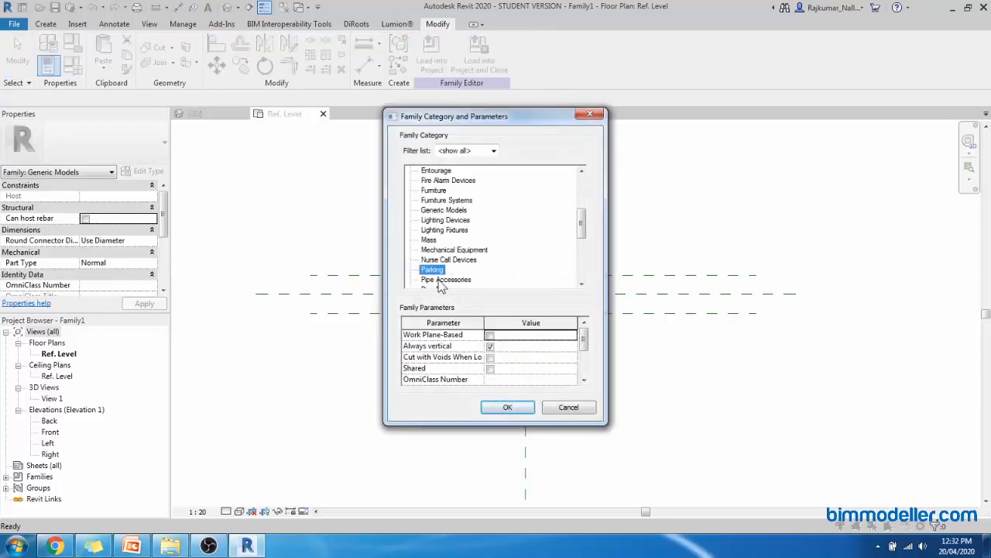
- Set the family category to Pipe Fittings with part type Union
click(440, 270)
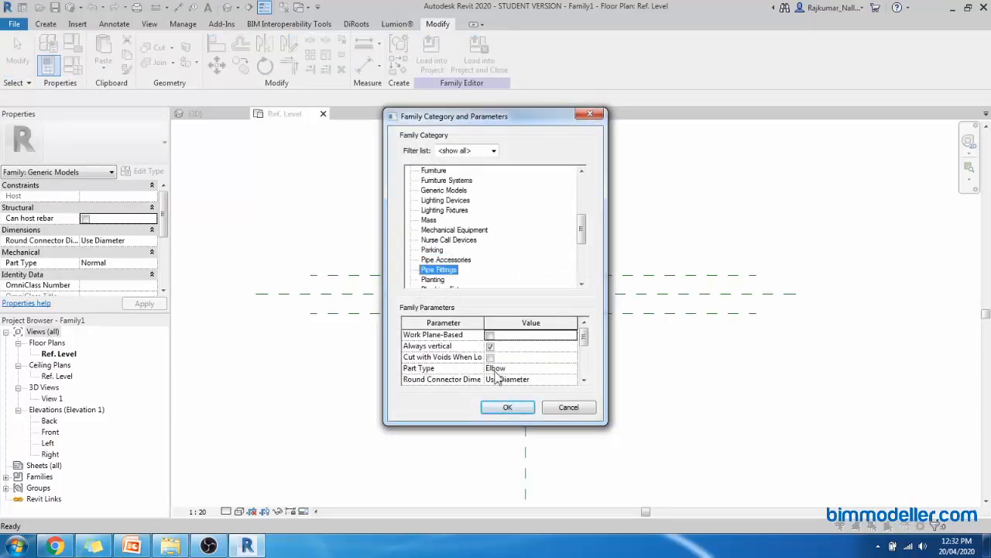
click(584, 369)
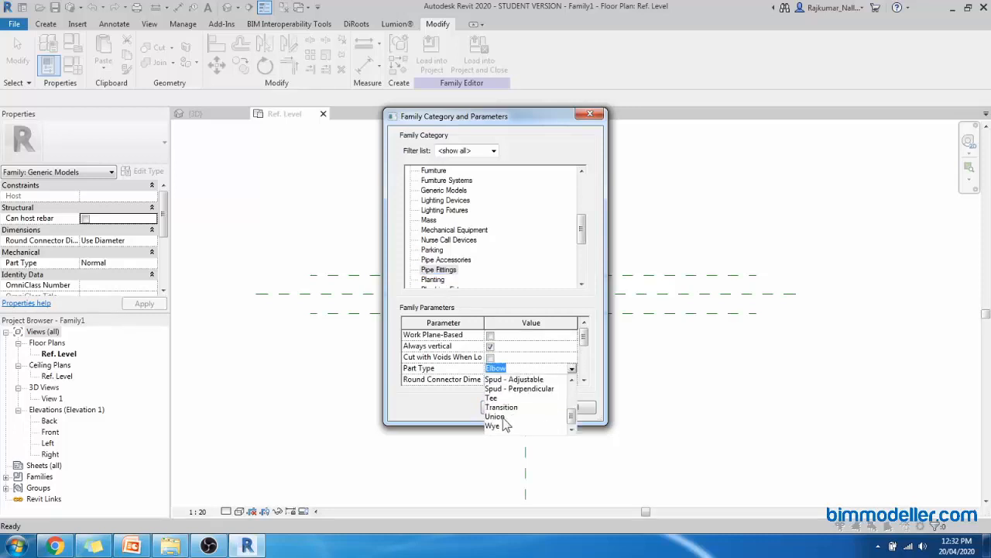
click(495, 417)
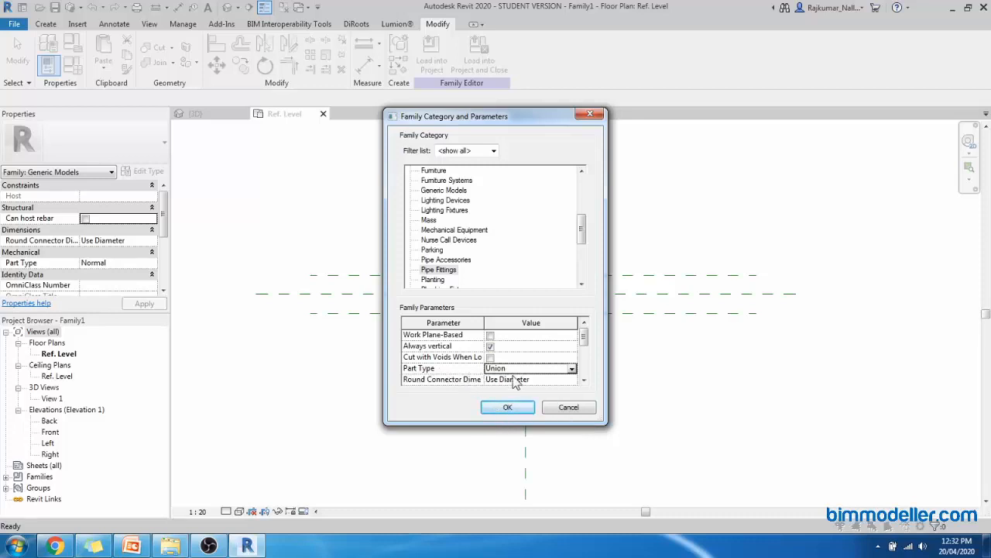
click(508, 406)
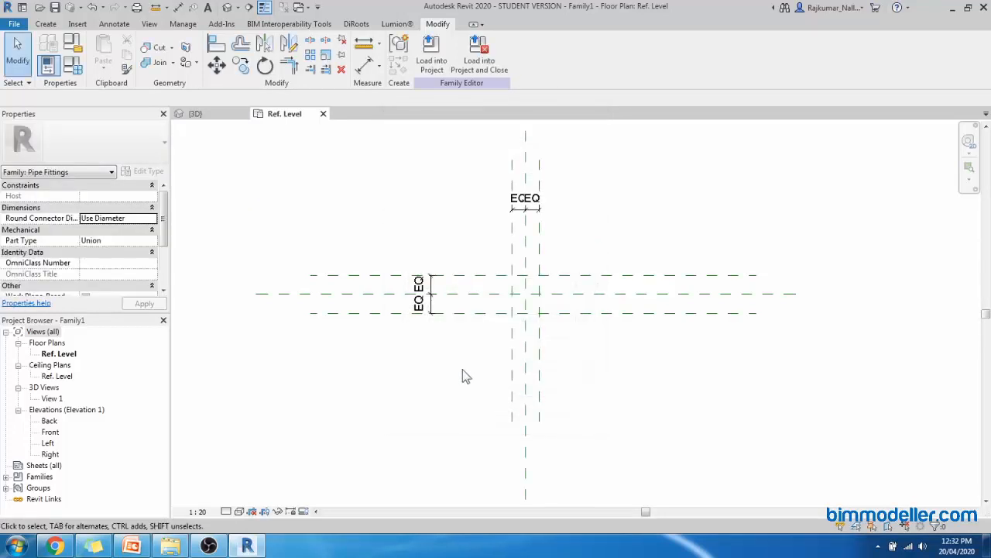
scroll(down, 3)
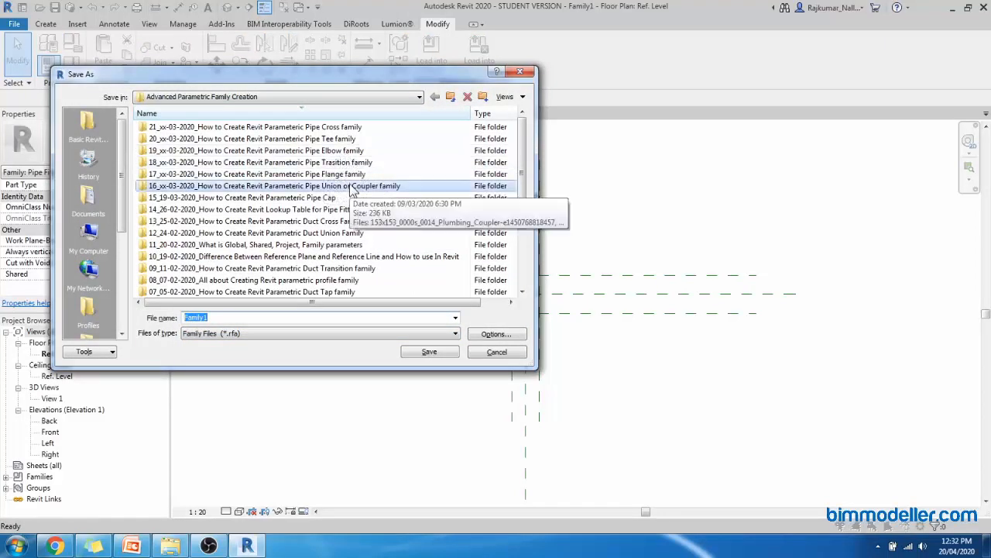
- Save the family as Pipe Union Finolex in the pipe union tutorial folder
double_click(271, 186)
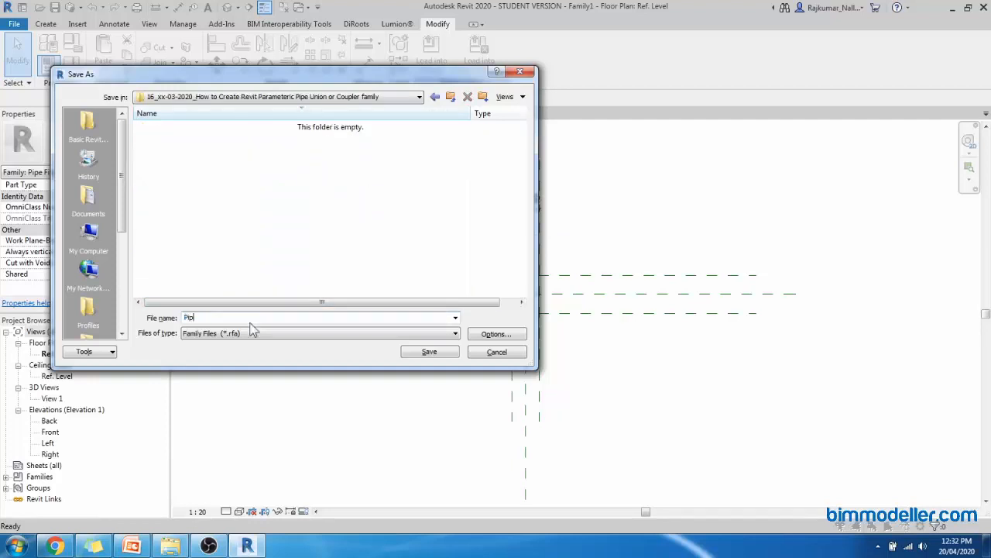
text(Pipe Union Finolex)
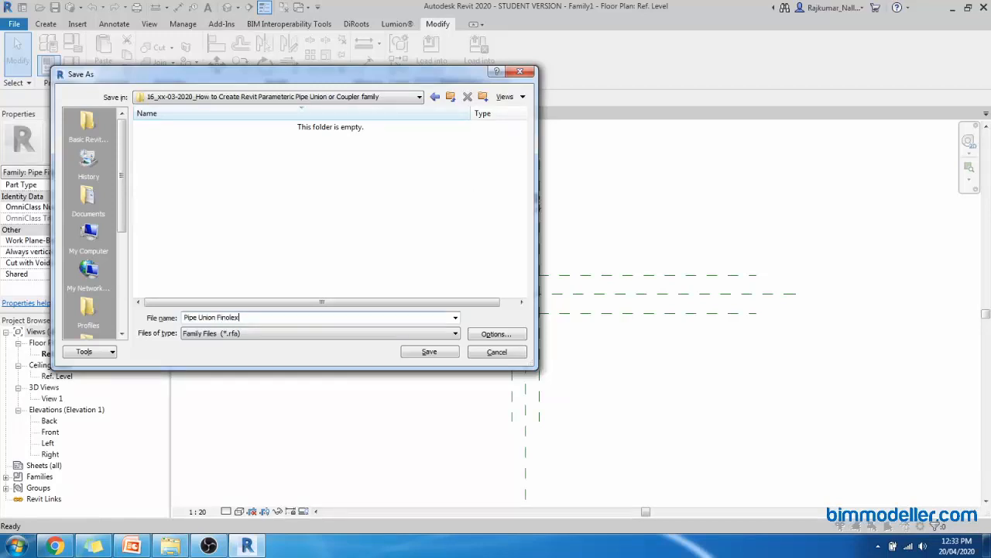
click(496, 335)
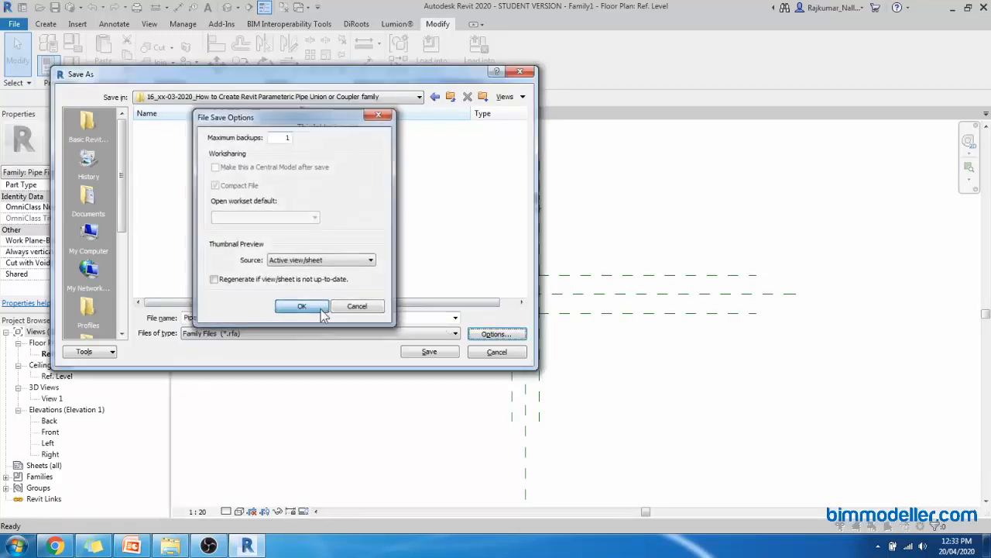
click(302, 307)
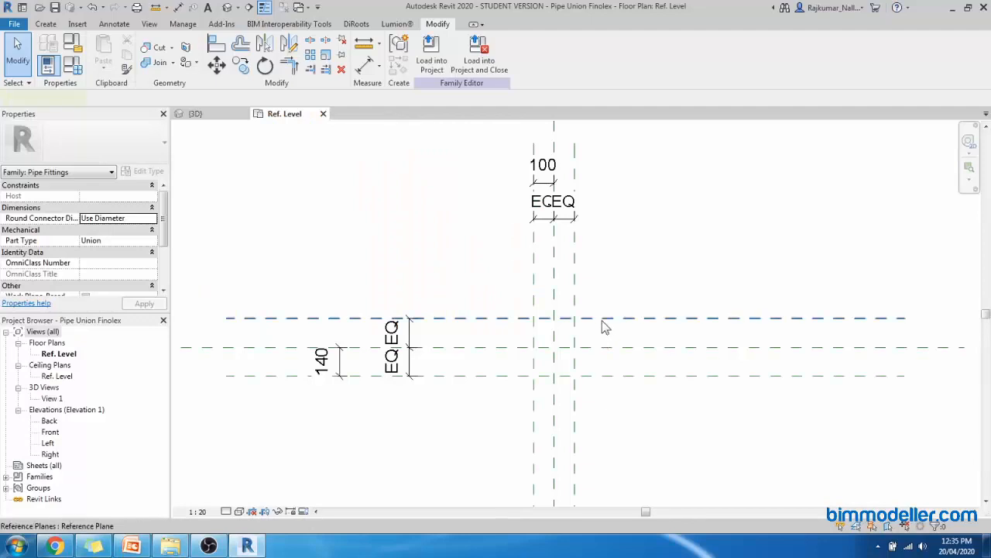
- Add right-side reference planes dimensioned EQ with 200 and 400 overall
click(604, 319)
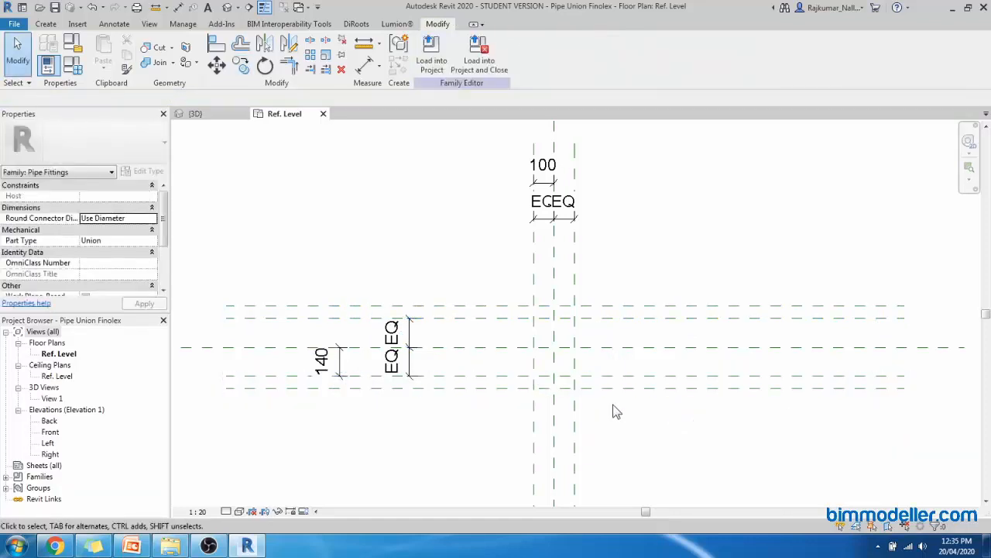
click(431, 50)
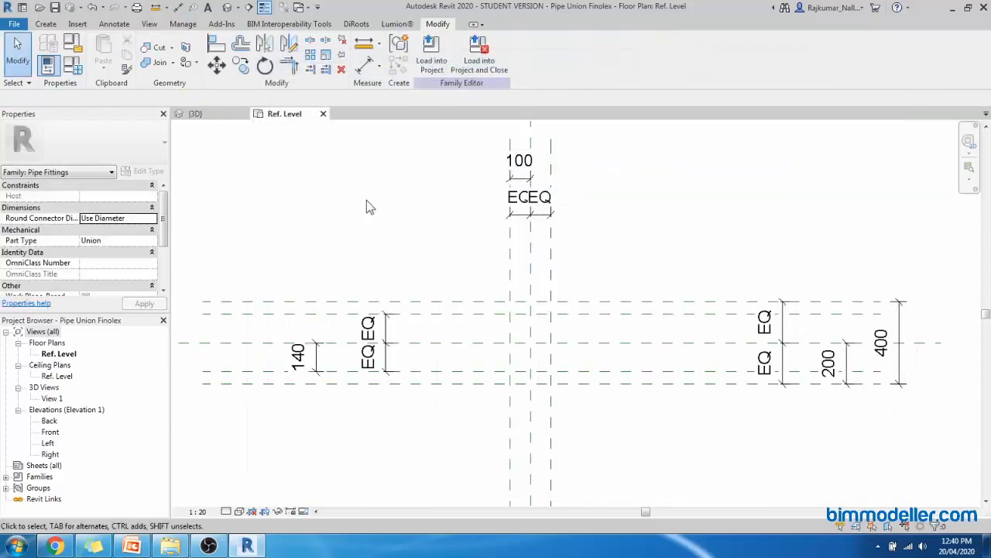
mouse_move(477, 130)
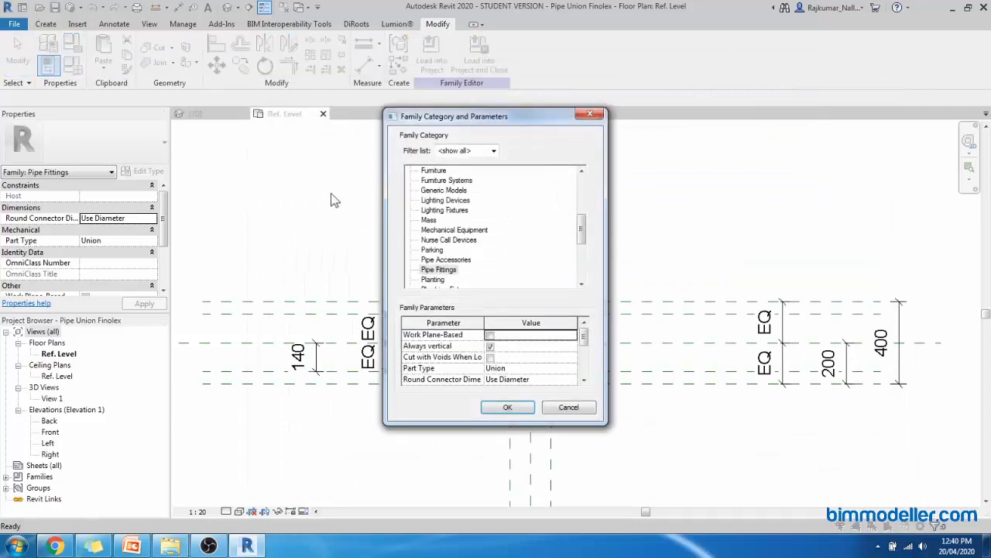
- From Manage Lookup Tables, open M_Pipe Fitting_UPVC_Union.csv in Excel
click(508, 405)
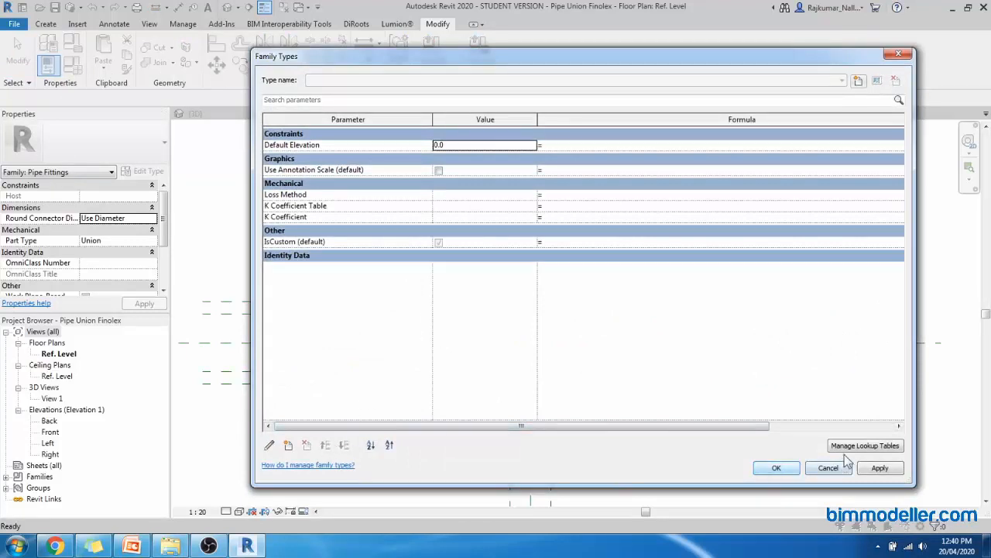
click(864, 445)
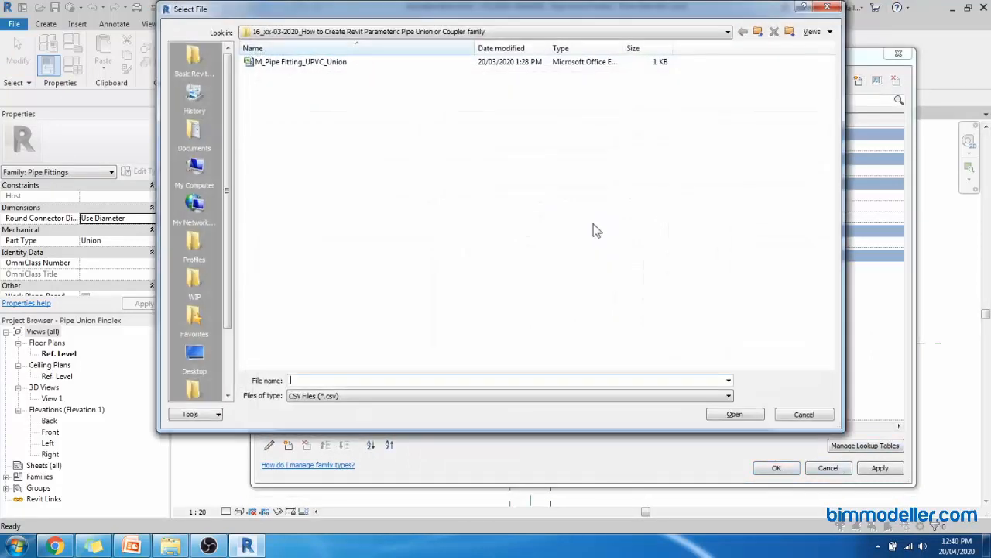
click(301, 62)
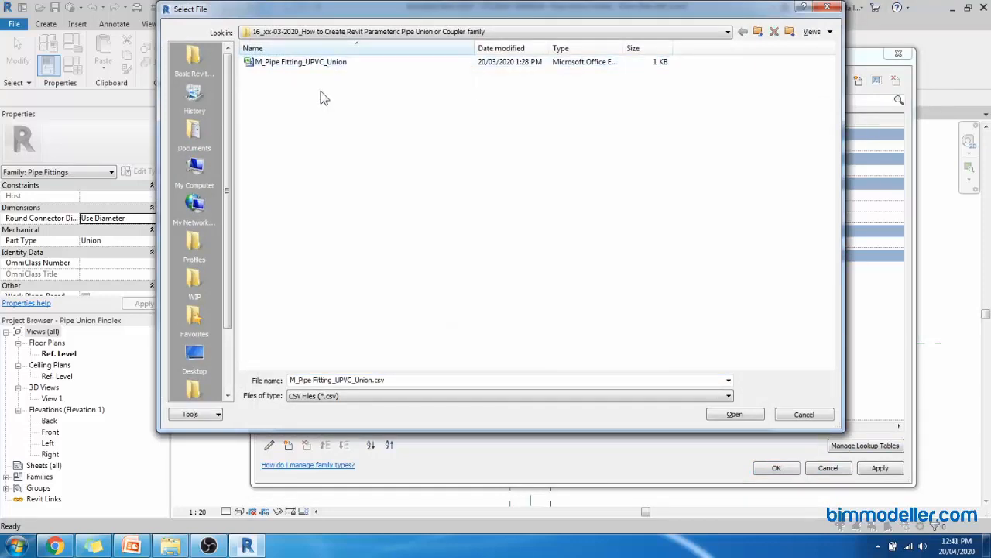
click(300, 62)
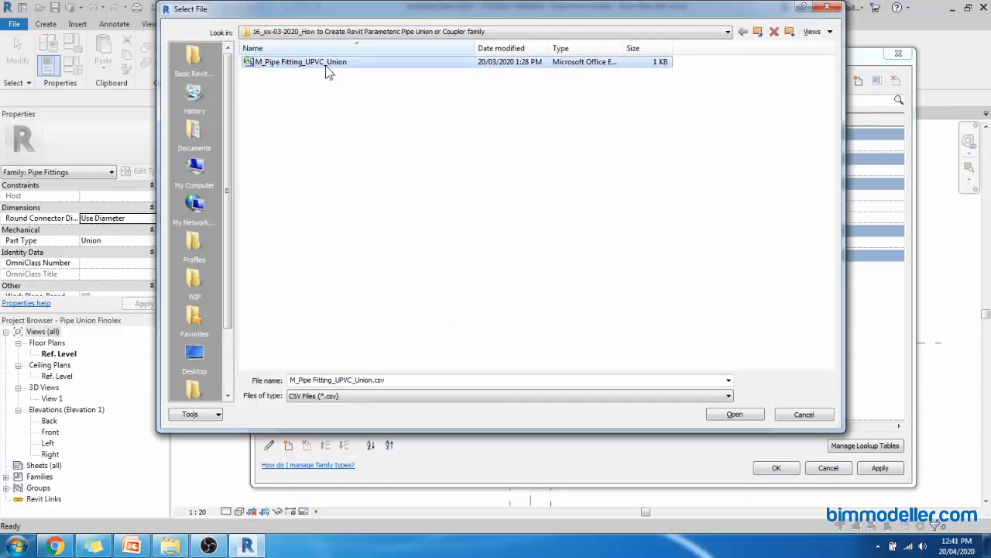
mouse_move(910, 89)
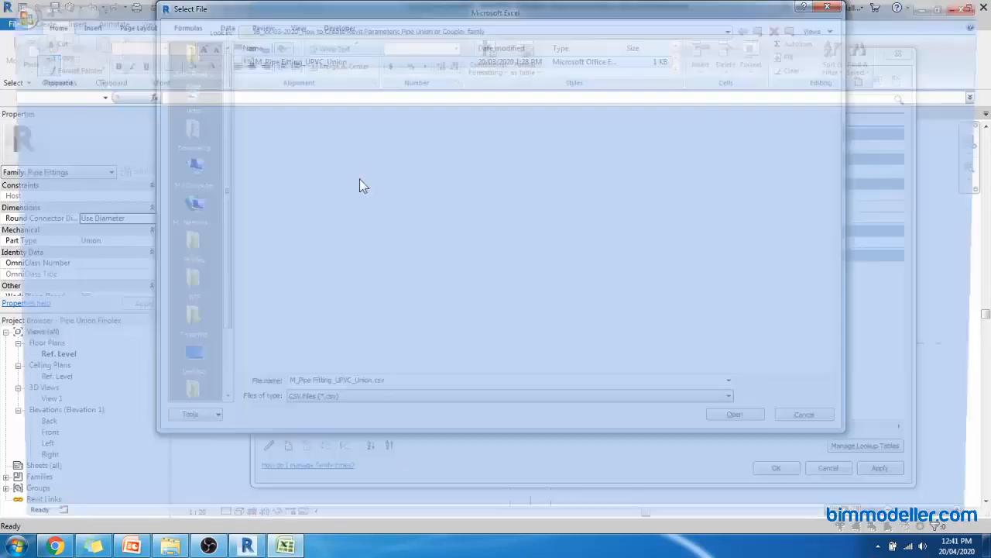
- Close the UPVC union CSV workbook without saving changes
click(734, 414)
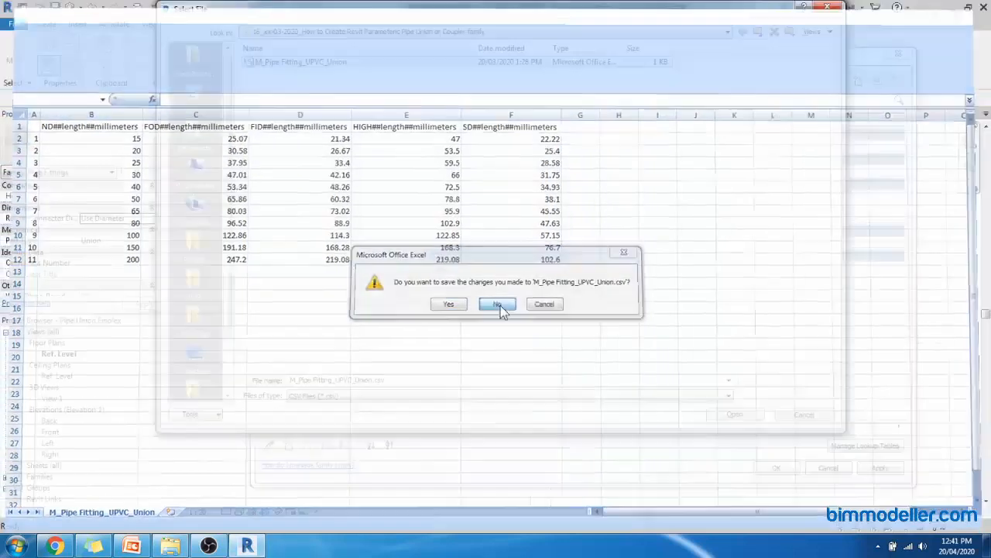
click(496, 304)
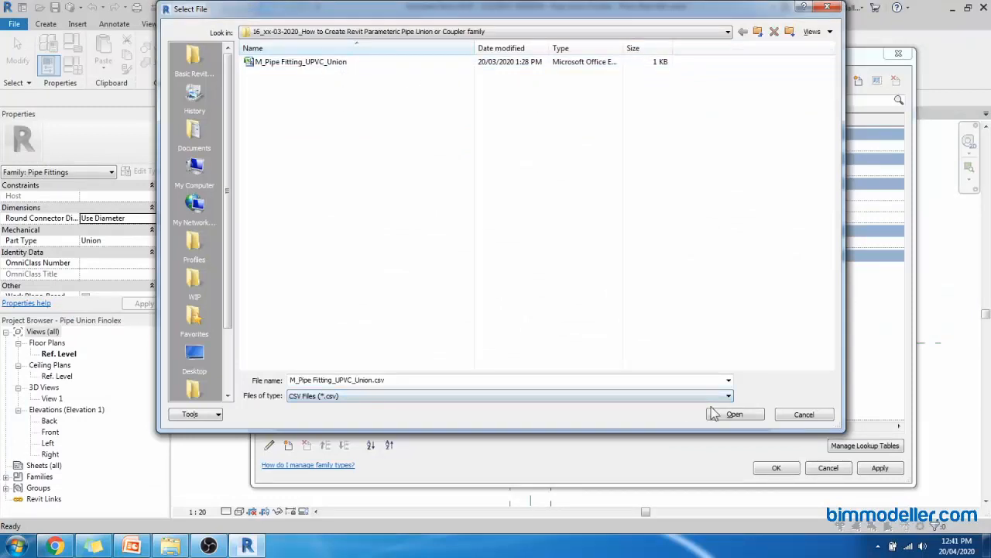
- Import the CSV and add text parameter Lookup Table Name = M_Pipe Fitting_UPVC_Union
click(732, 413)
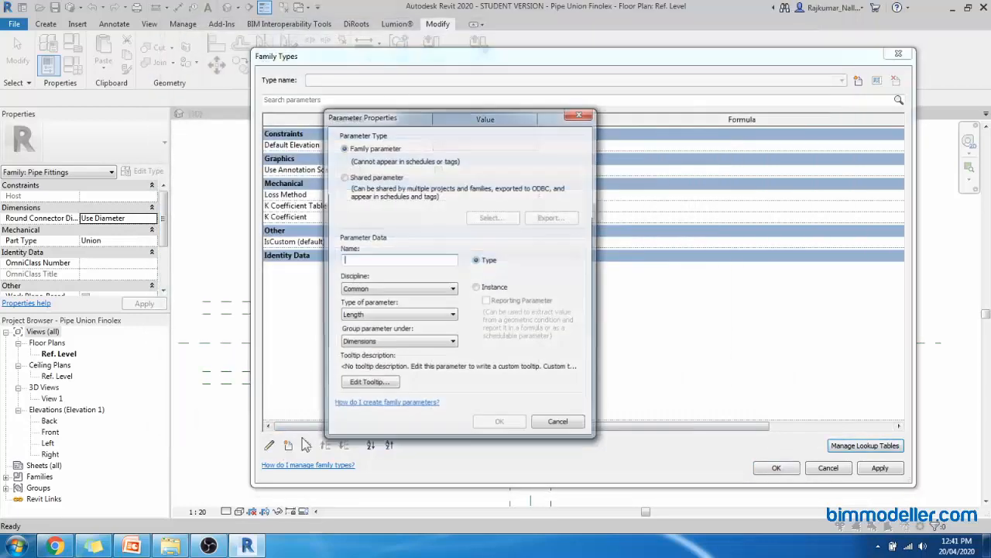
text(Lookup Table Name)
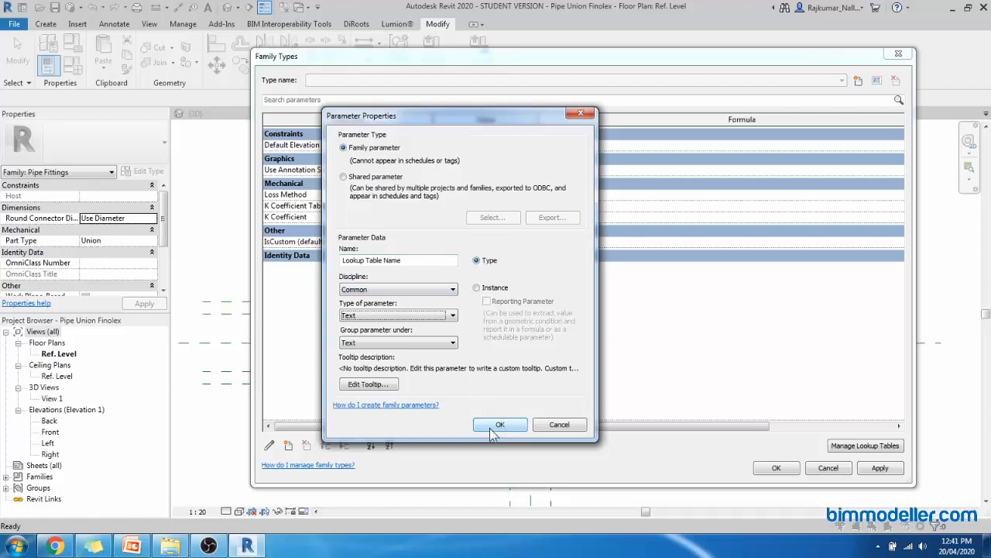
click(499, 424)
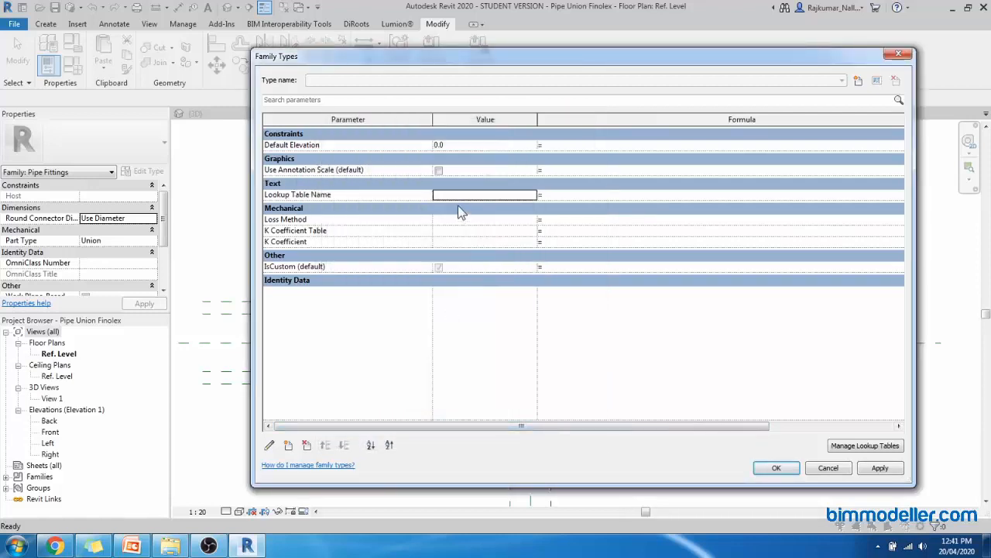
text(M_Pipe Fitting_UPVC_Union)
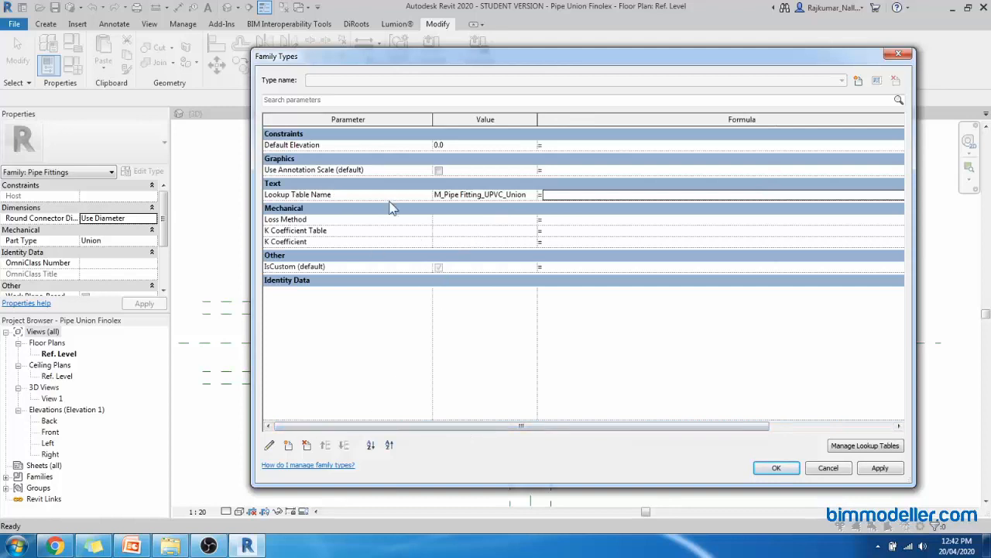
mouse_move(375, 235)
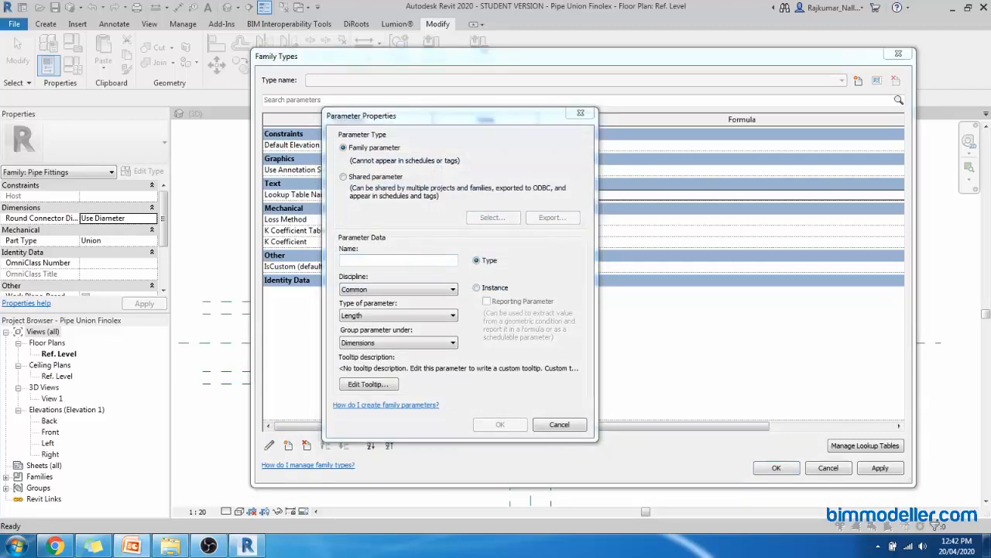
- Add Nominal Diameter as a Piping pipe-size instance parameter
text(Nominal Diameter)
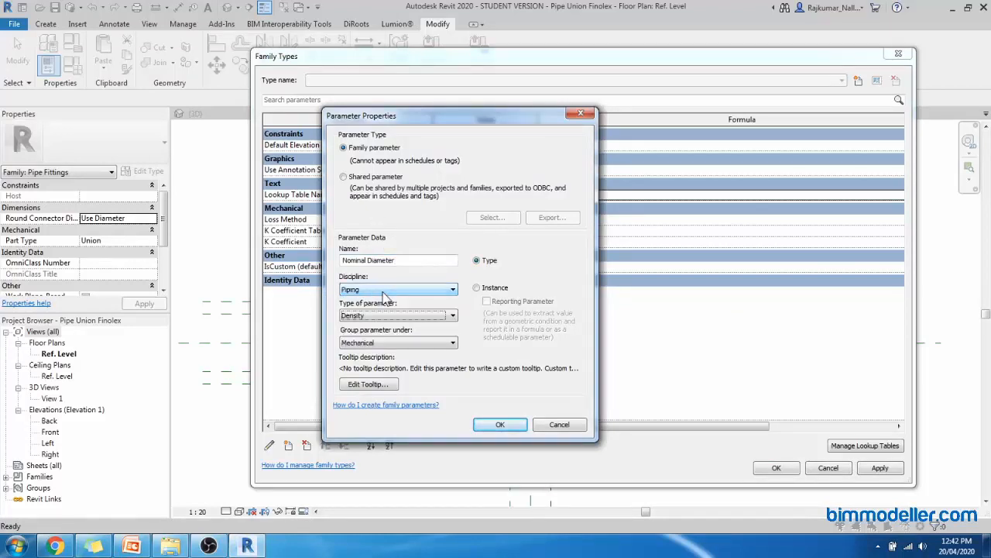
click(397, 315)
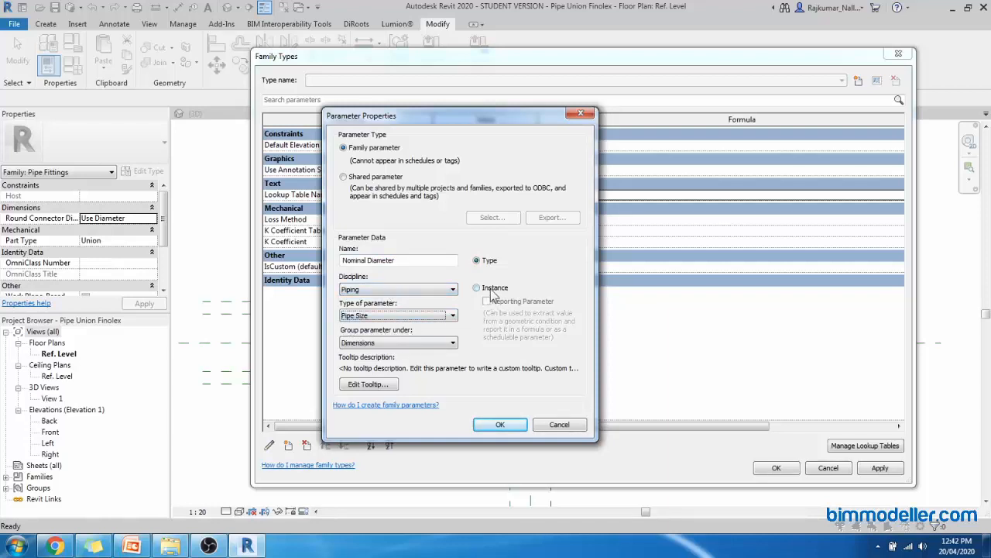
click(477, 287)
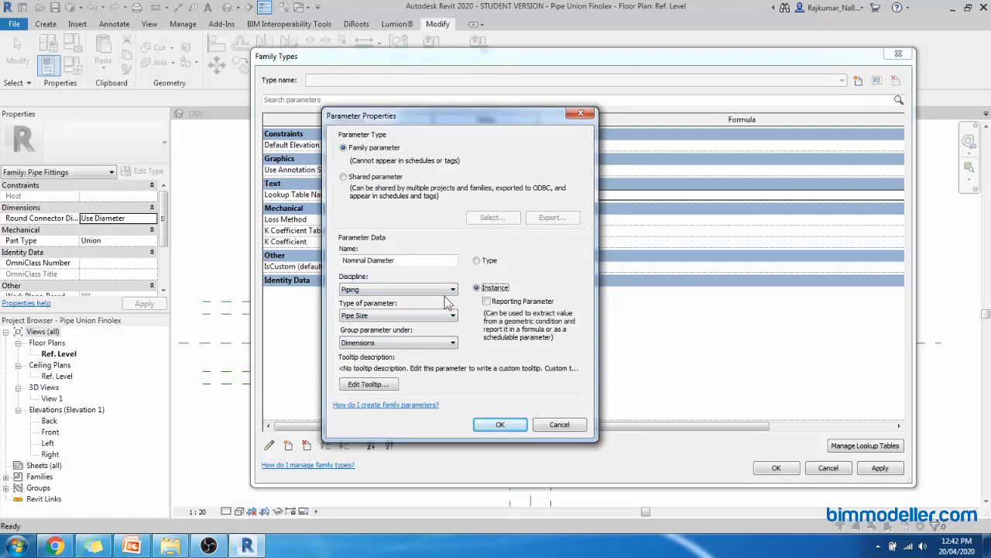
click(499, 424)
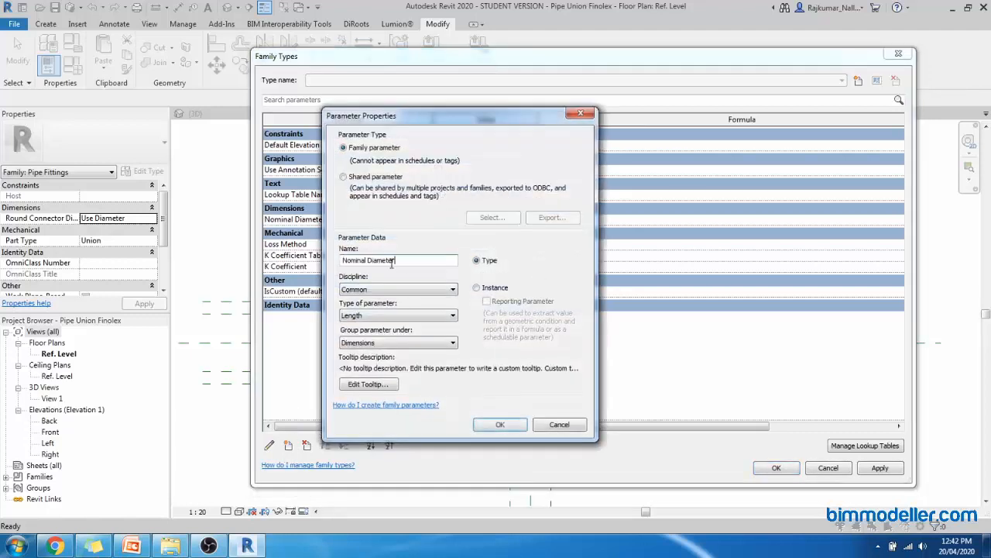
- Add Nominal Radius as a Piping pipe-size instance parameter
text(Radiu)
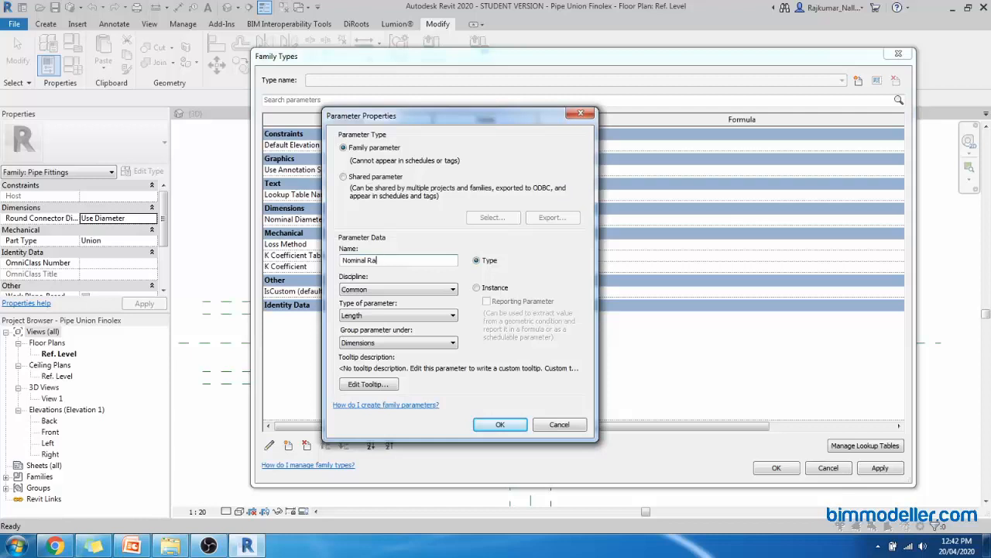
text(dius)
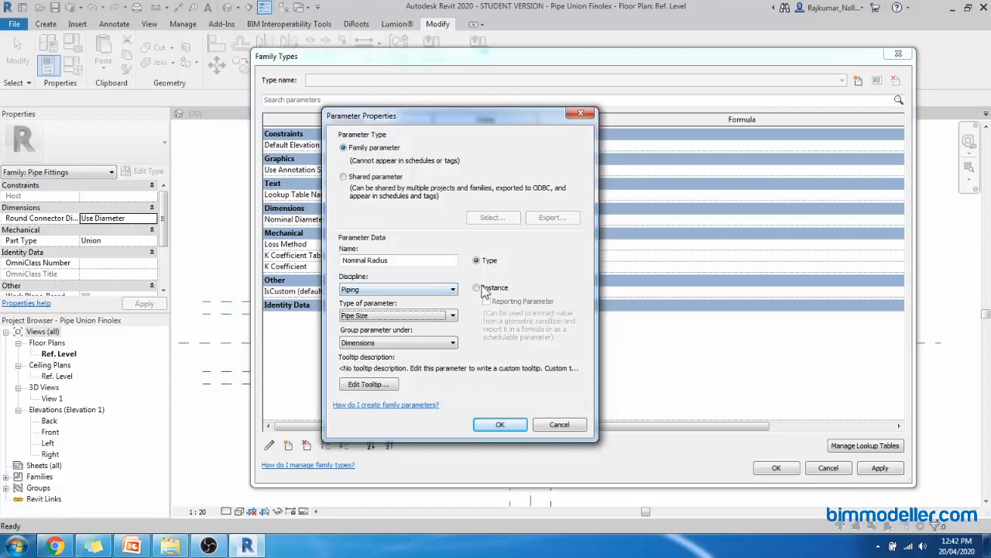
click(498, 425)
text(= Nominal Diameter)
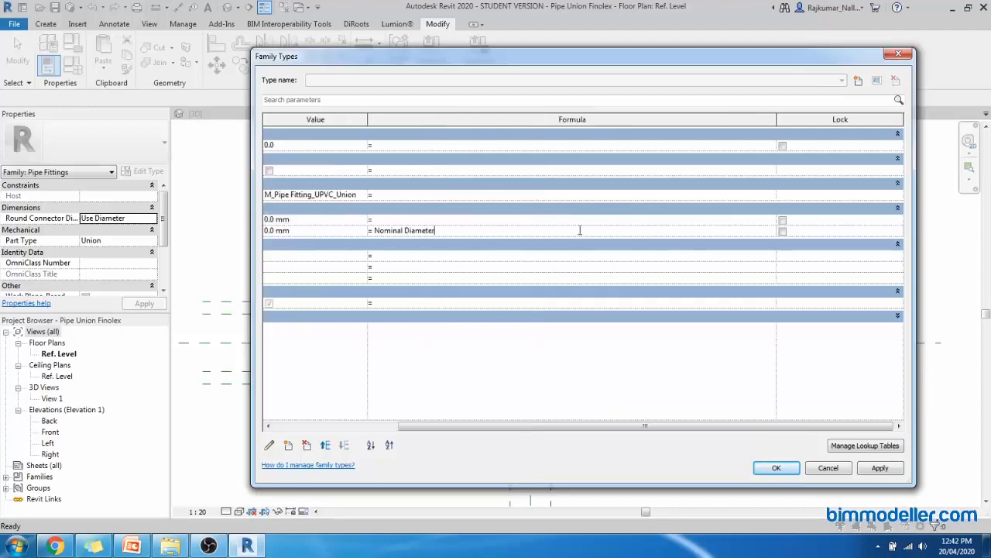
- Give Nominal Radius the formula Nominal Diameter / 2
text(/ 2)
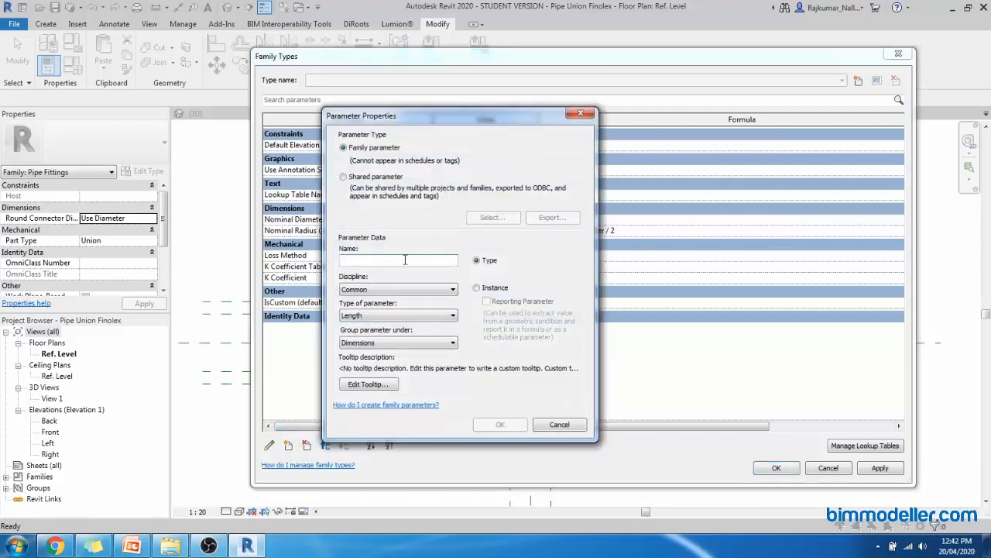
- Create Fitting Inside Diameter as a piping Pipe Size instance parameter
text(Fitting Inside)
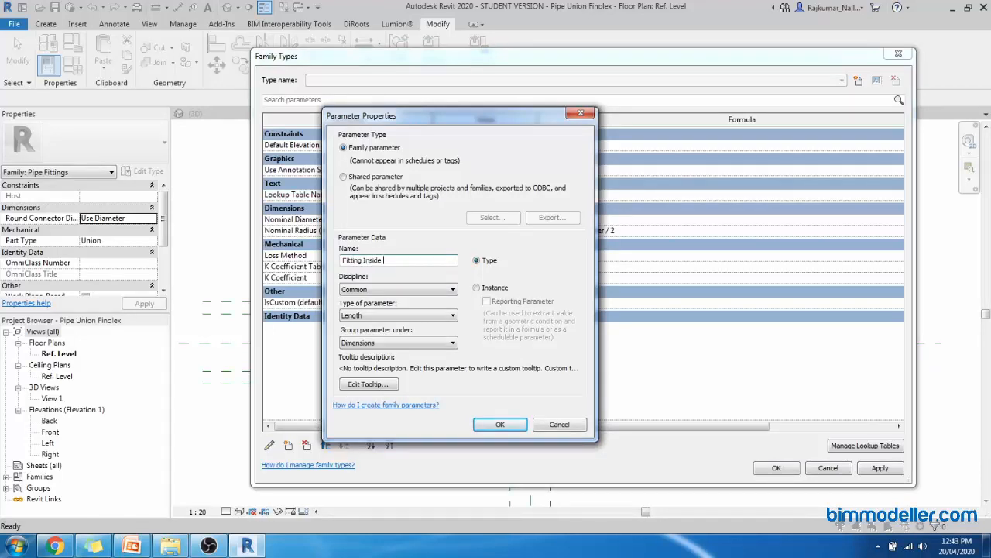
text(Diameter)
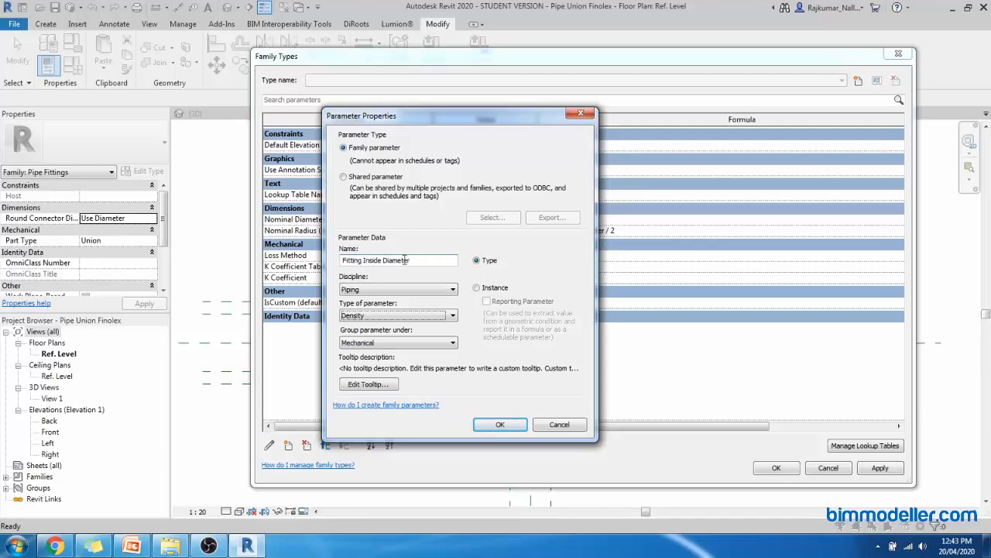
click(475, 286)
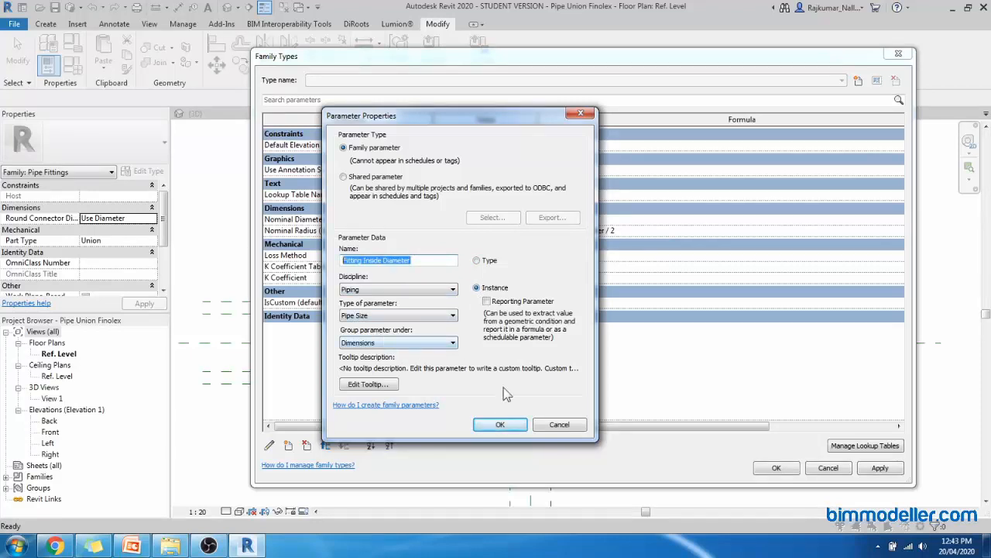
click(498, 424)
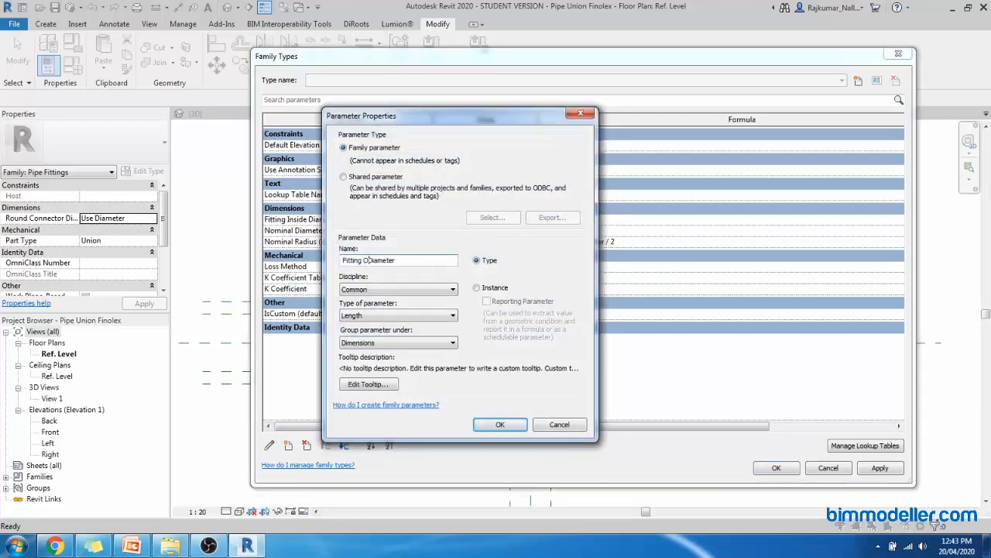
- Create Fitting Outside Diameter as a piping Pipe Size instance parameter
text(Outside)
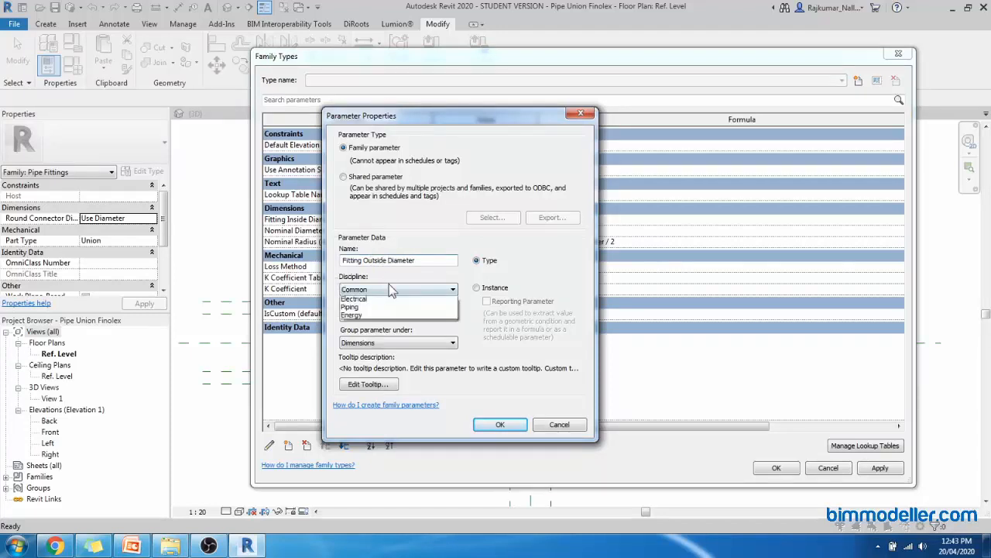
click(350, 306)
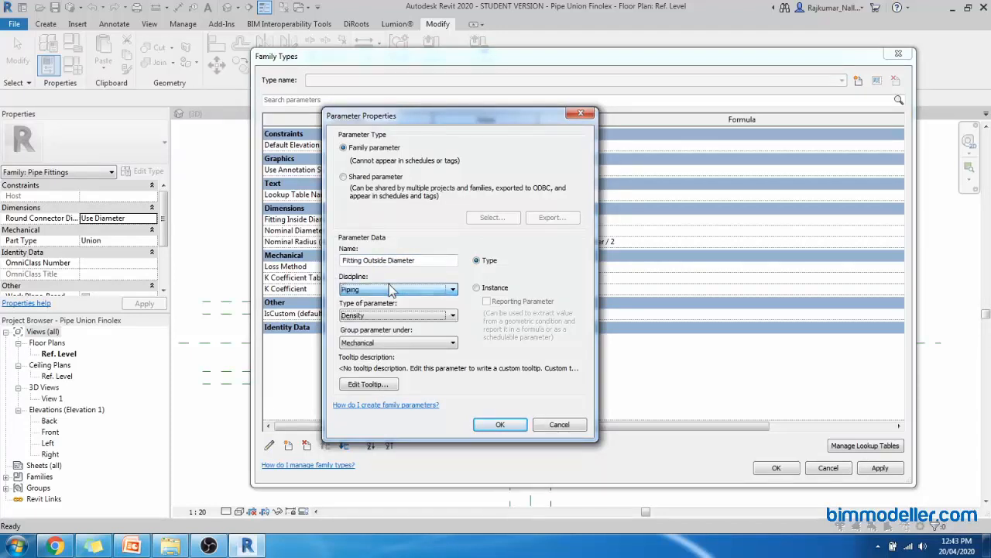
click(396, 316)
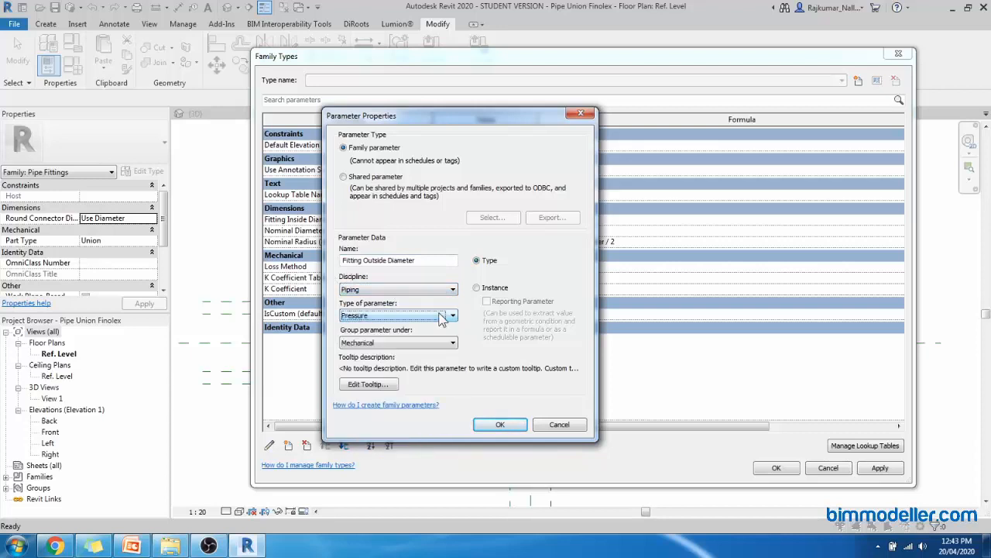
click(394, 316)
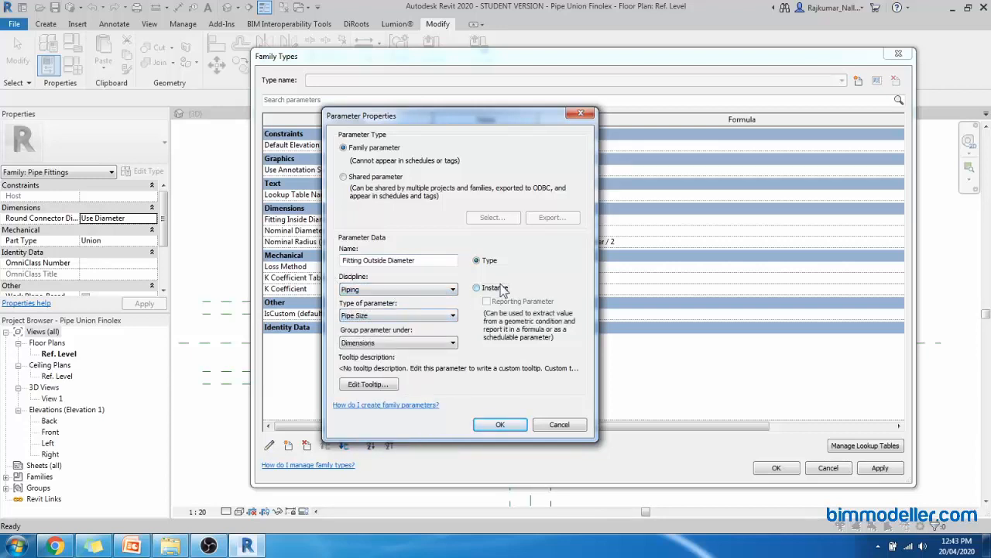
click(499, 424)
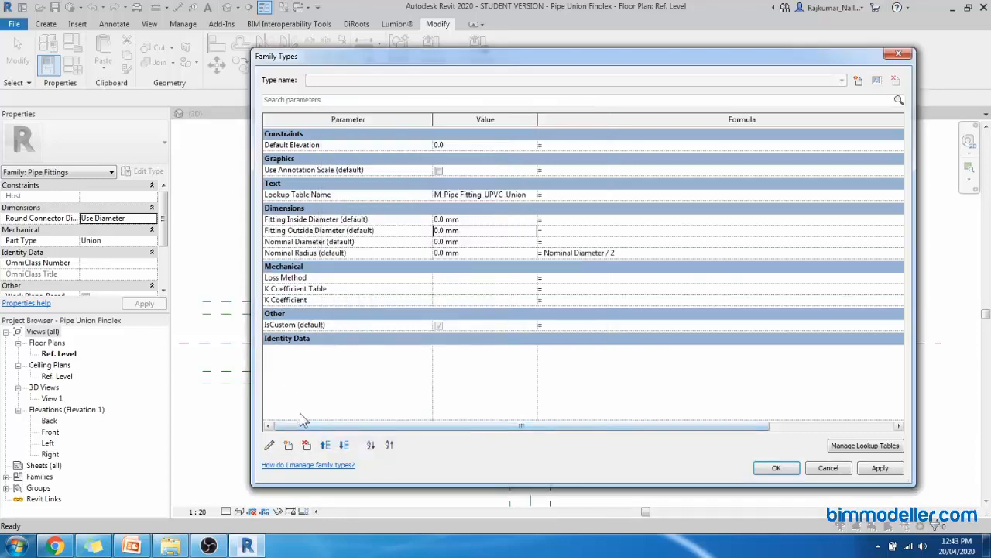
mouse_move(288, 445)
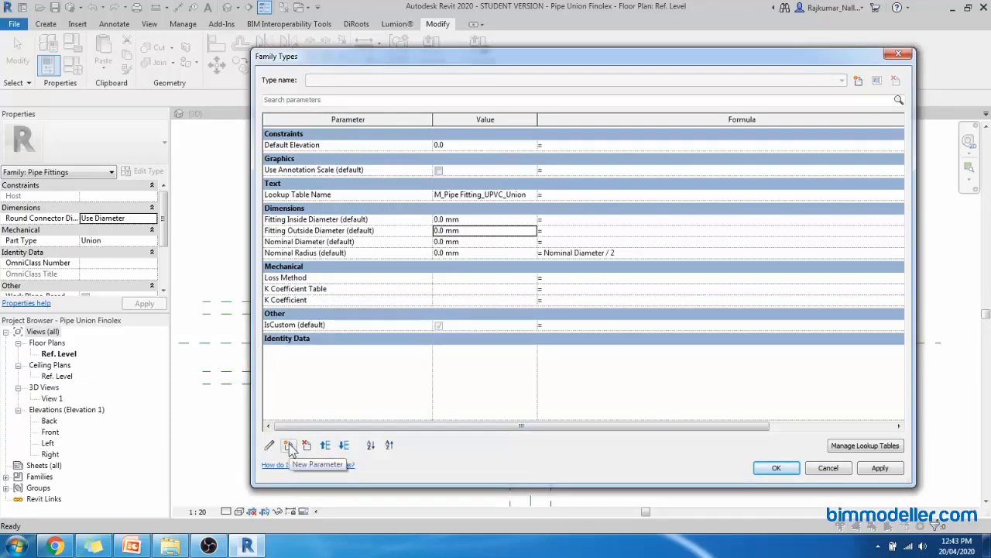
- Create Pipe Height as an instance family parameter
click(288, 445)
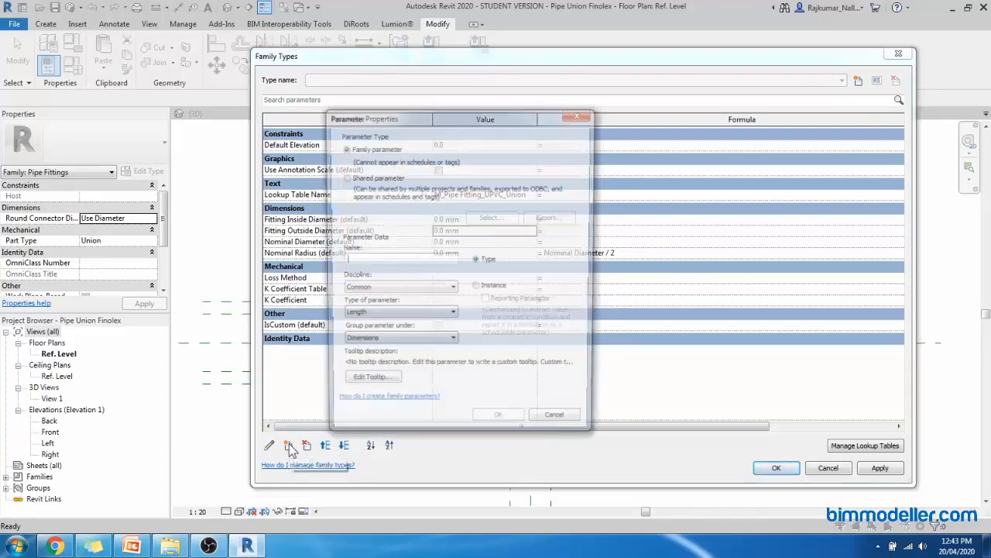
text(Pipe Height)
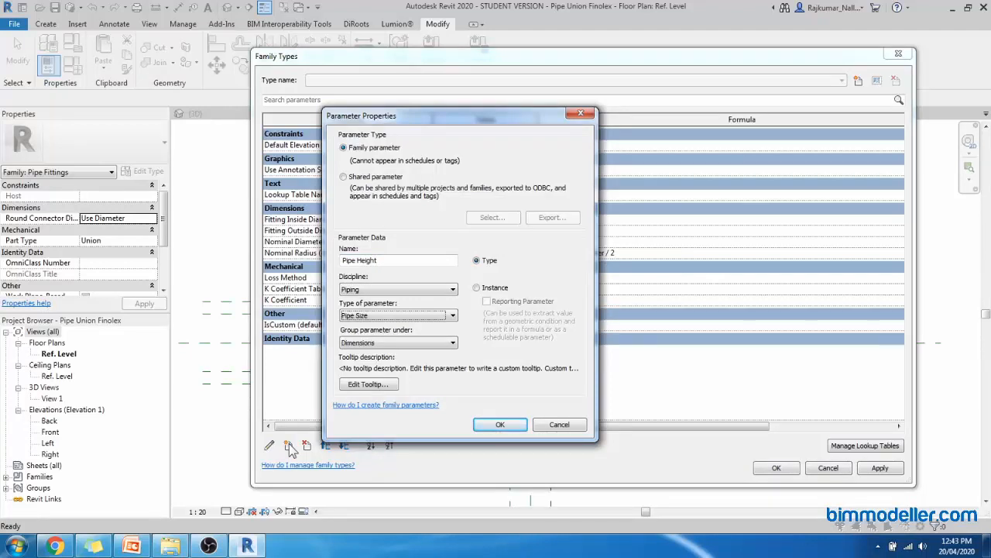
click(477, 287)
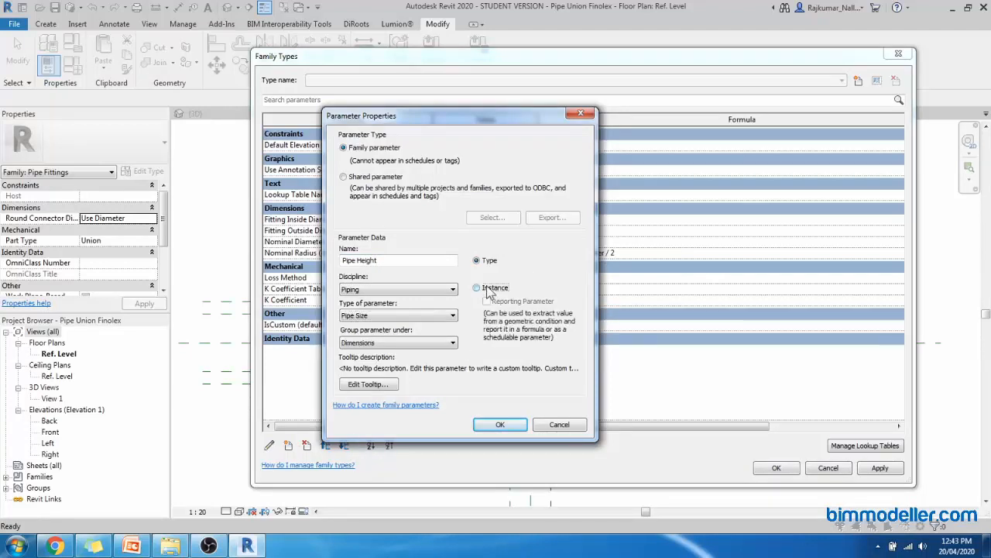
click(499, 425)
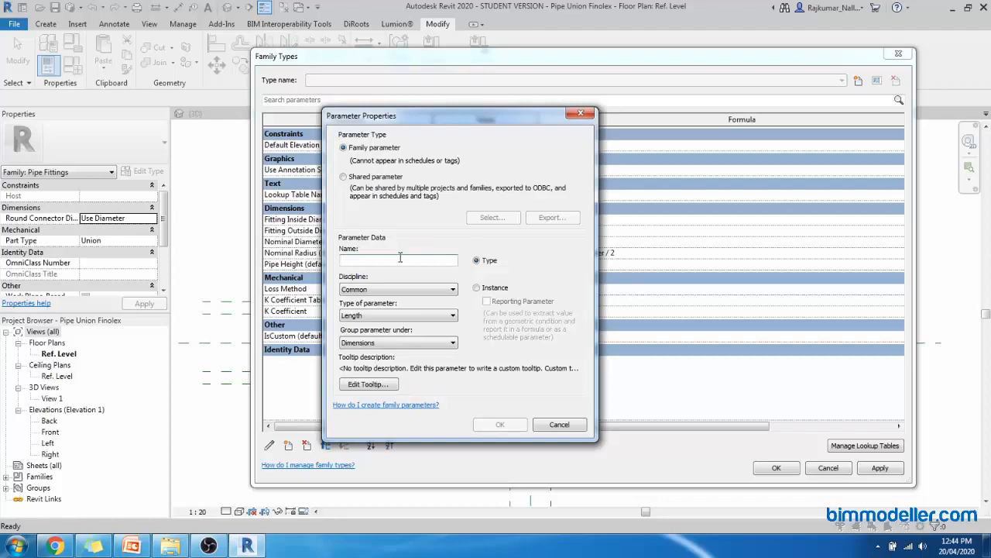
- Create Pipe SD as a Pipe Size instance parameter
text(Pipe SD)
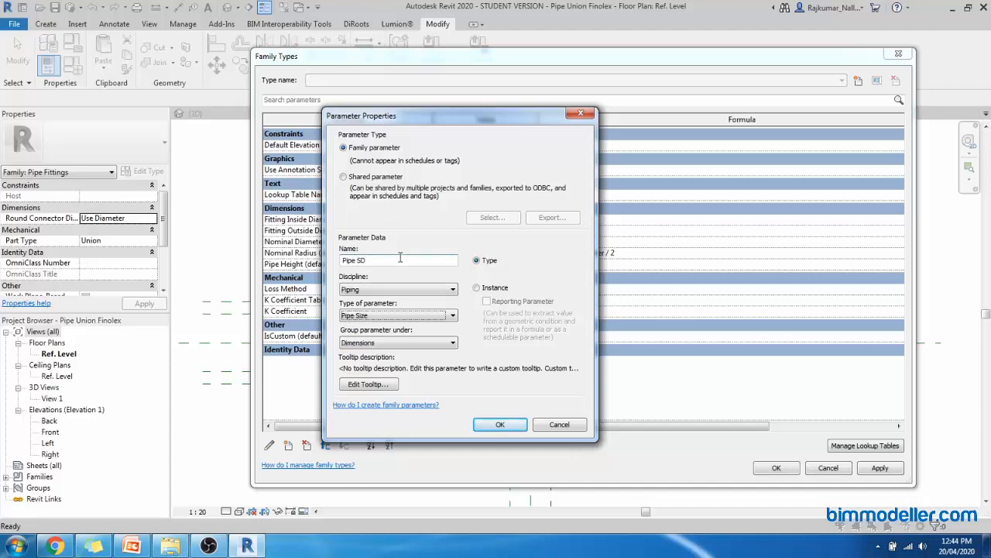
click(477, 287)
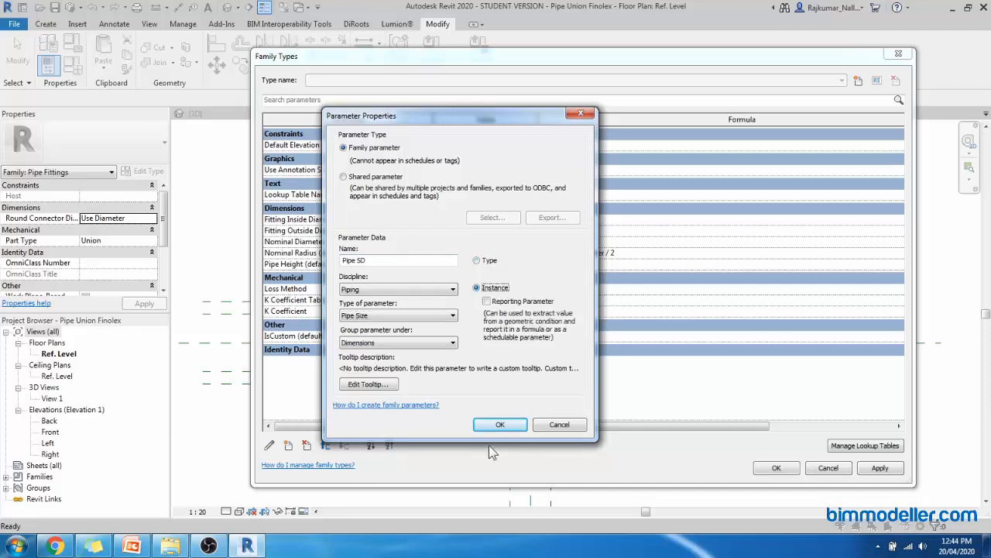
click(498, 424)
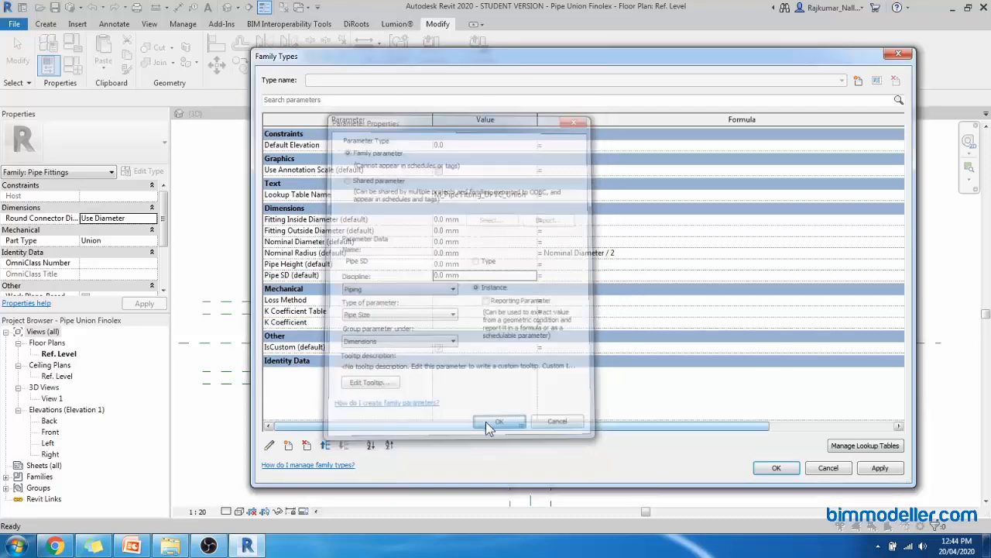
click(499, 421)
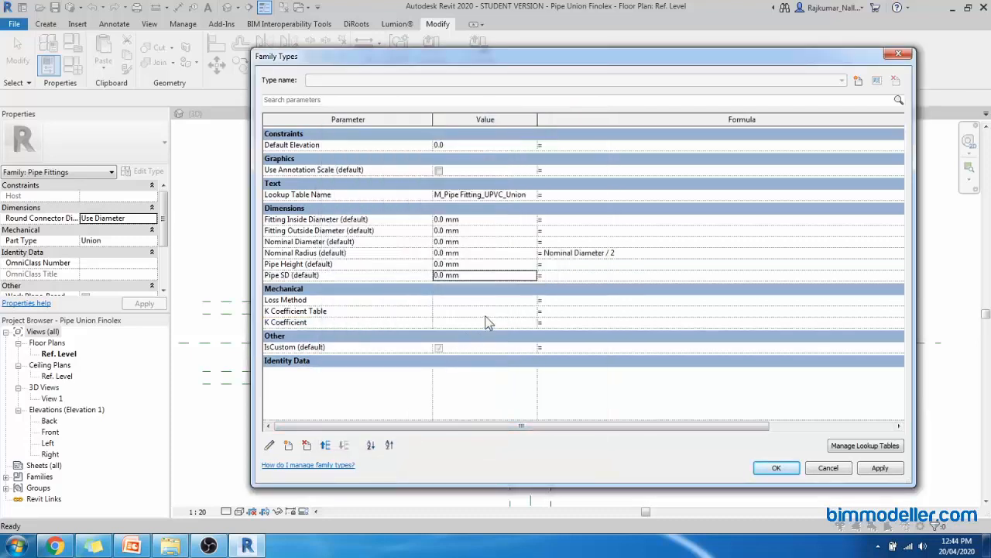
mouse_move(494, 303)
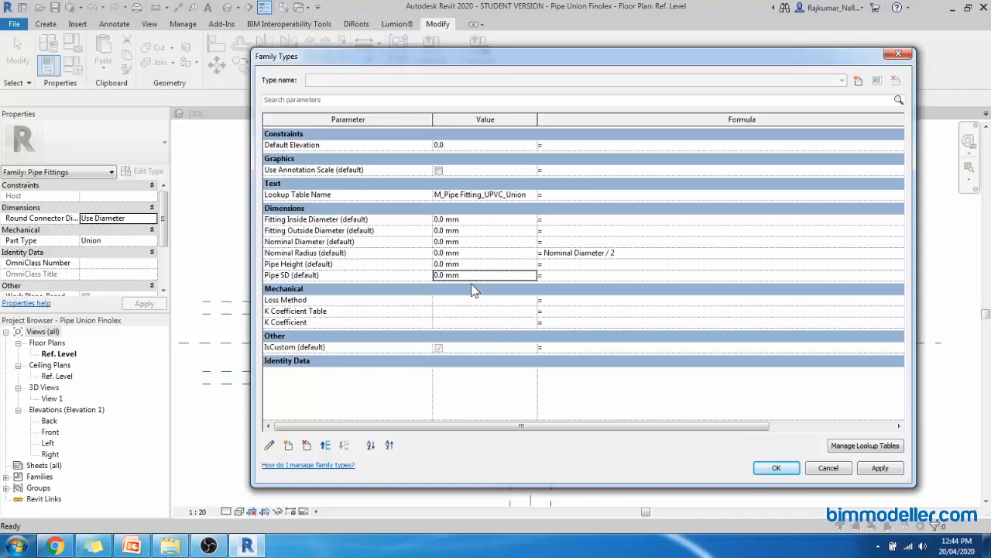
mouse_move(563, 282)
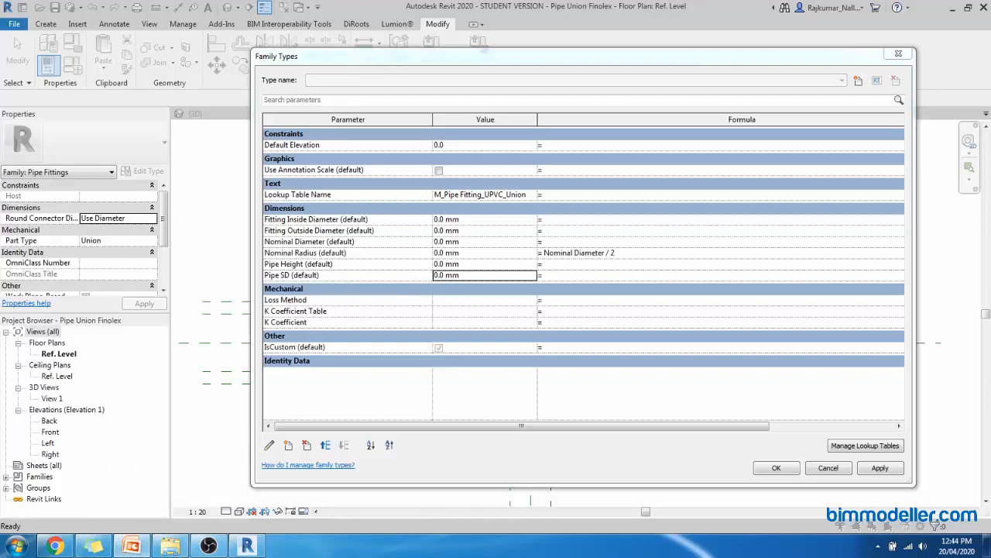
mouse_move(560, 242)
text(size_lookup(Lookup Table Name, "FOD", Nominal Diameter + 10 mm, Nominal Diameter))
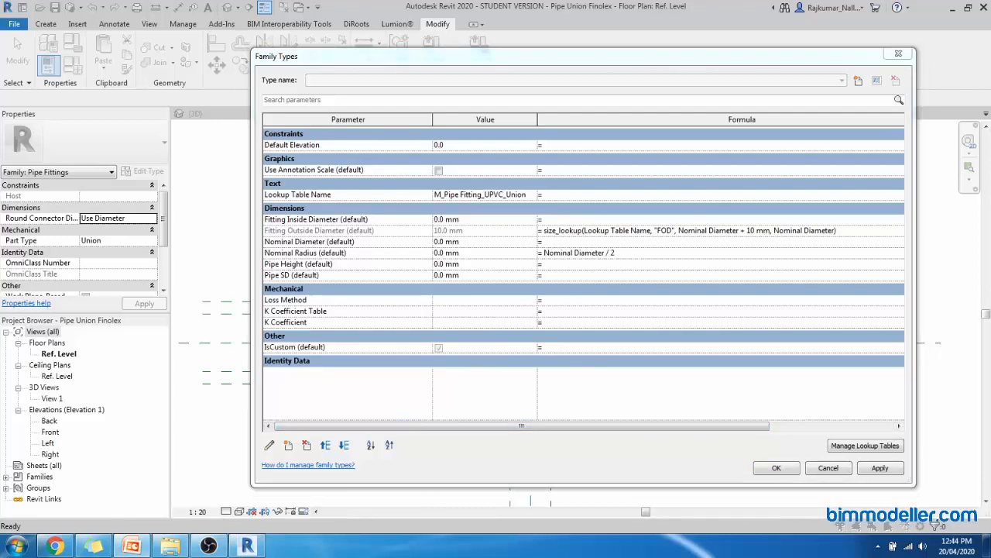
mouse_move(706, 238)
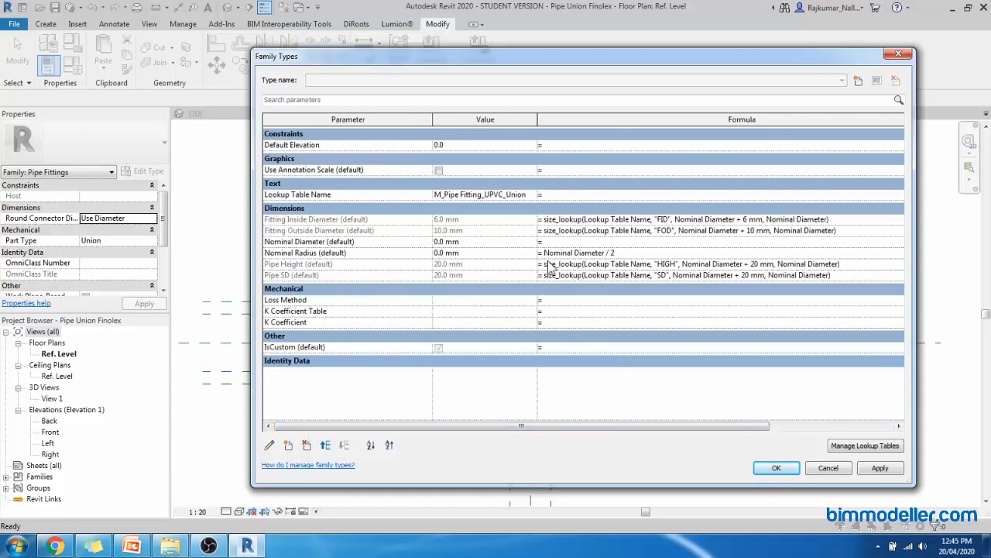
mouse_move(558, 281)
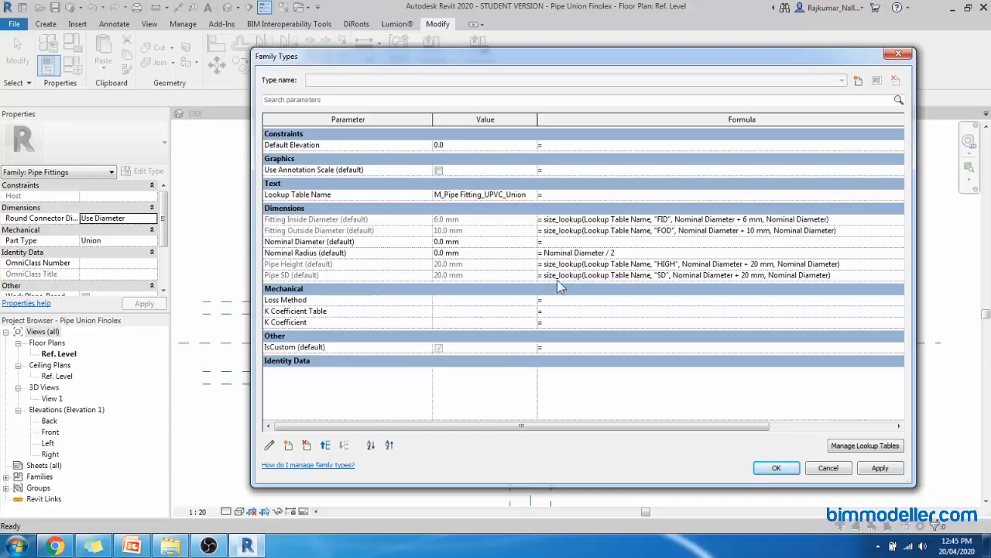
mouse_move(594, 291)
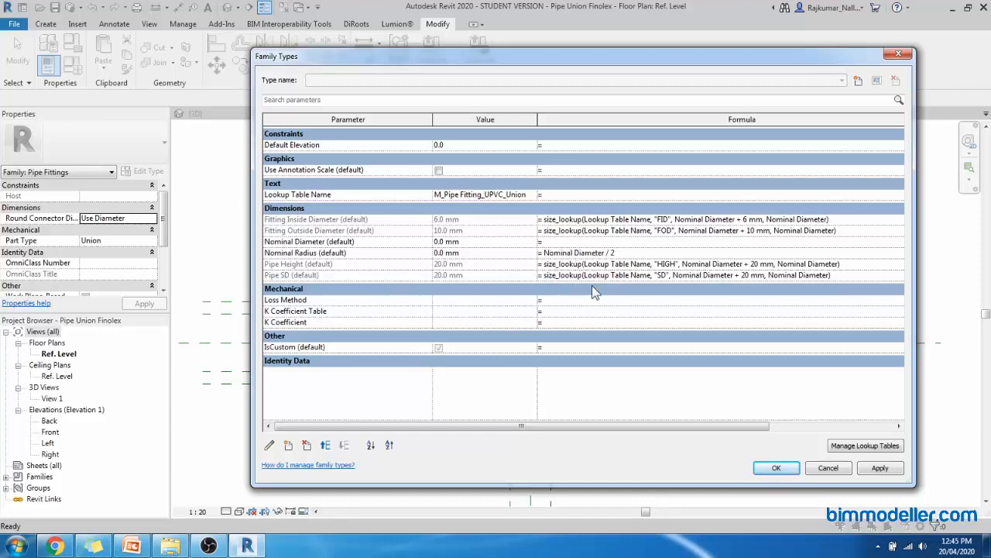
mouse_move(511, 394)
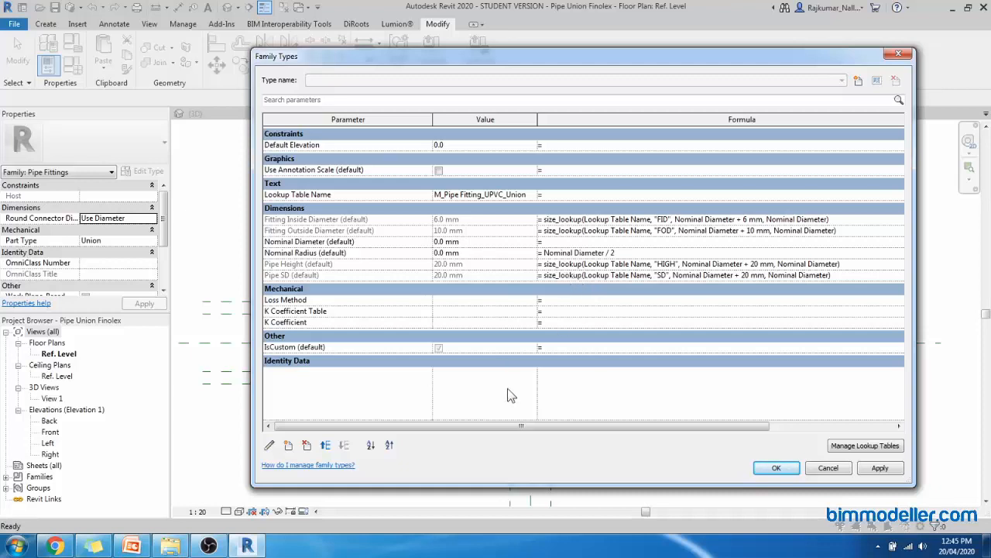
scroll(down, 3)
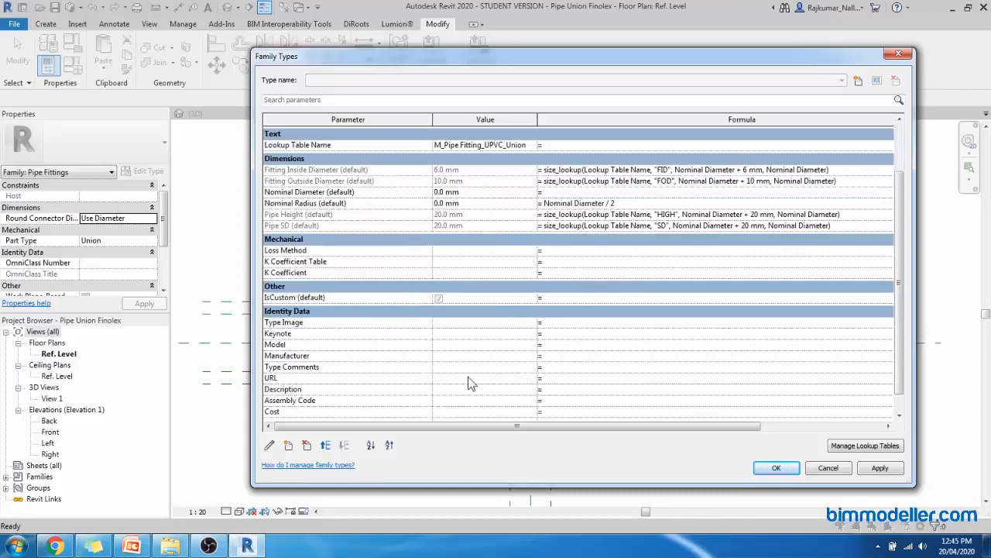
mouse_move(446, 372)
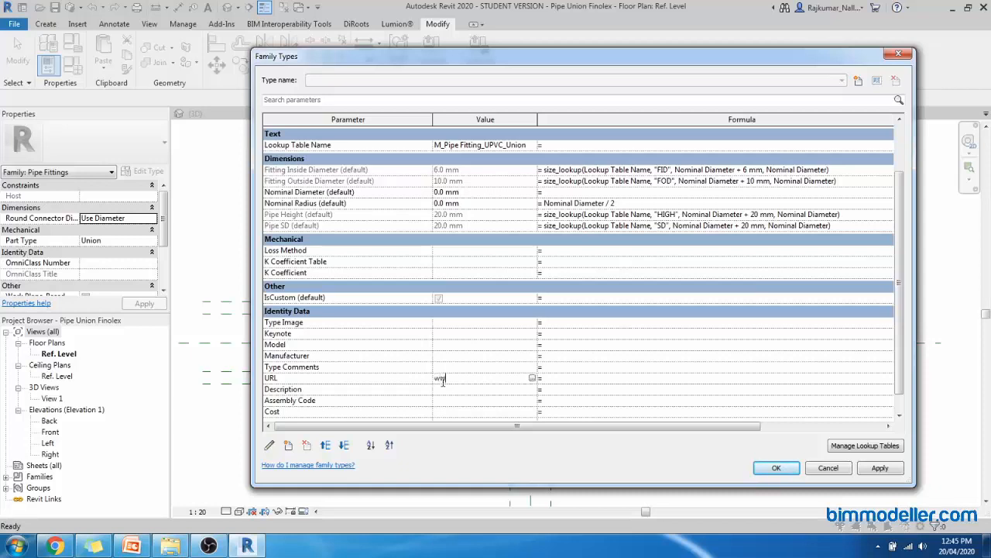
text(ww.bimmodeller.cm)
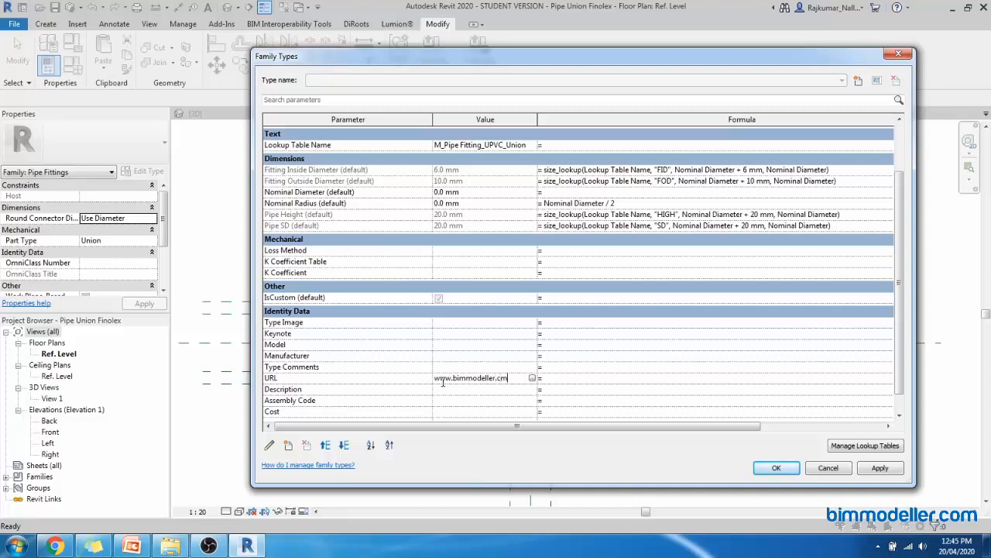
text(om)
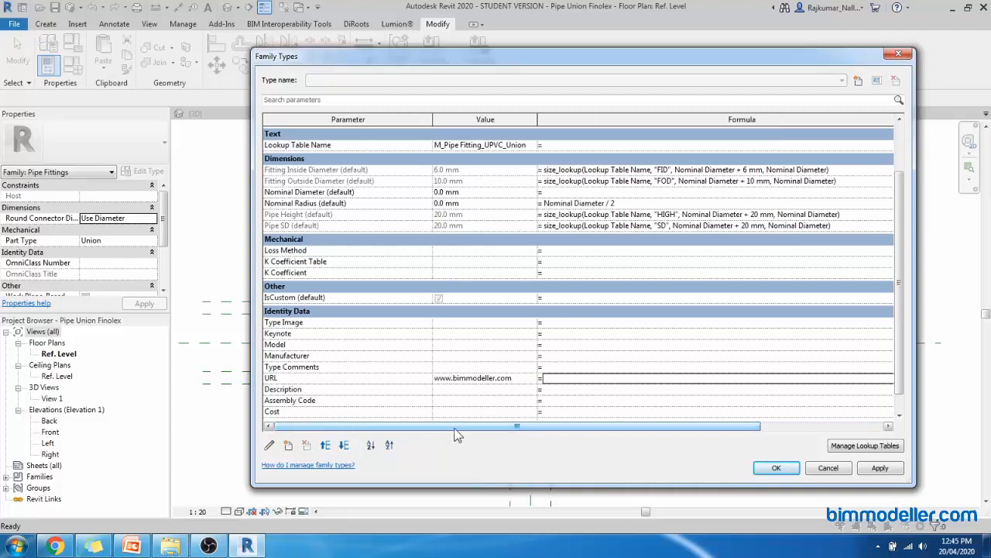
- Flex Nominal Diameter through 15, 10 and 15.0 mm to check the looked-up sizes update
click(447, 193)
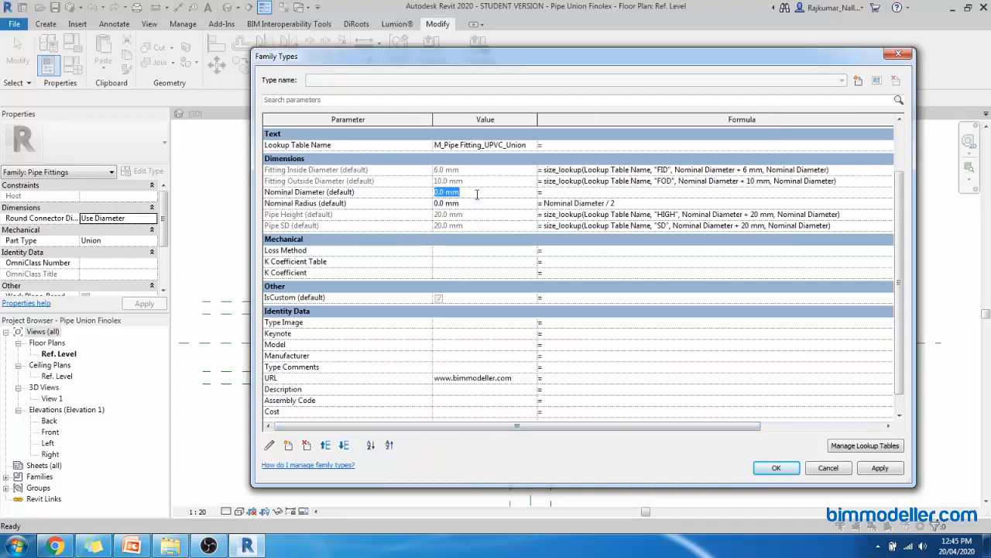
text(15)
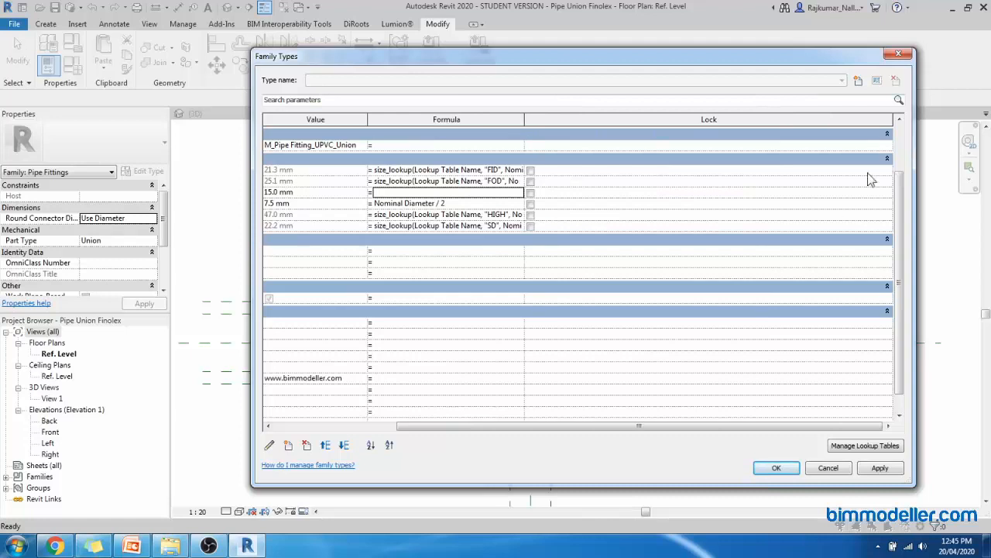
mouse_move(711, 132)
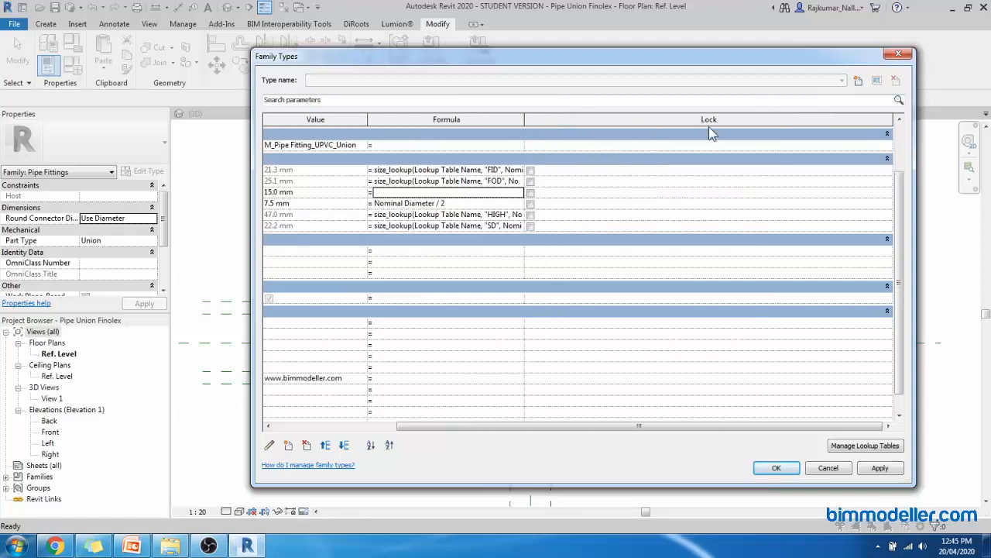
drag(524, 122, 669, 123)
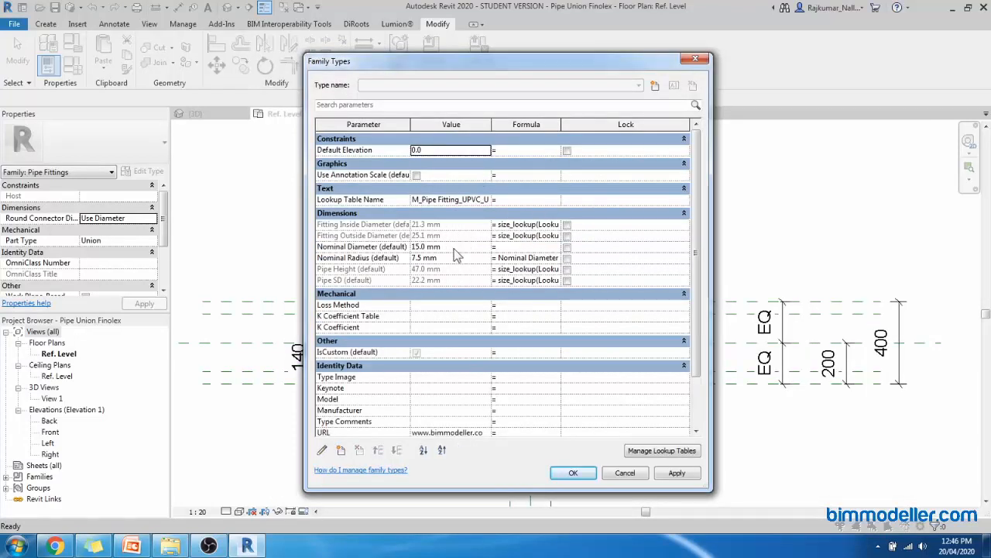
click(426, 246)
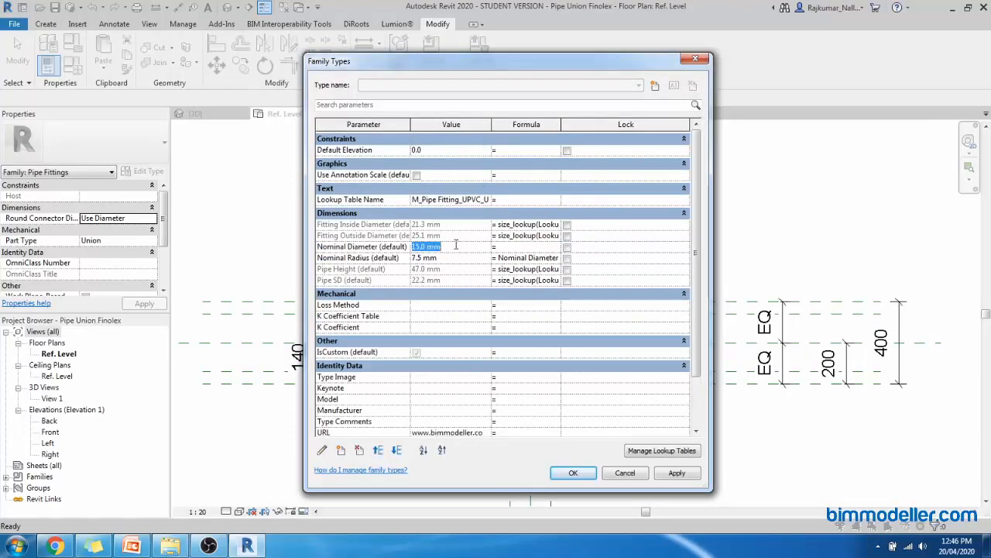
text(10)
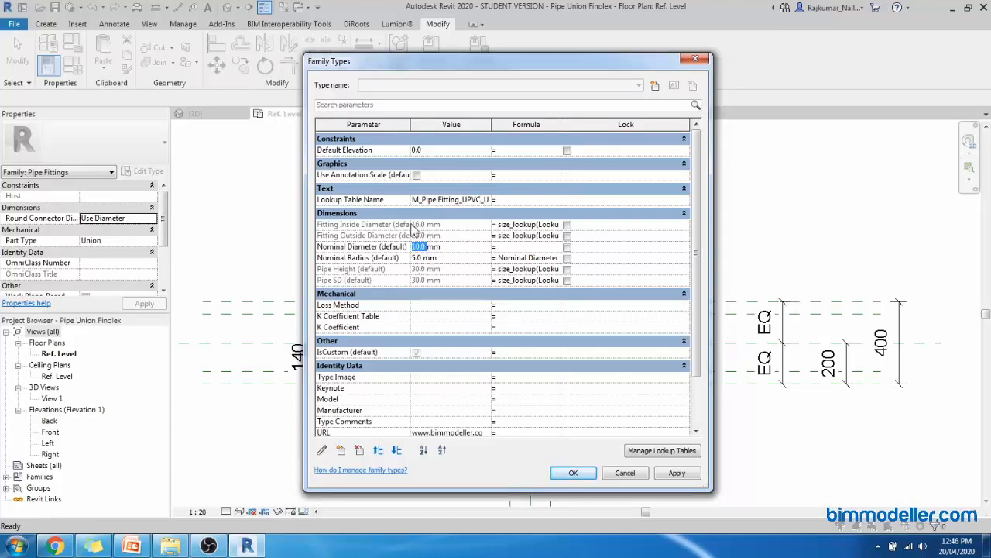
click(449, 246)
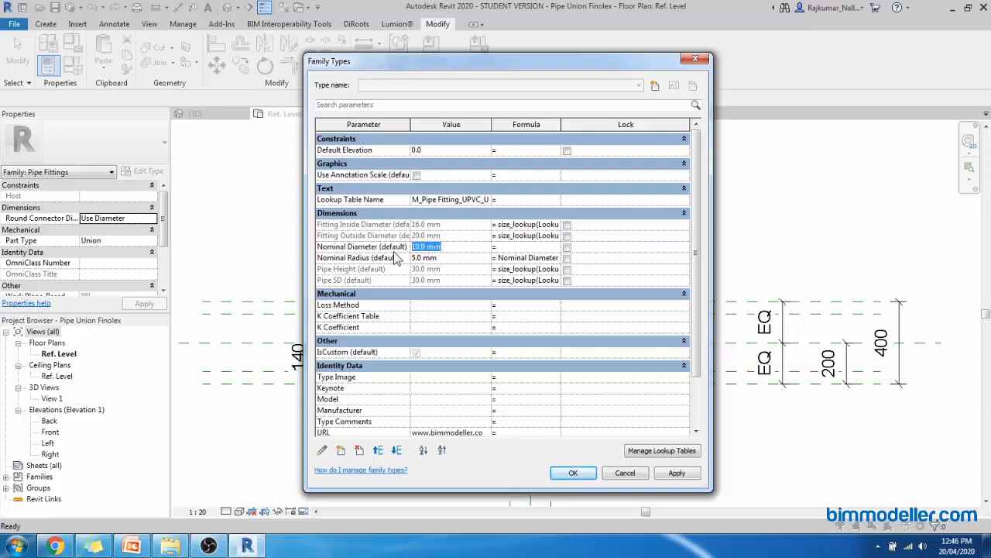
text(15.0 mm)
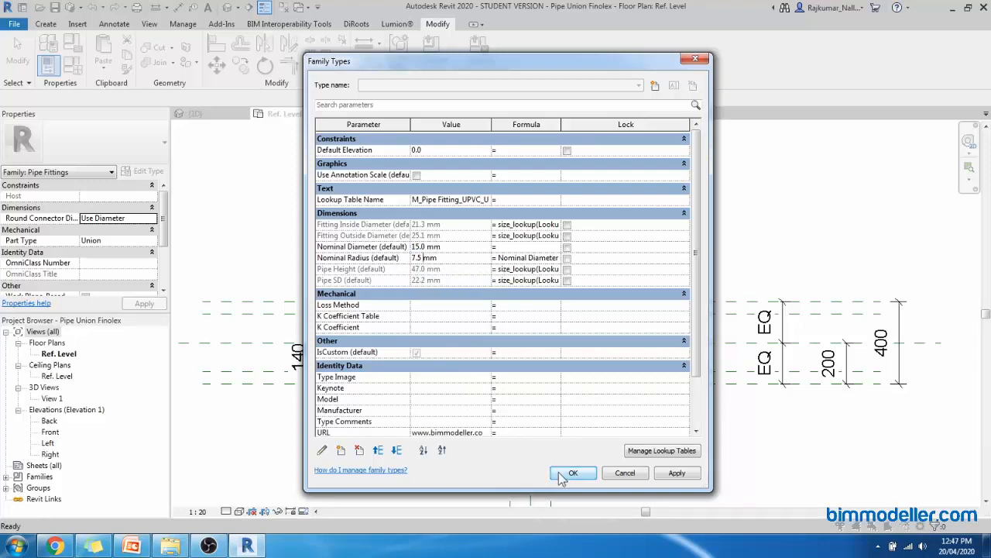
- Apply the parameters and label the reference-plane dimension with Fitting Inside Diameter
click(573, 472)
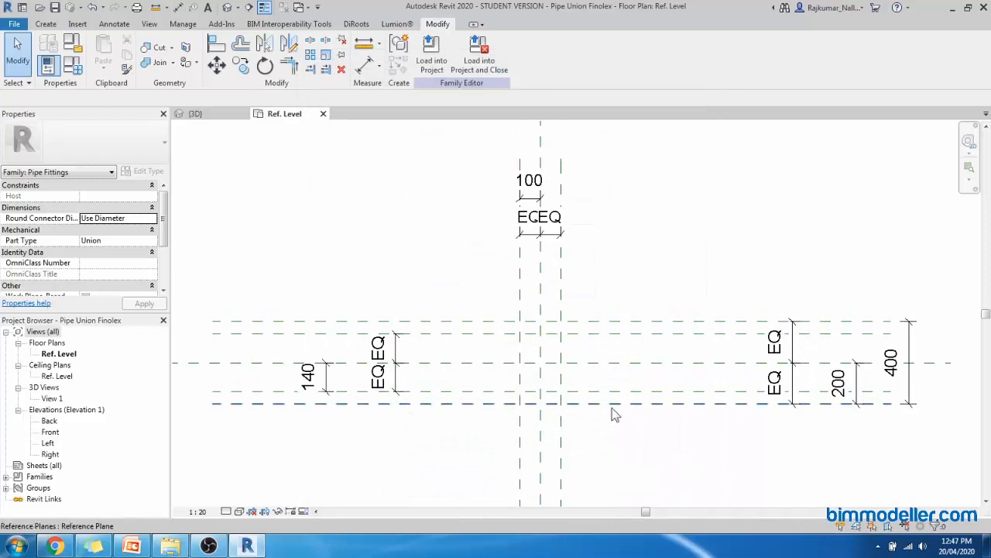
click(889, 363)
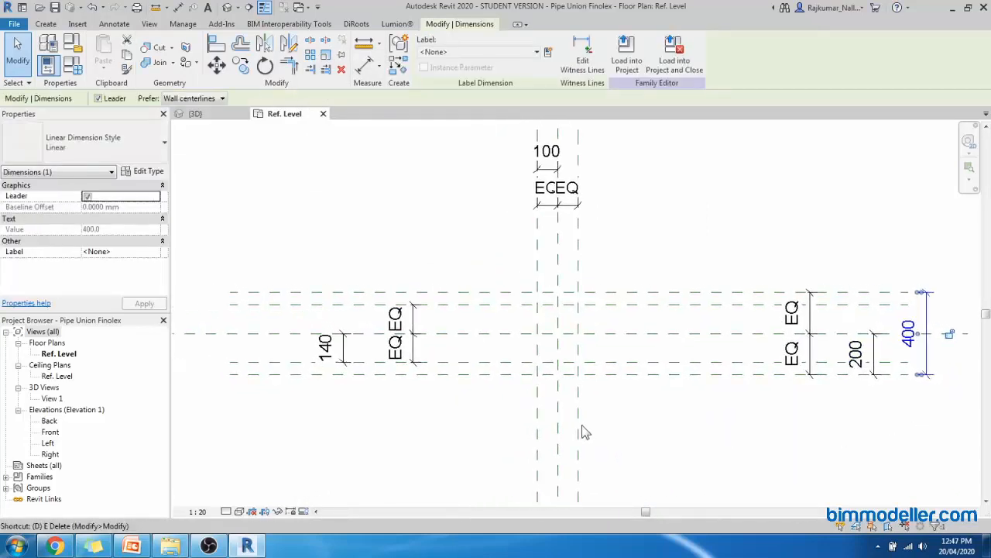
click(313, 364)
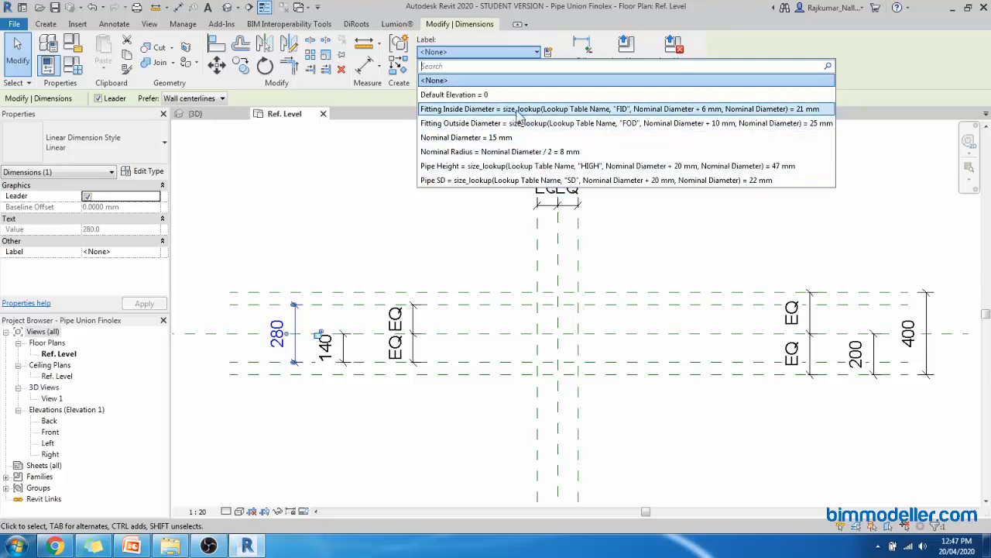
click(620, 108)
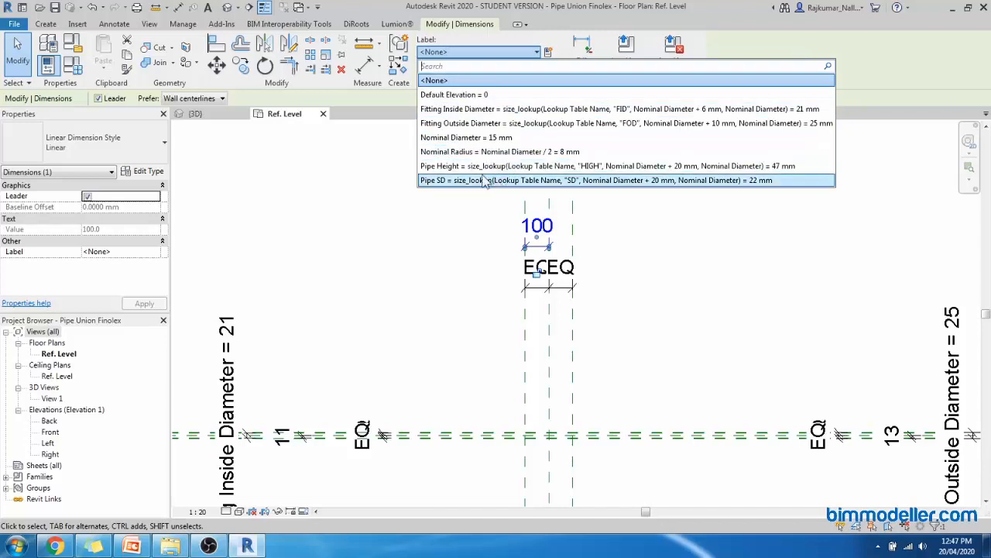
- Label the outer reference-plane dimension with Pipe SD, kept equal about the centre
click(596, 180)
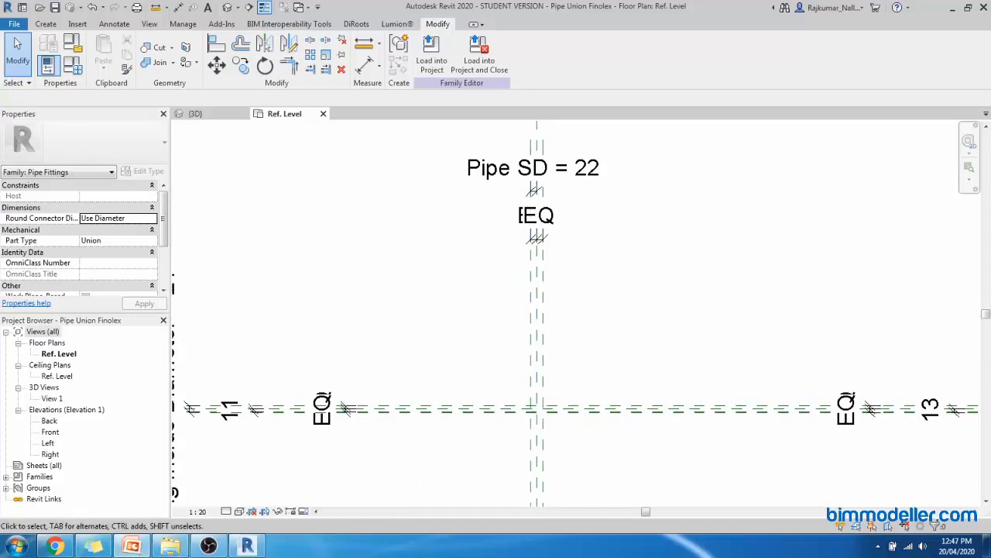
mouse_move(604, 386)
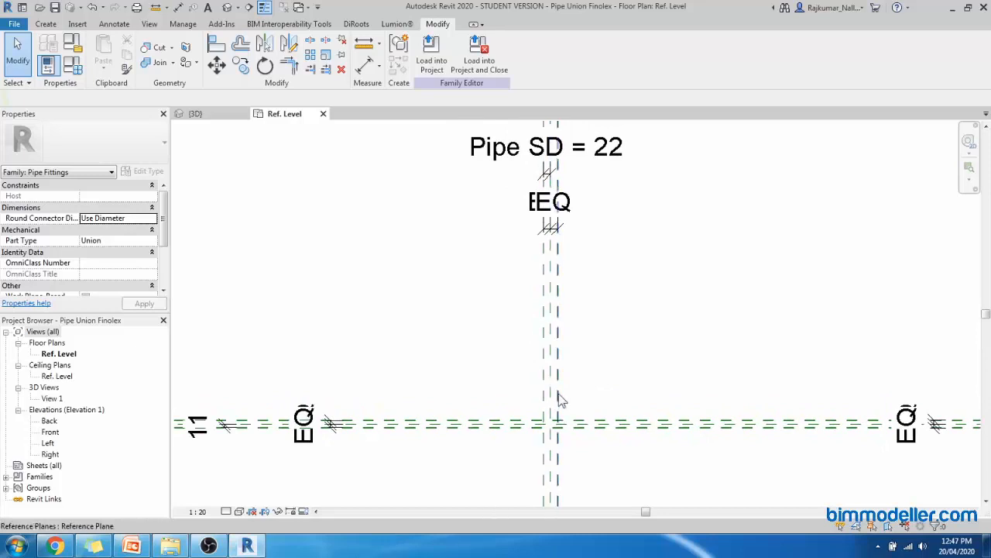
click(545, 146)
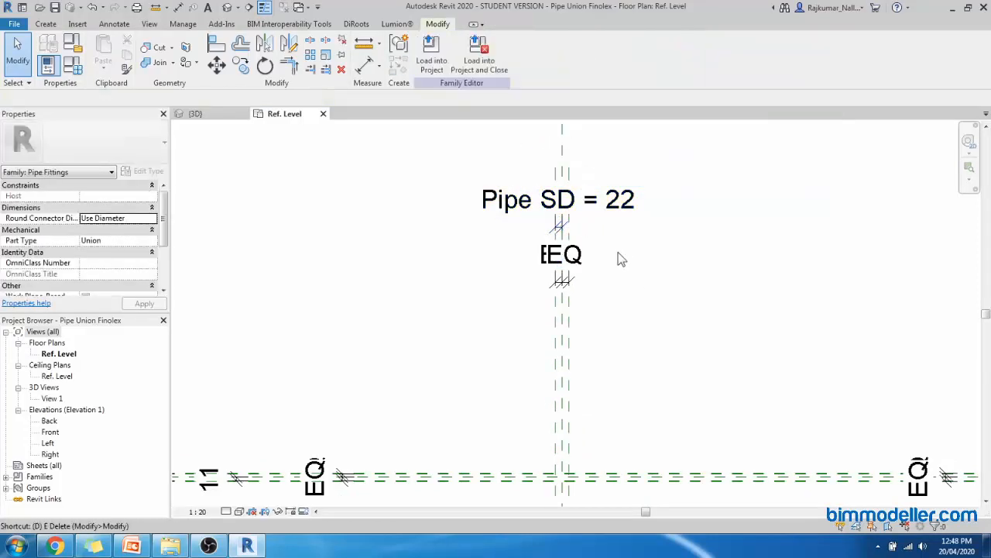
- Draw further vertical reference planes near the centre and start dimensioning them
click(430, 49)
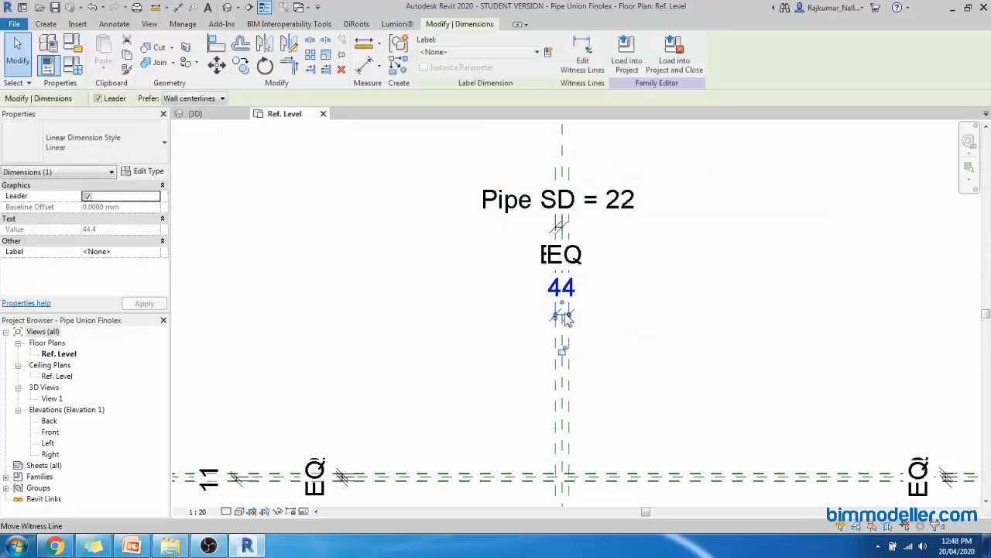
drag(561, 317, 558, 368)
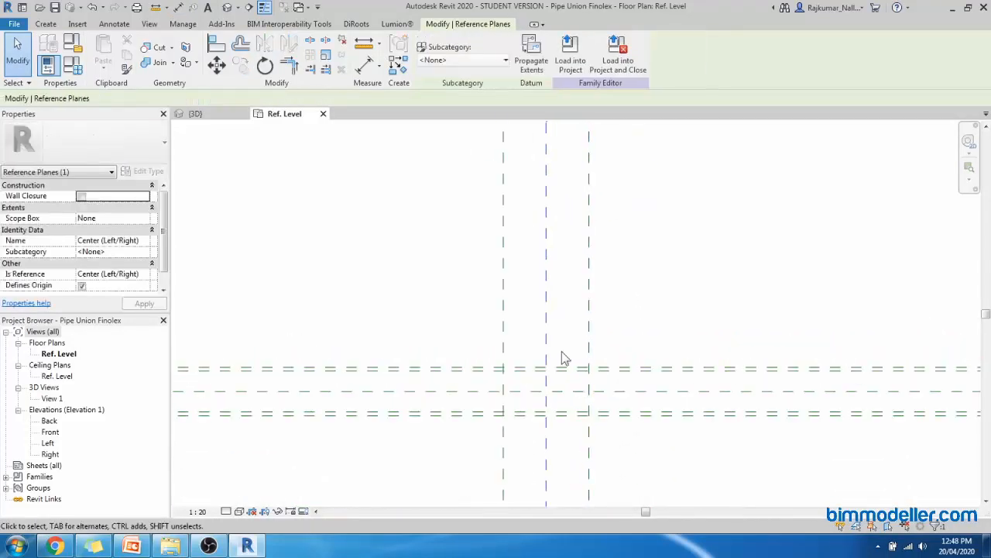
mouse_move(561, 347)
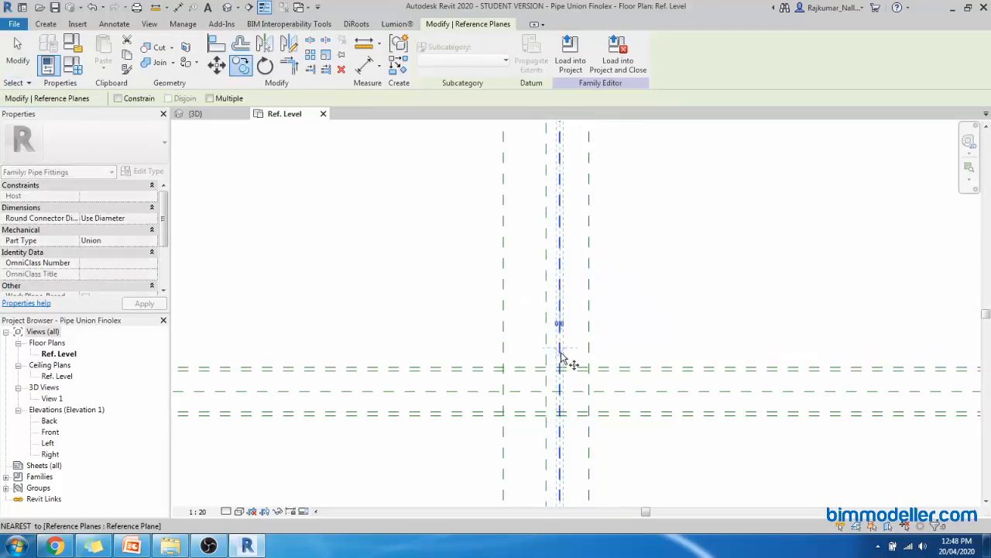
click(559, 323)
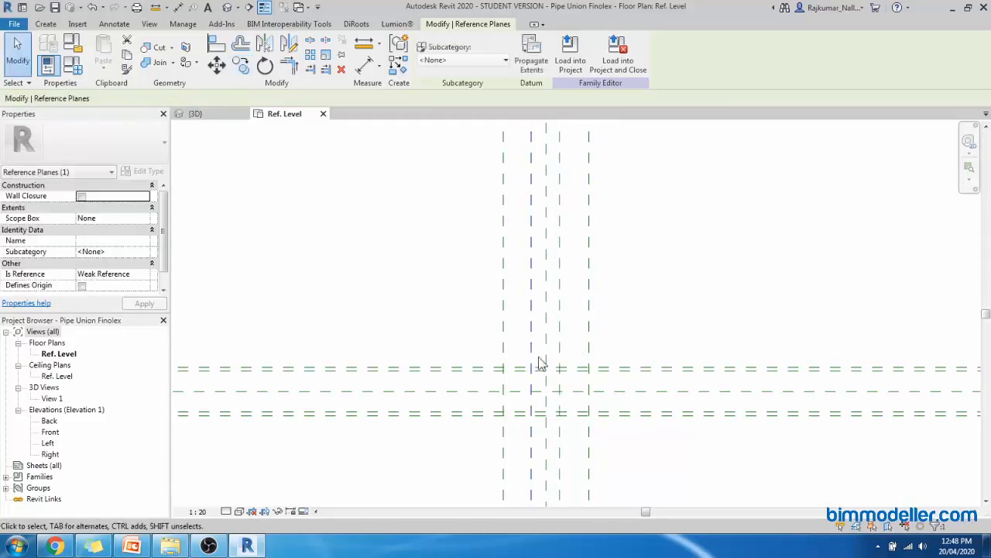
click(431, 49)
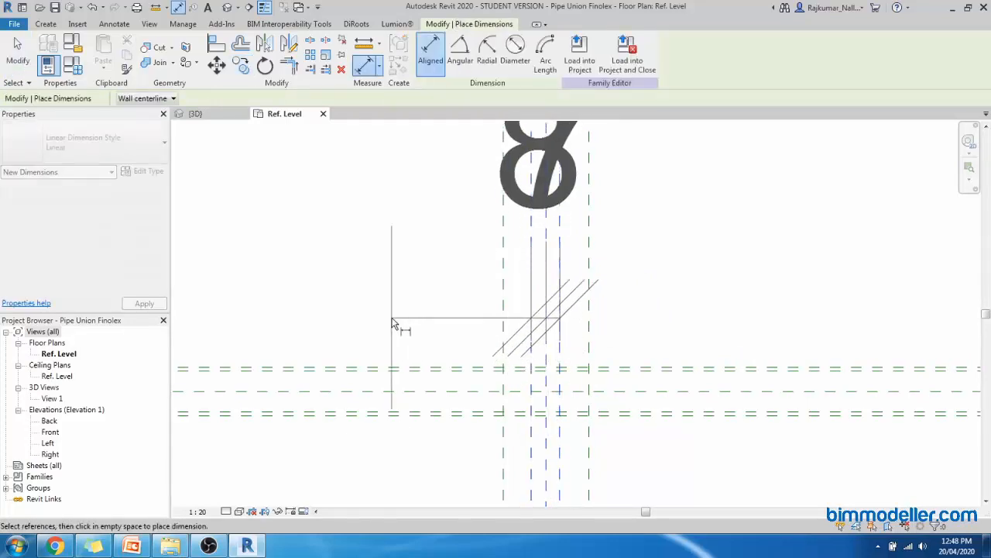
- Set the view scale to 1:5 then 1:2 and label the inner dimension with Pipe Height
click(199, 511)
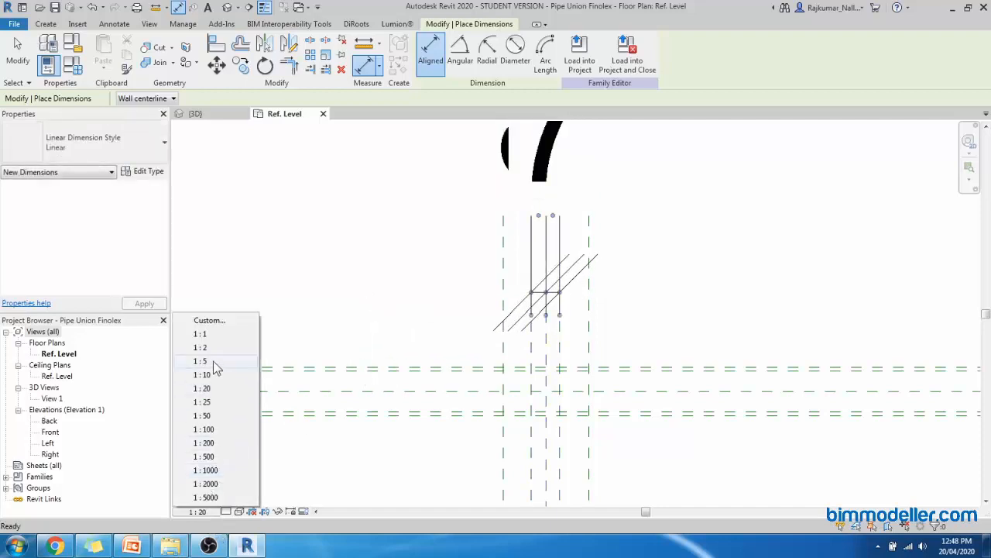
click(200, 361)
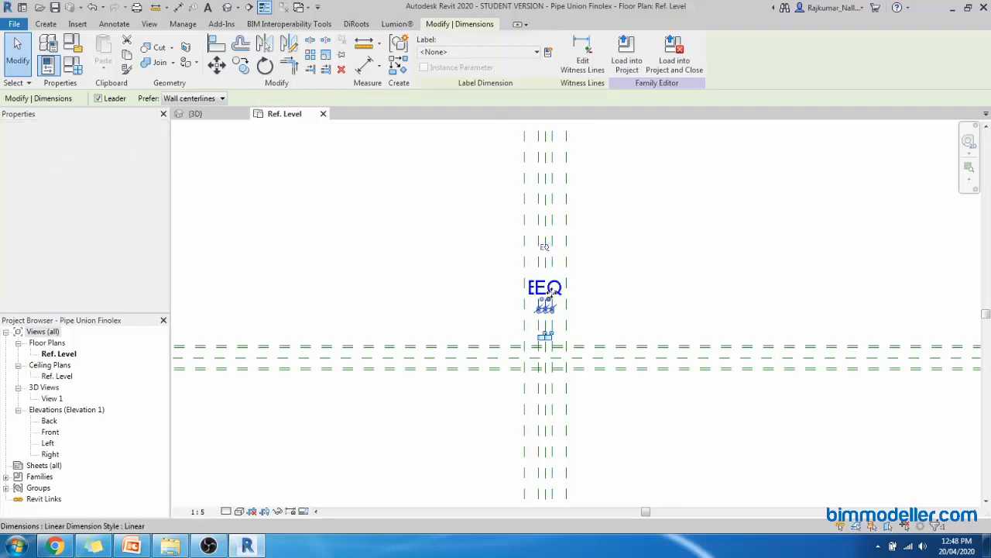
click(199, 511)
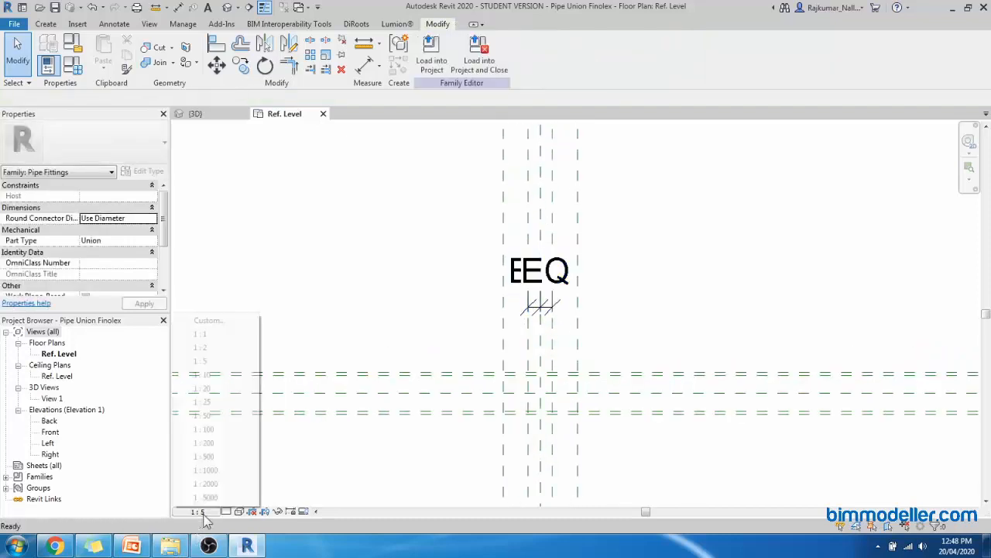
click(200, 347)
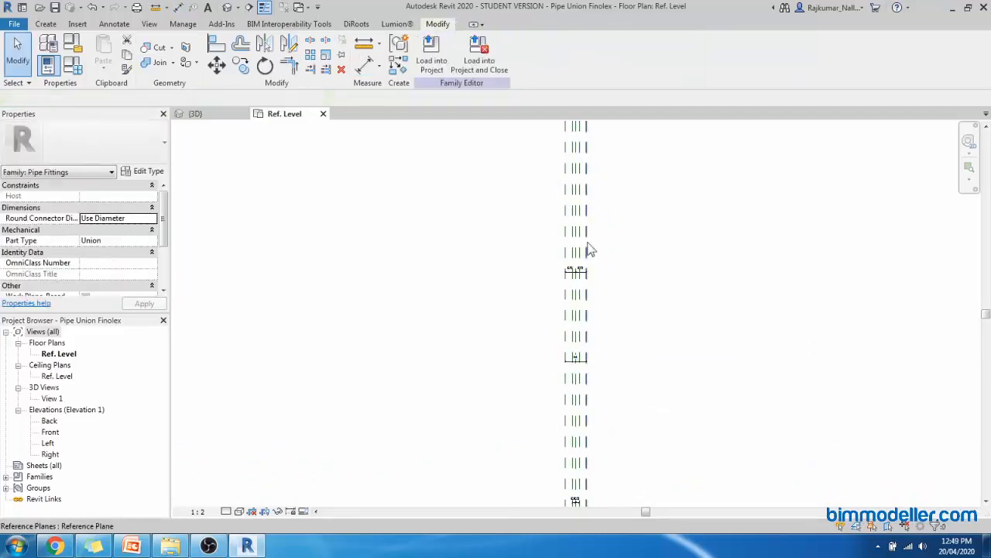
click(576, 362)
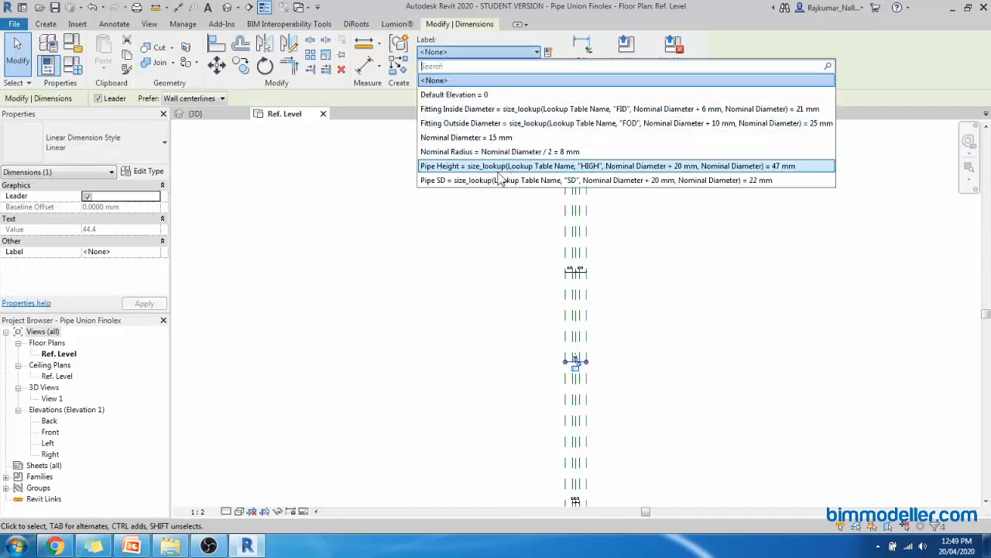
click(607, 166)
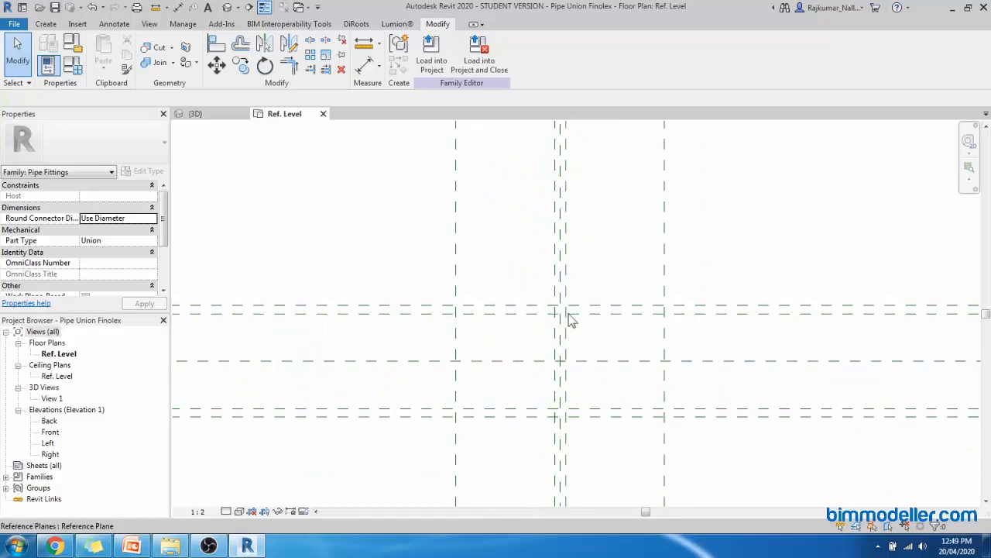
mouse_move(525, 355)
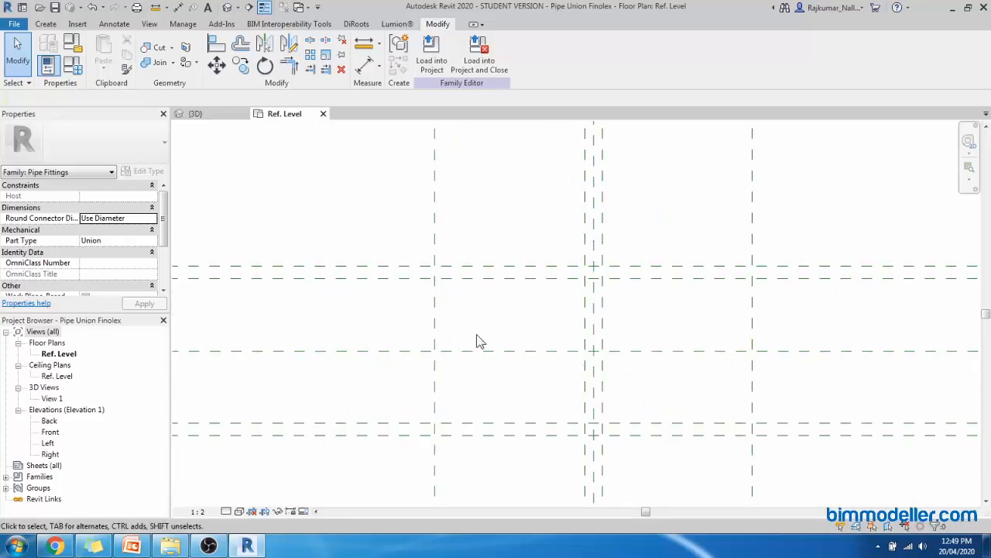
mouse_move(474, 376)
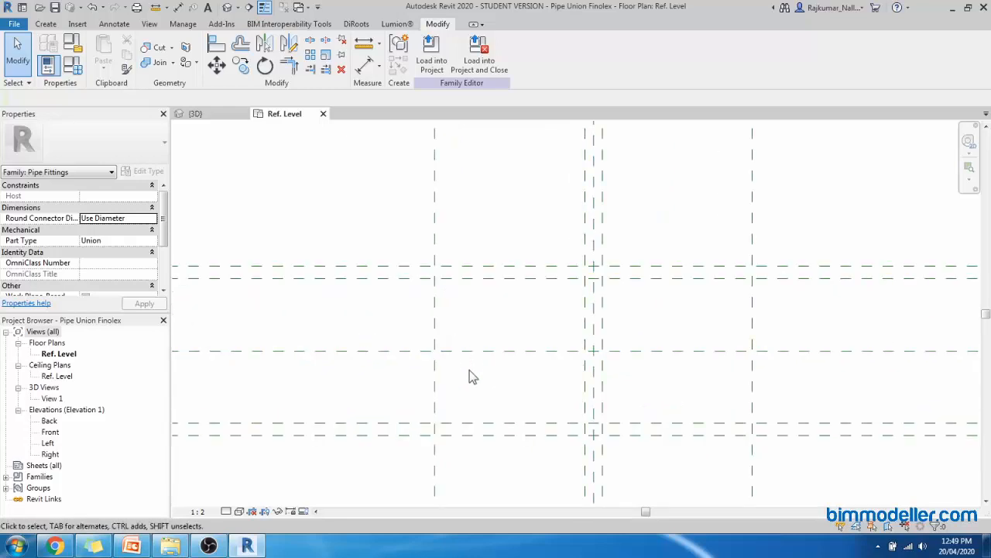
- Revolve the sketched union profile about the centre axis into a solid
click(45, 23)
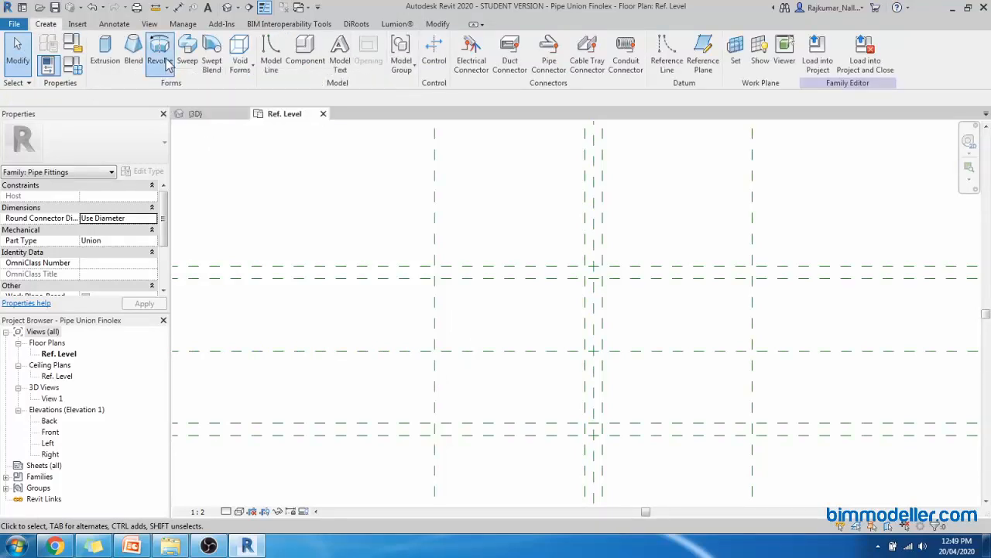
click(158, 54)
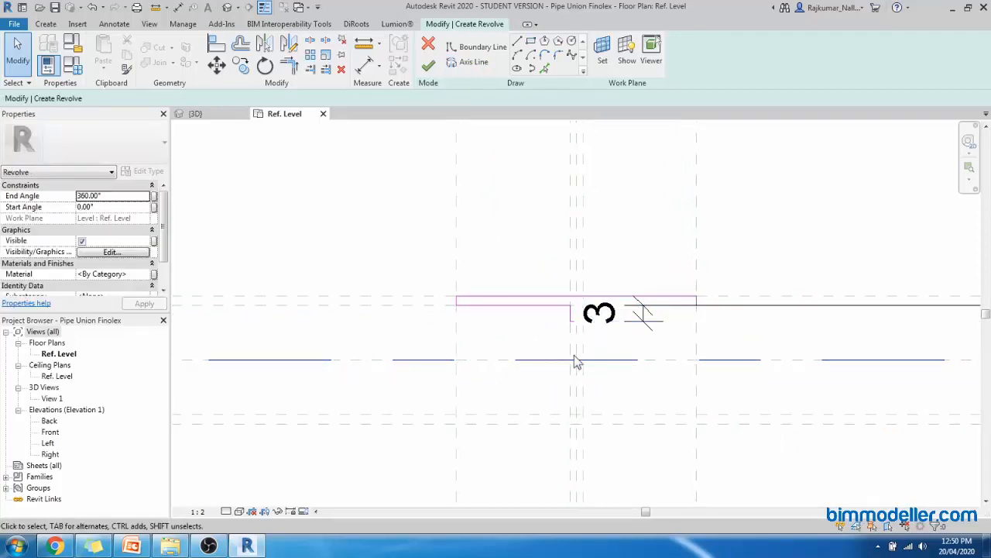
mouse_move(427, 65)
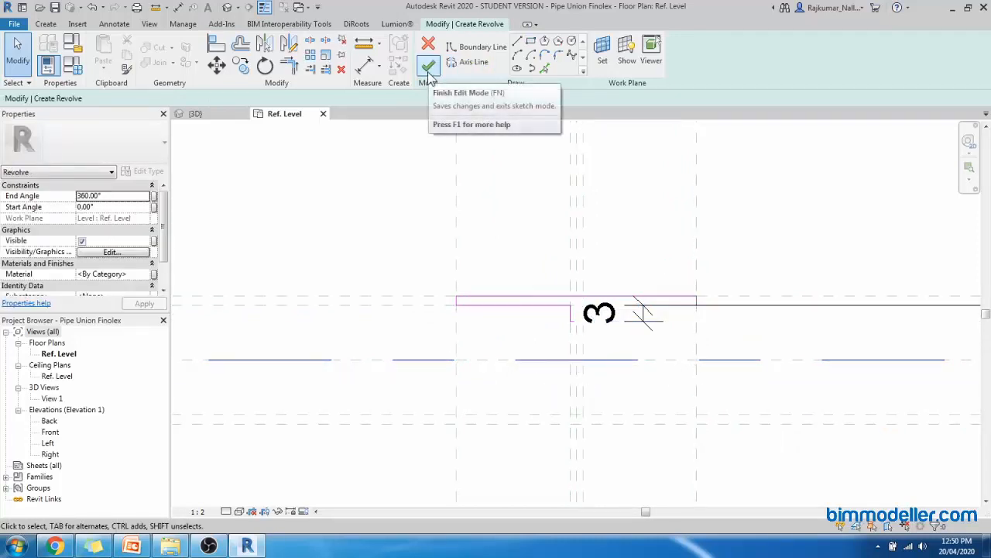
click(427, 65)
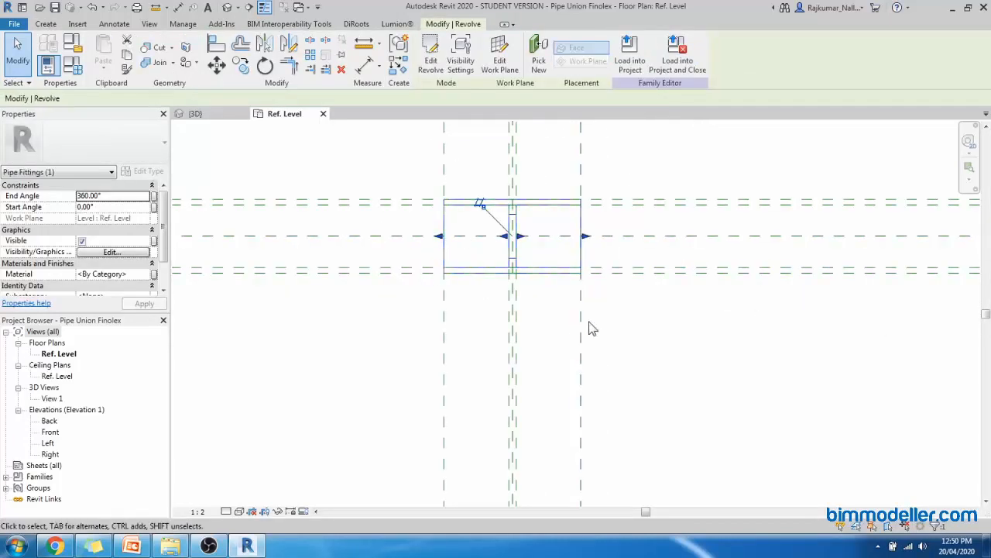
- In 3D, flex Nominal Diameter to 20, 25 and 50 mm and watch the hollow body resize
click(47, 24)
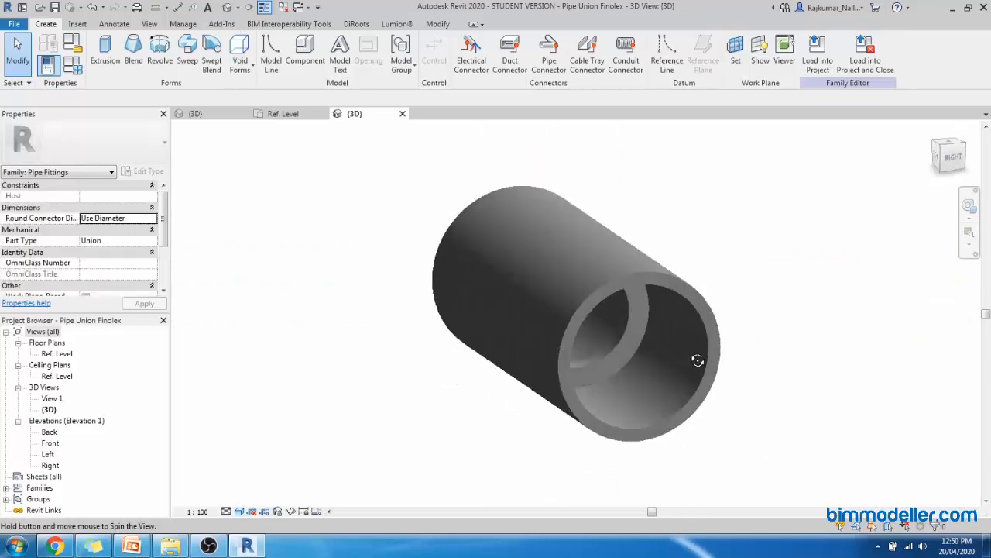
drag(697, 360, 581, 324)
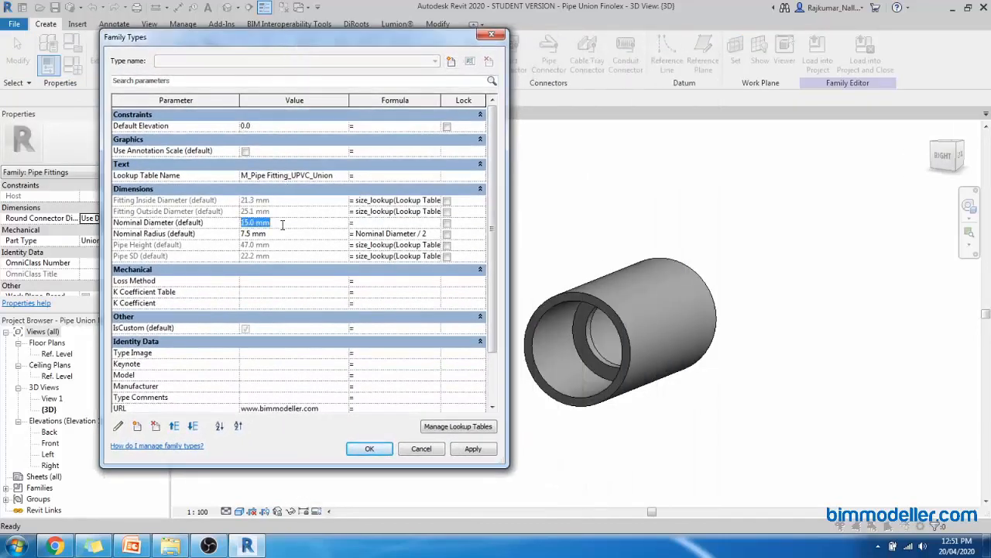
click(472, 449)
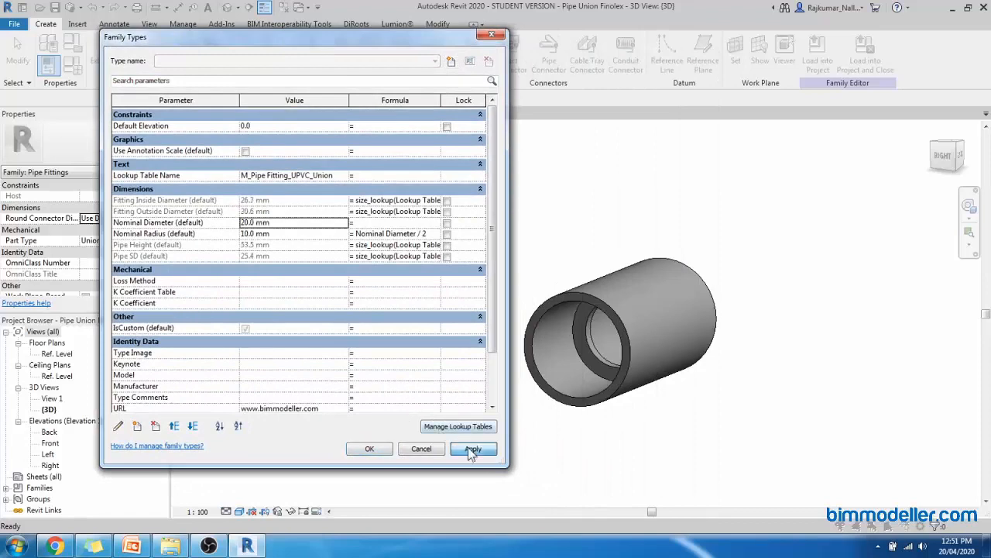
click(472, 449)
text(15)
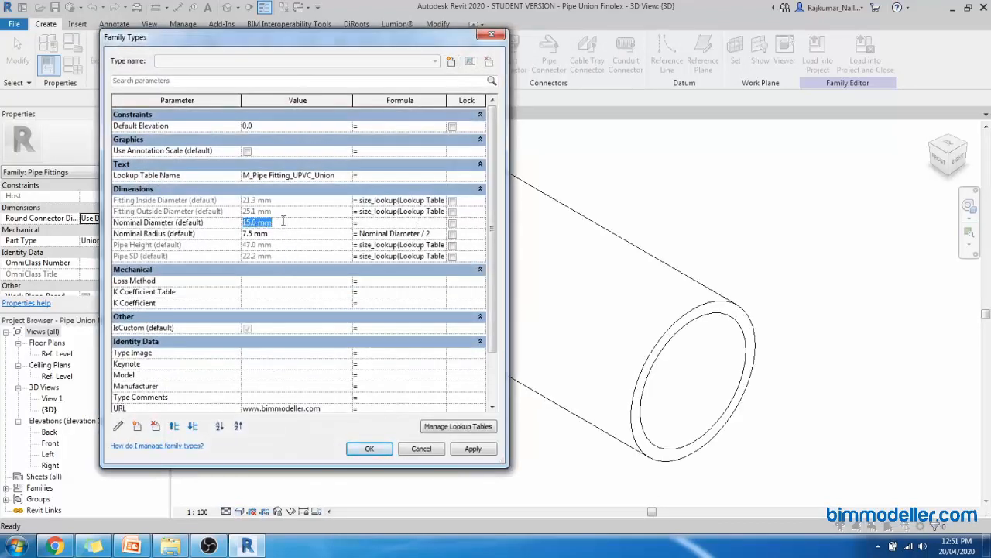
text(25)
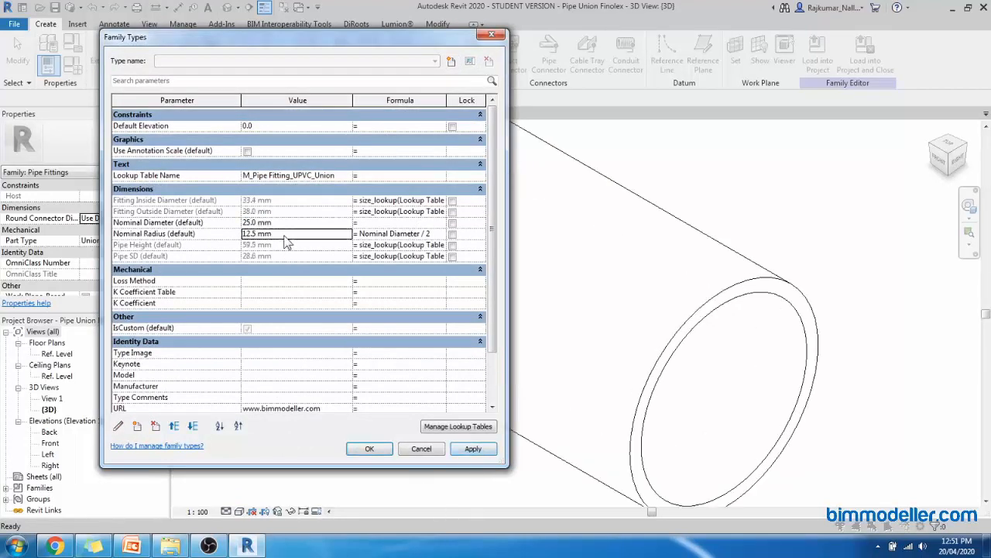
text(50)
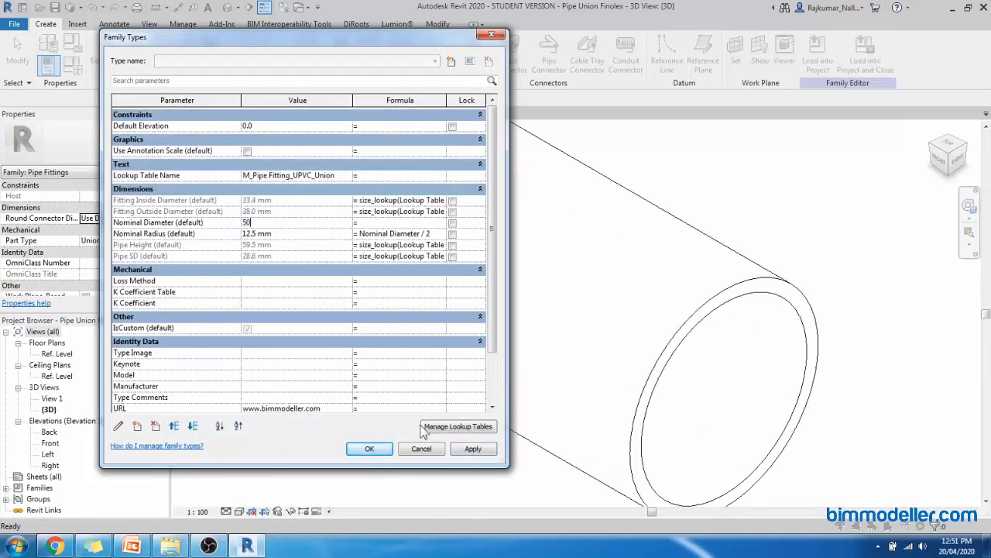
click(368, 447)
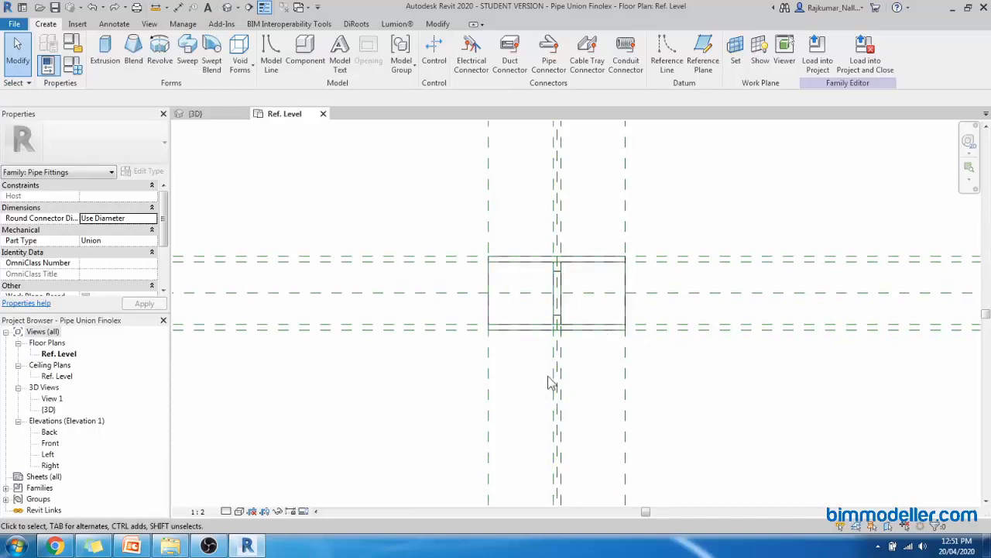
mouse_move(596, 360)
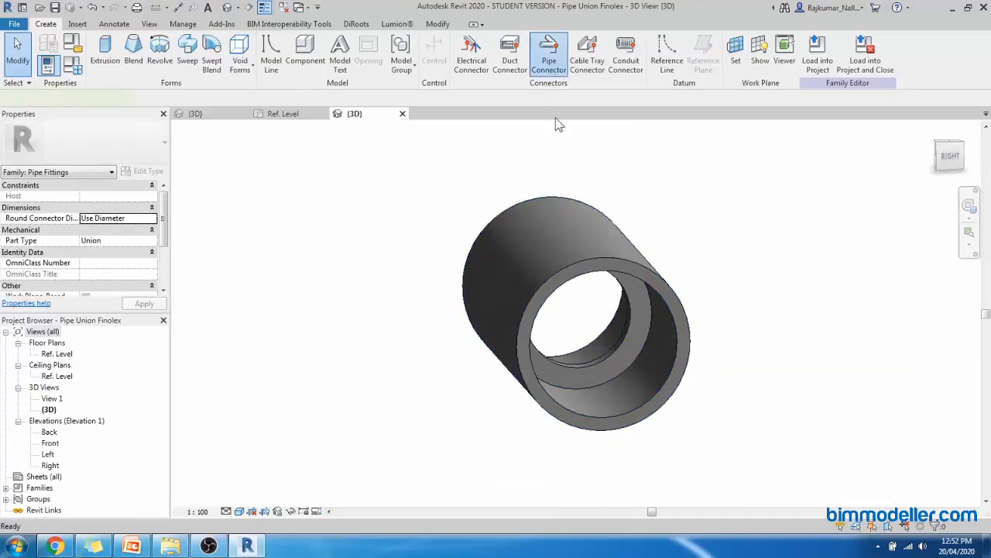
- Add the second pipe connector and associate its Diameter with Nominal Diameter (15 mm)
click(548, 49)
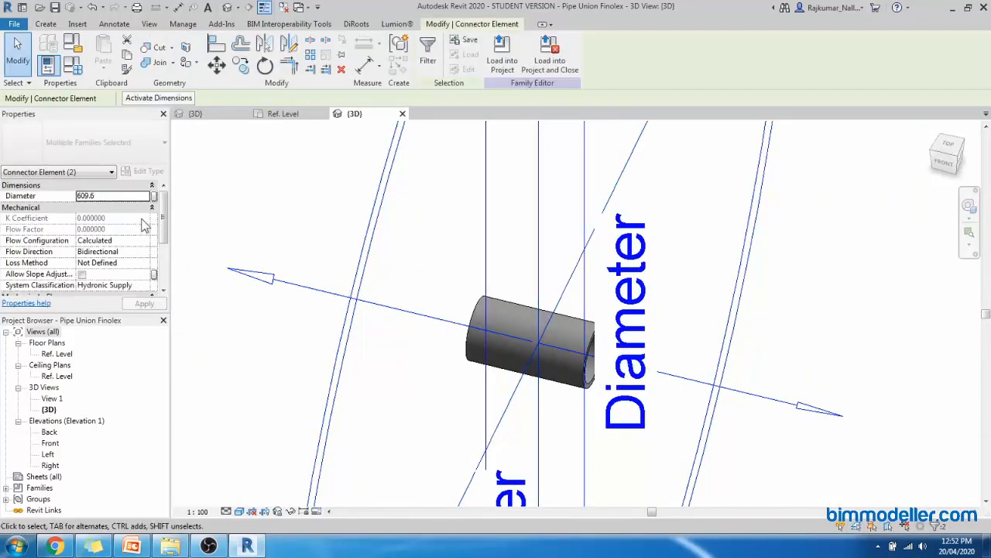
click(155, 195)
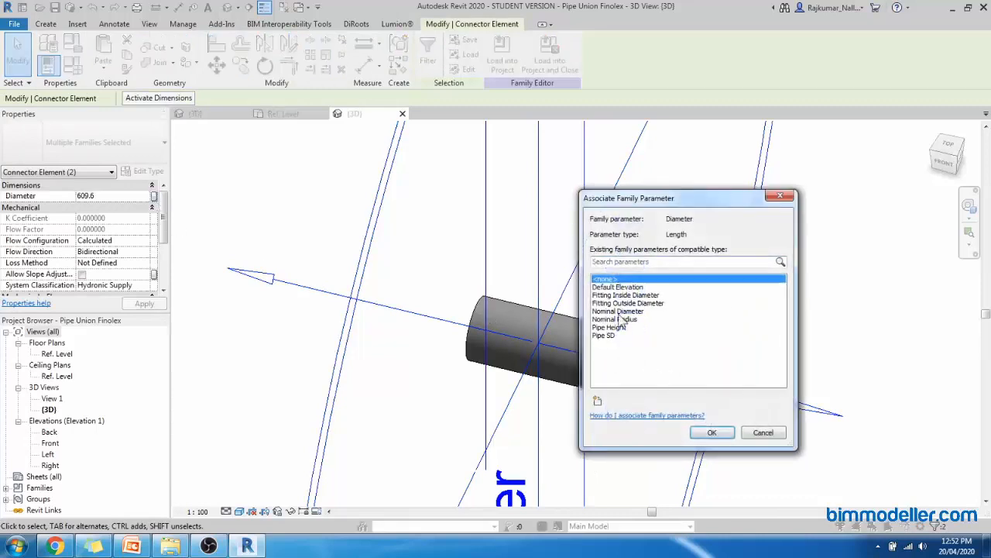
click(618, 310)
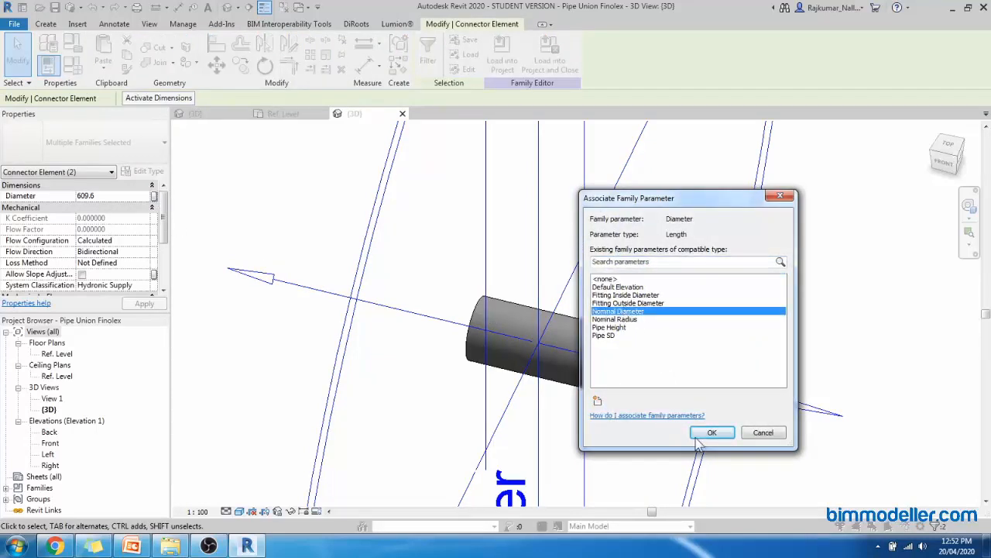
click(711, 432)
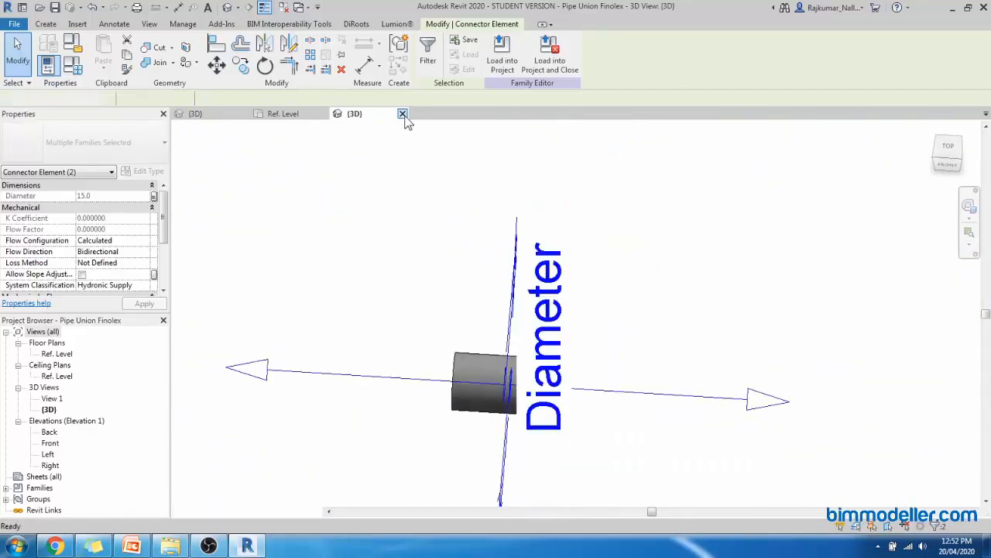
click(403, 114)
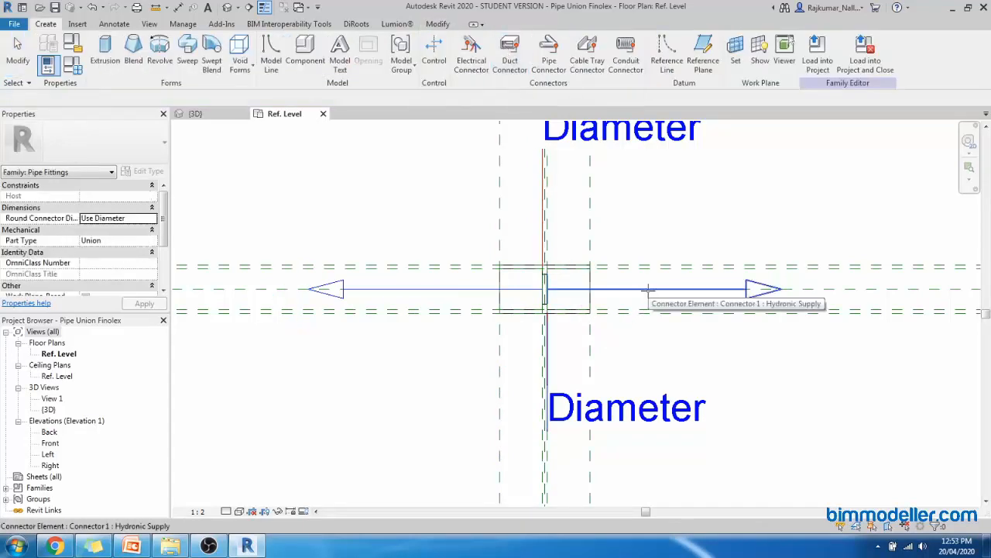
mouse_move(644, 309)
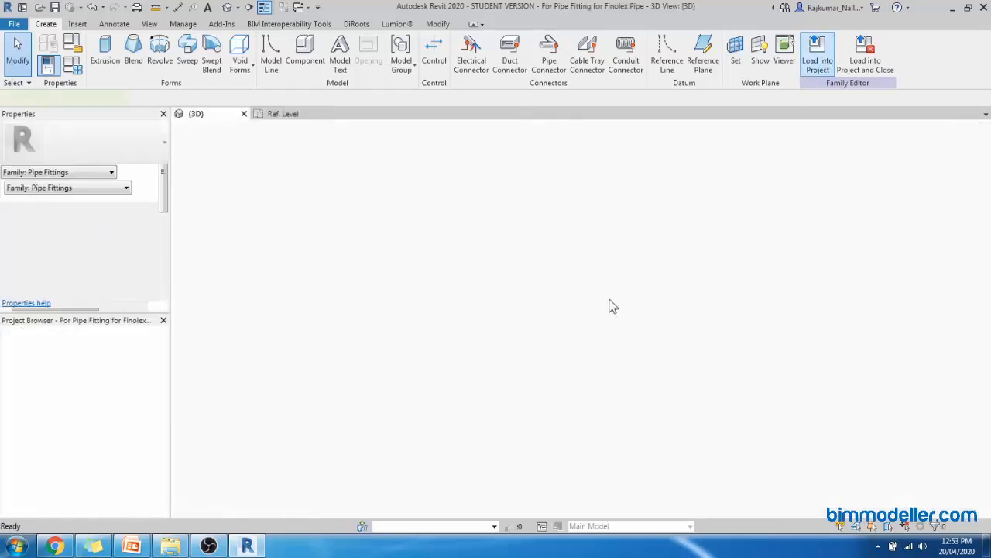
- Split the sloped PVC-U pipe run so the Pipe Union Finolex fitting sits inline, then select it
click(817, 54)
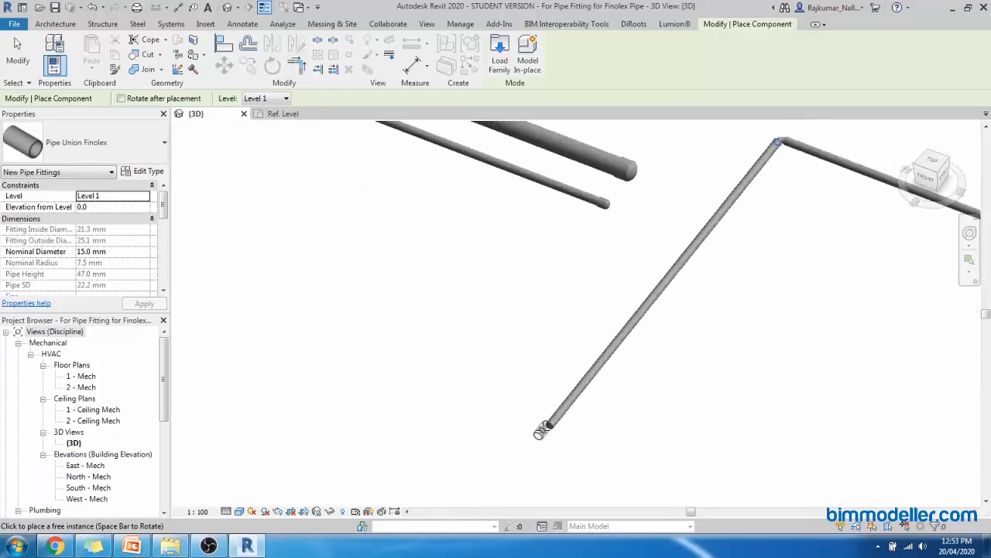
click(623, 341)
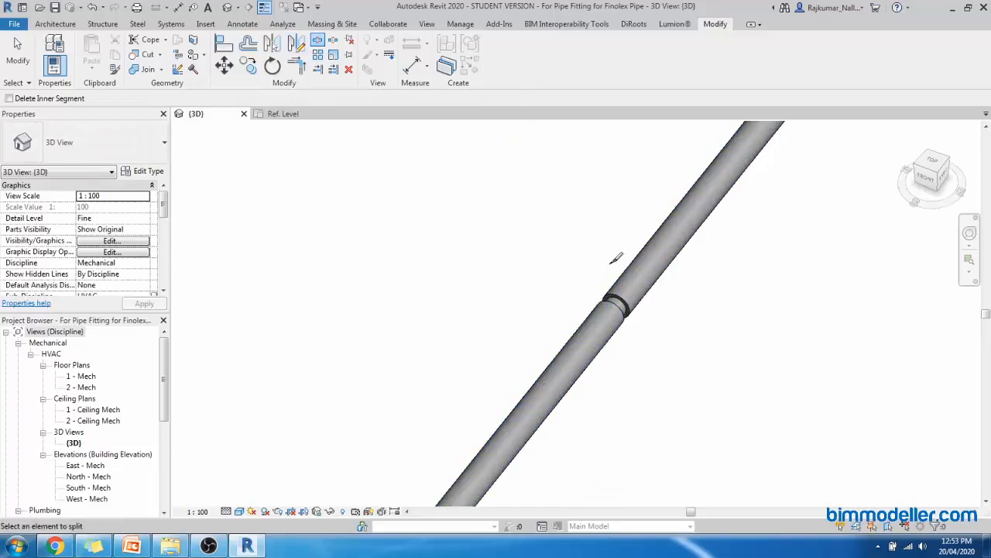
click(627, 320)
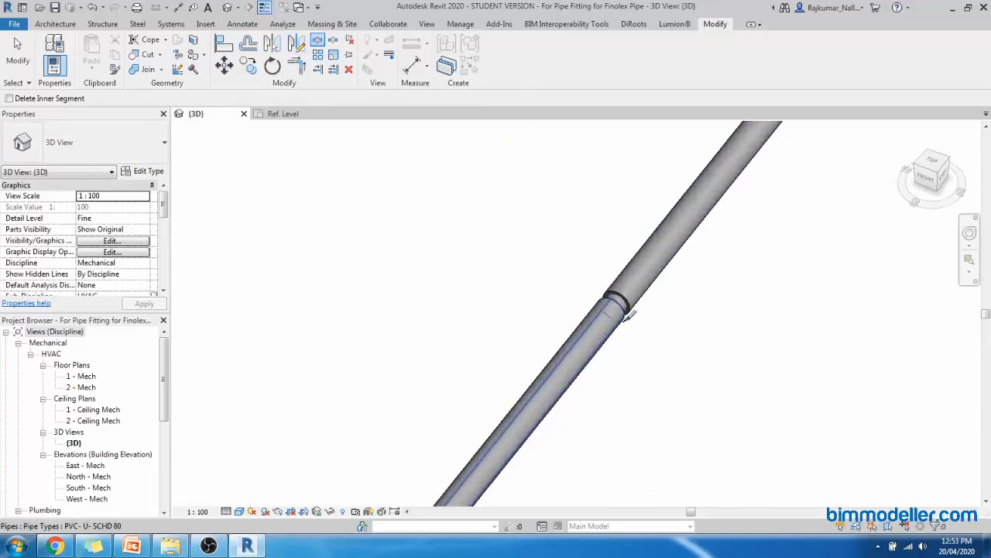
click(619, 302)
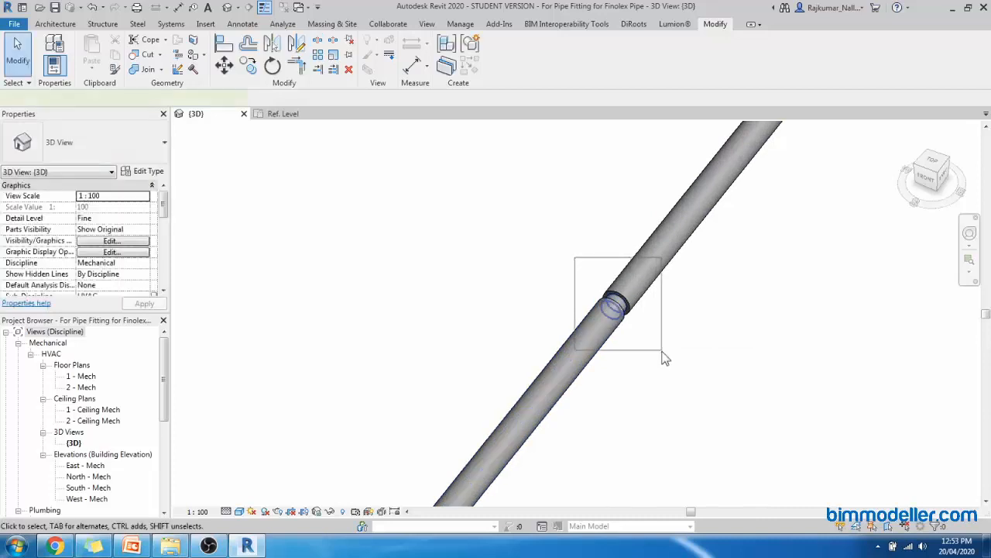
click(617, 302)
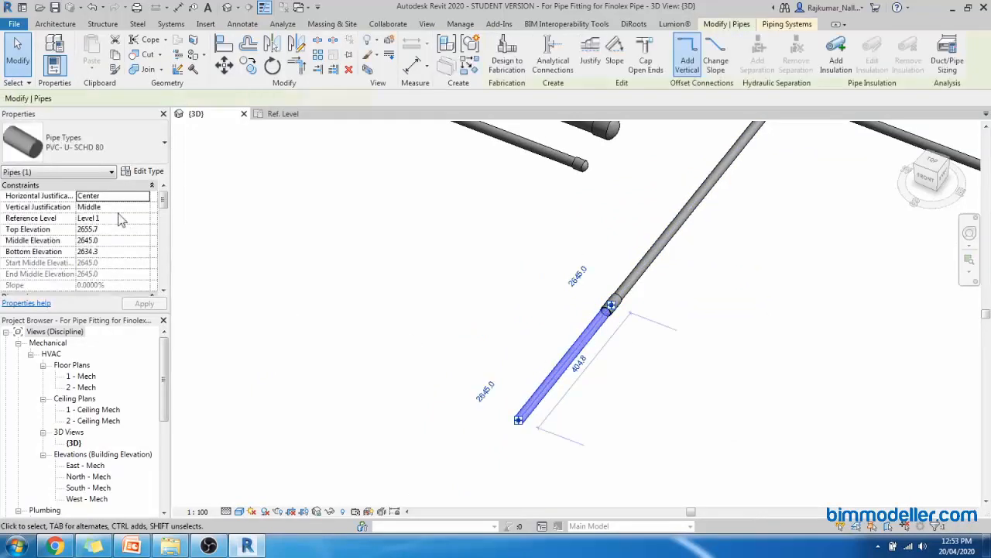
- Set Union to Pipe Union Finolex in the pipe type's routing preferences and confirm
click(148, 171)
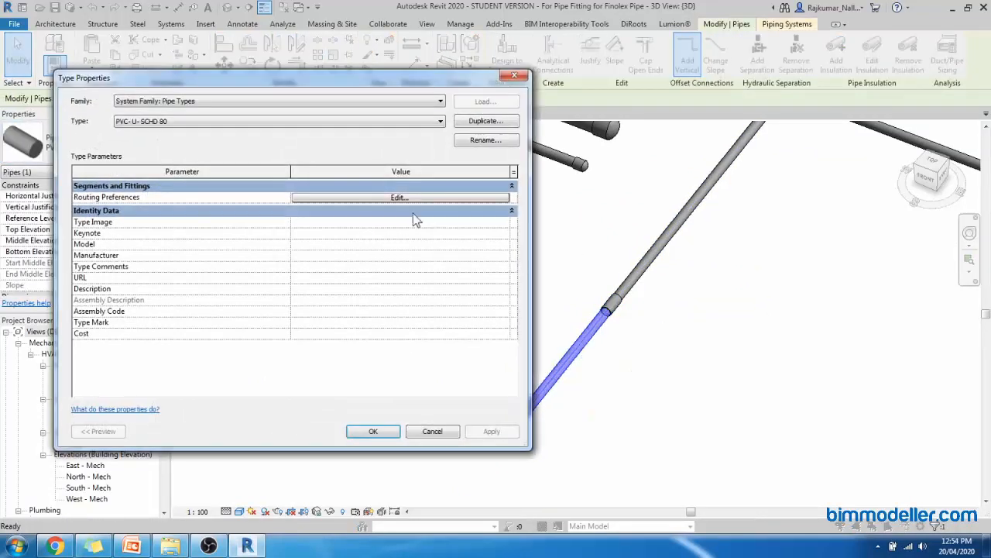
click(400, 196)
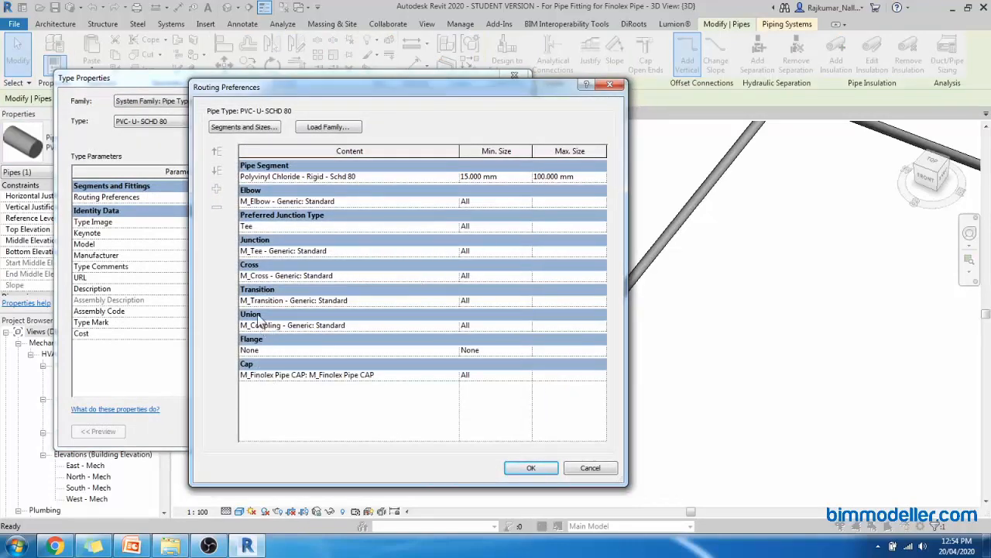
click(452, 325)
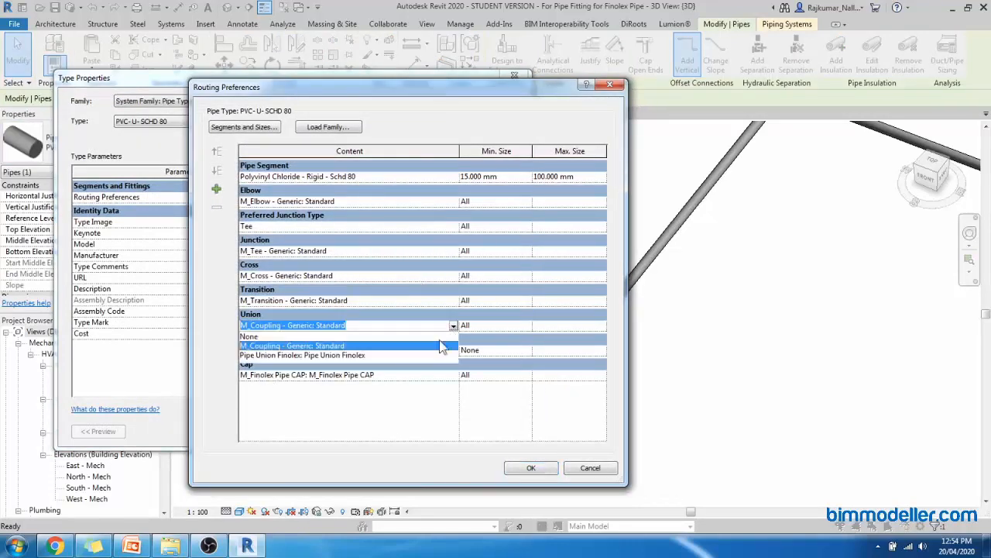
click(302, 354)
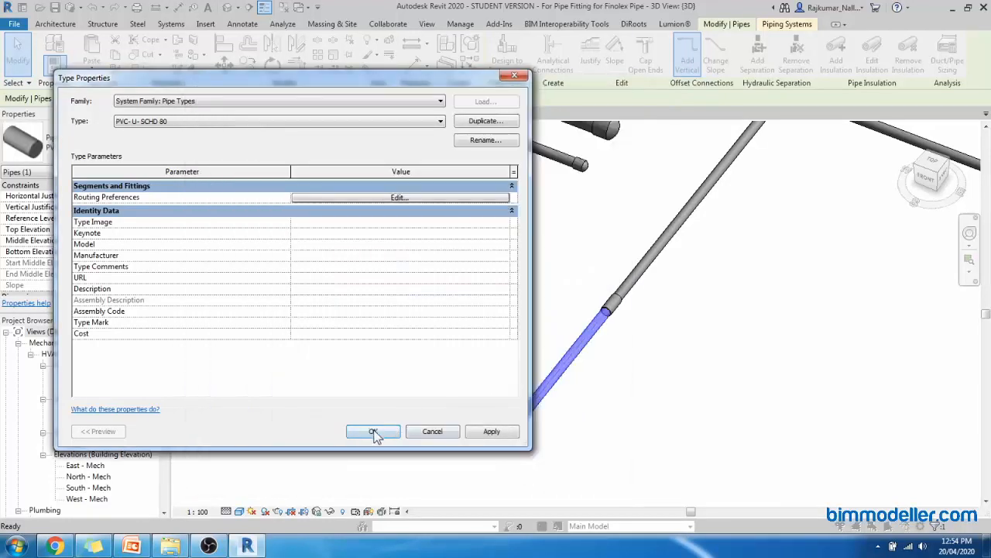
click(373, 430)
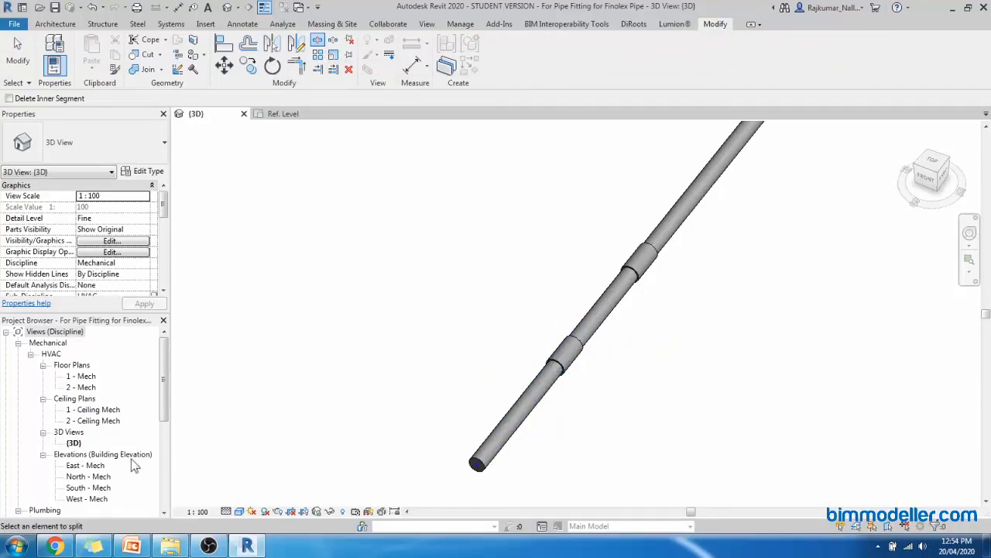
- Go to the 1 - Mech floor plan and select the placed union fitting
double_click(80, 377)
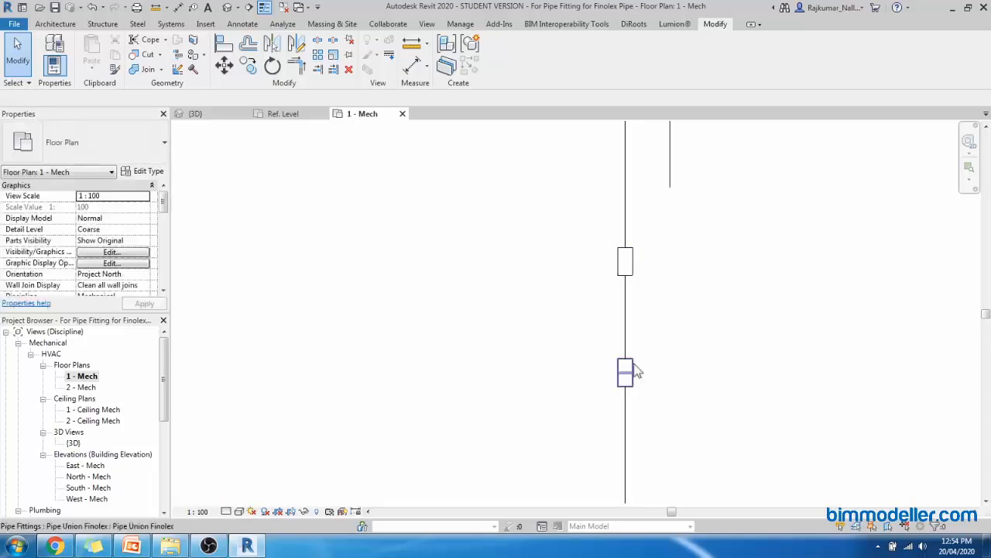
click(325, 161)
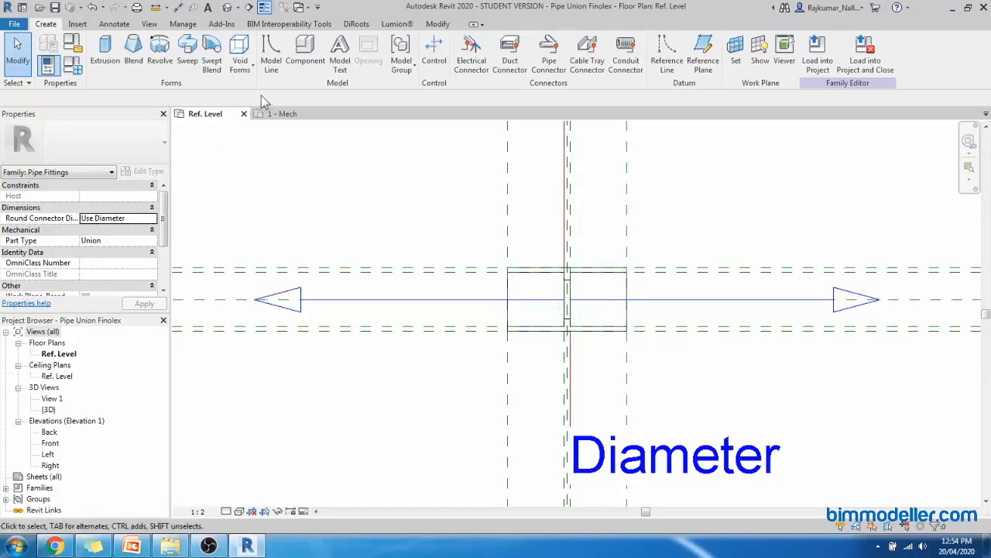
- Uncheck Coarse in the revolved solid's visibility overrides so it shows only at Medium and Fine
click(269, 50)
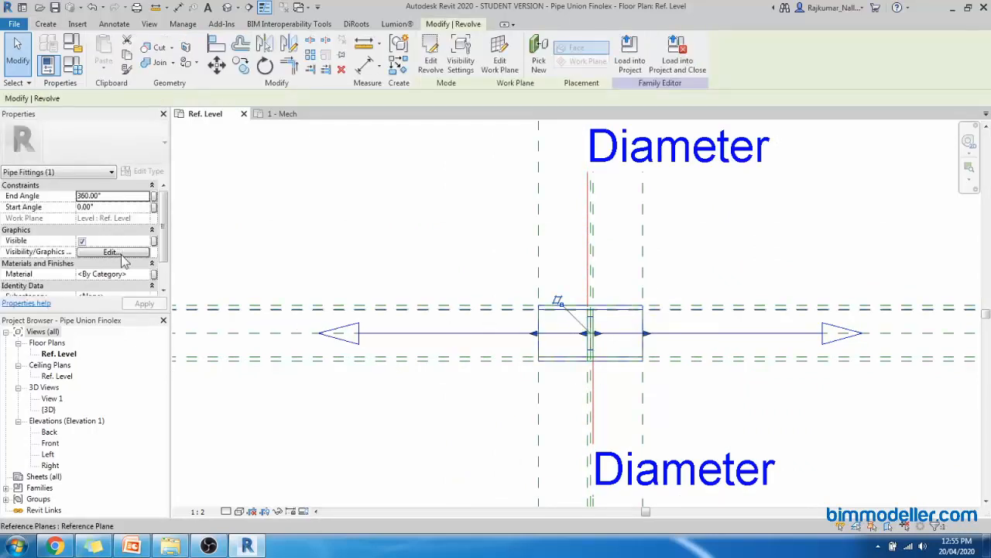
click(112, 251)
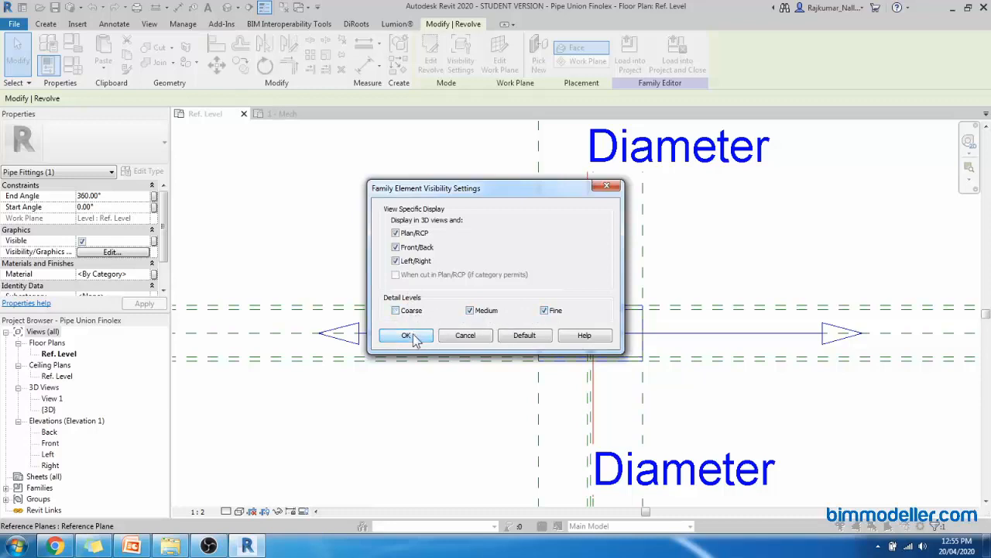
click(406, 334)
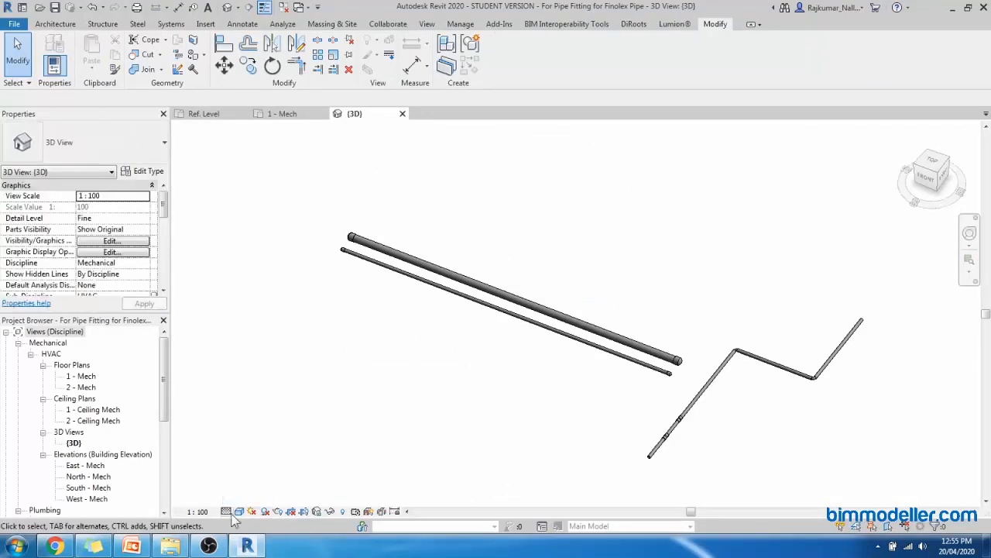
- Set the project 3D view to Coarse detail and inspect the unions shown without solids
click(226, 511)
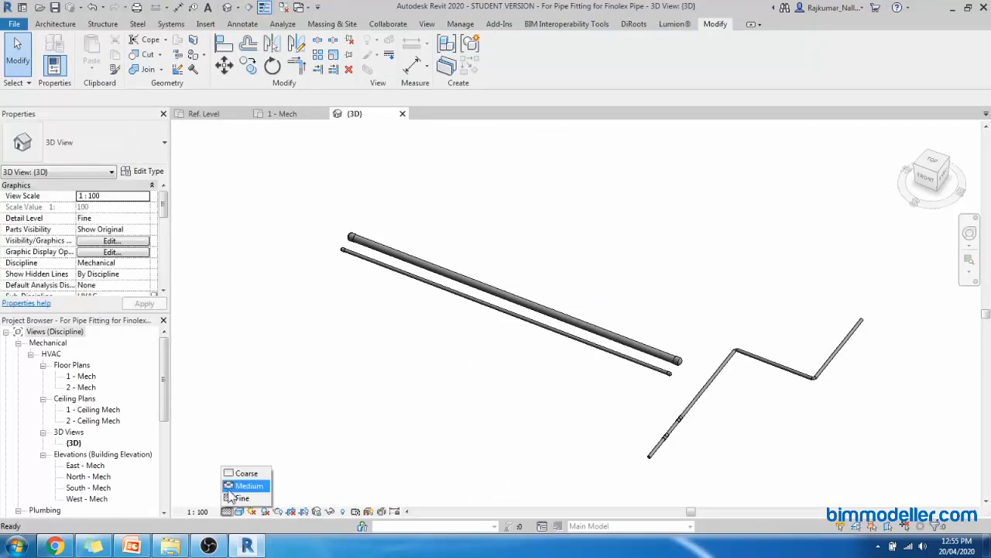
click(246, 473)
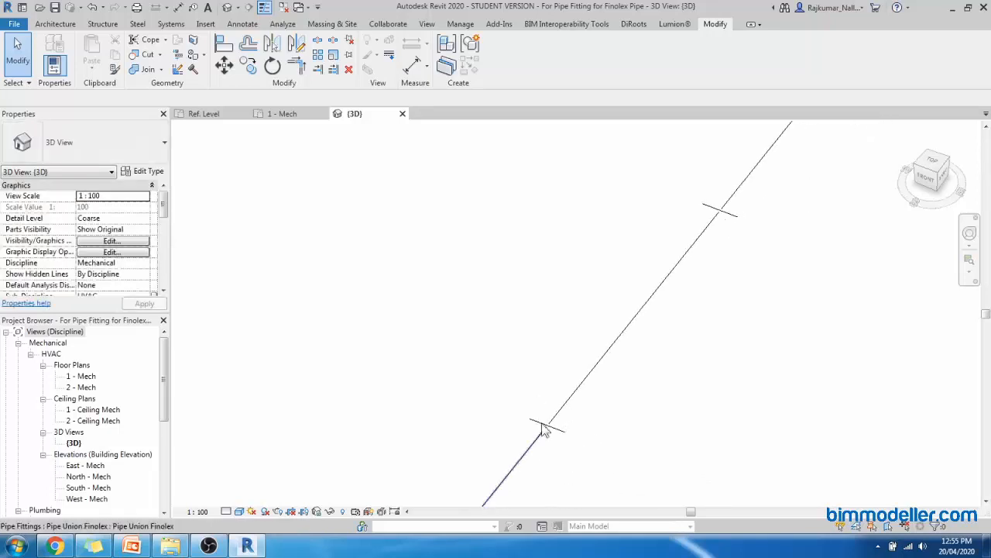
click(545, 431)
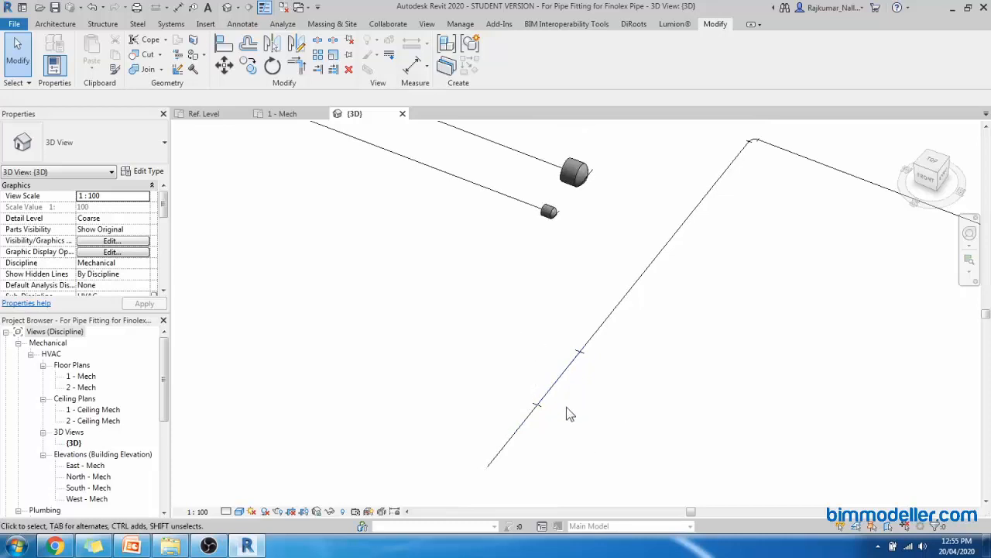
click(282, 113)
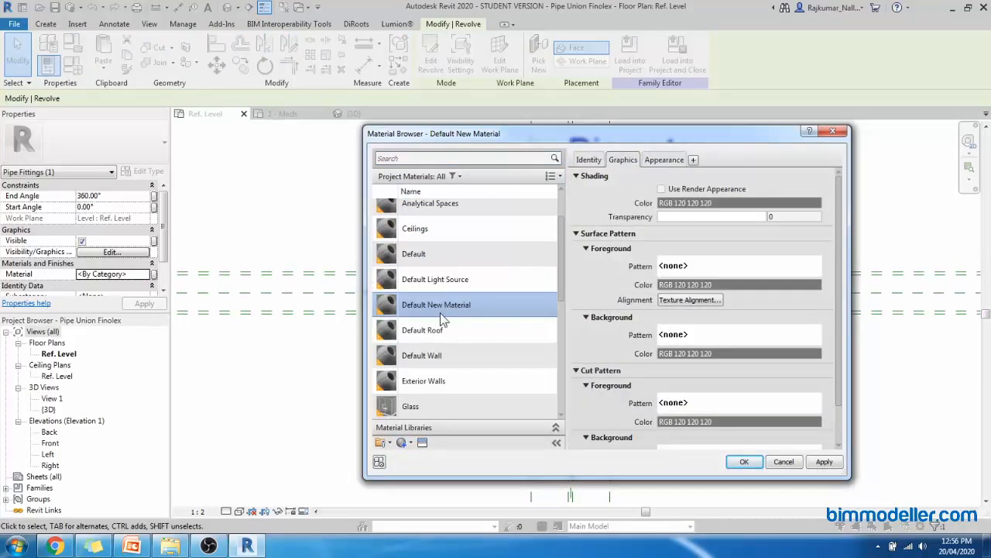
- Rename Default New Material to PVC in the material browser
double_click(435, 304)
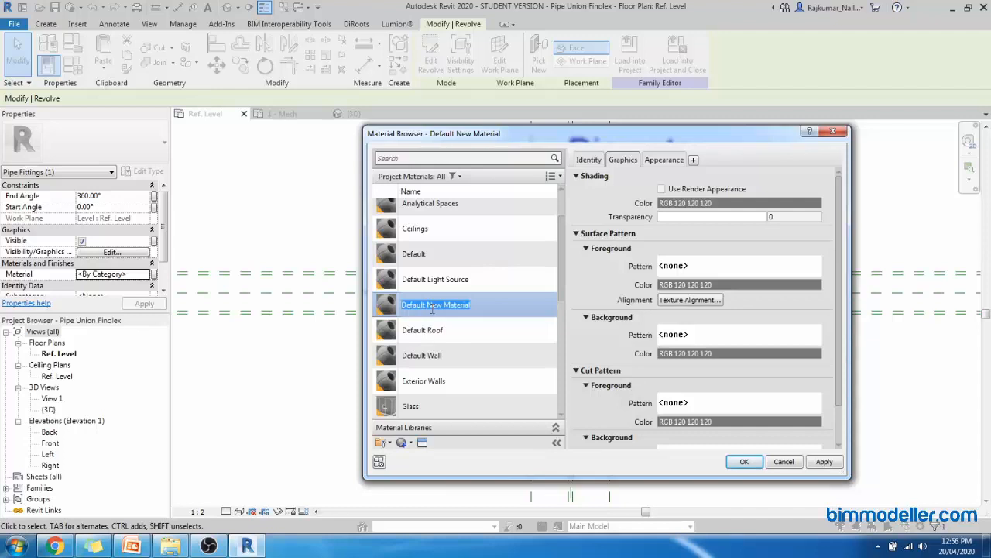
text(PVC)
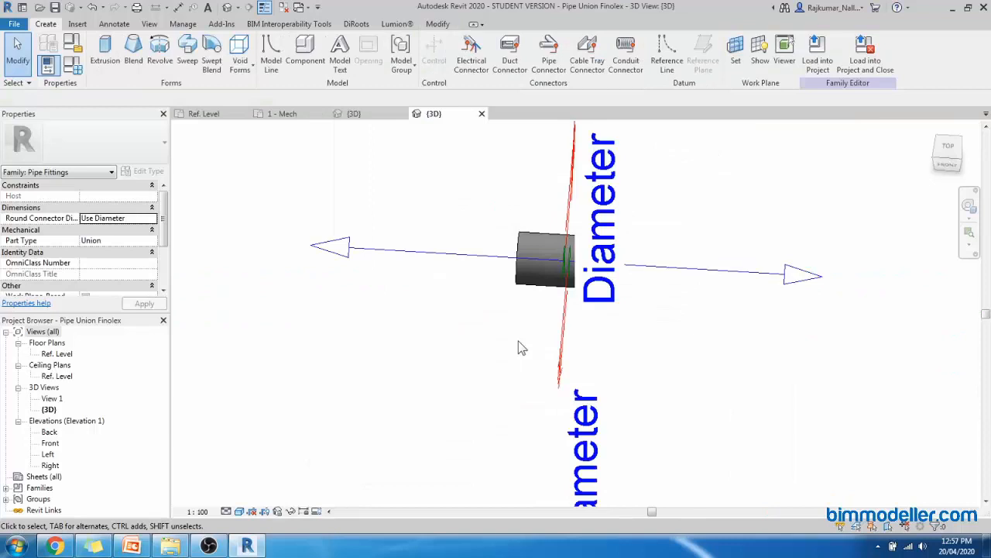
- Bring up the Detail Level choices for the family's 3D view
click(227, 511)
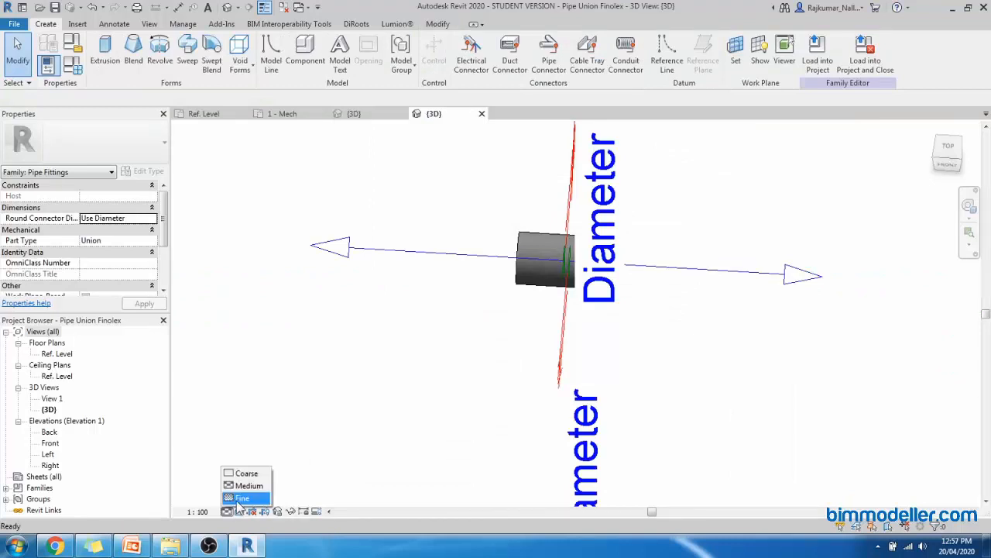